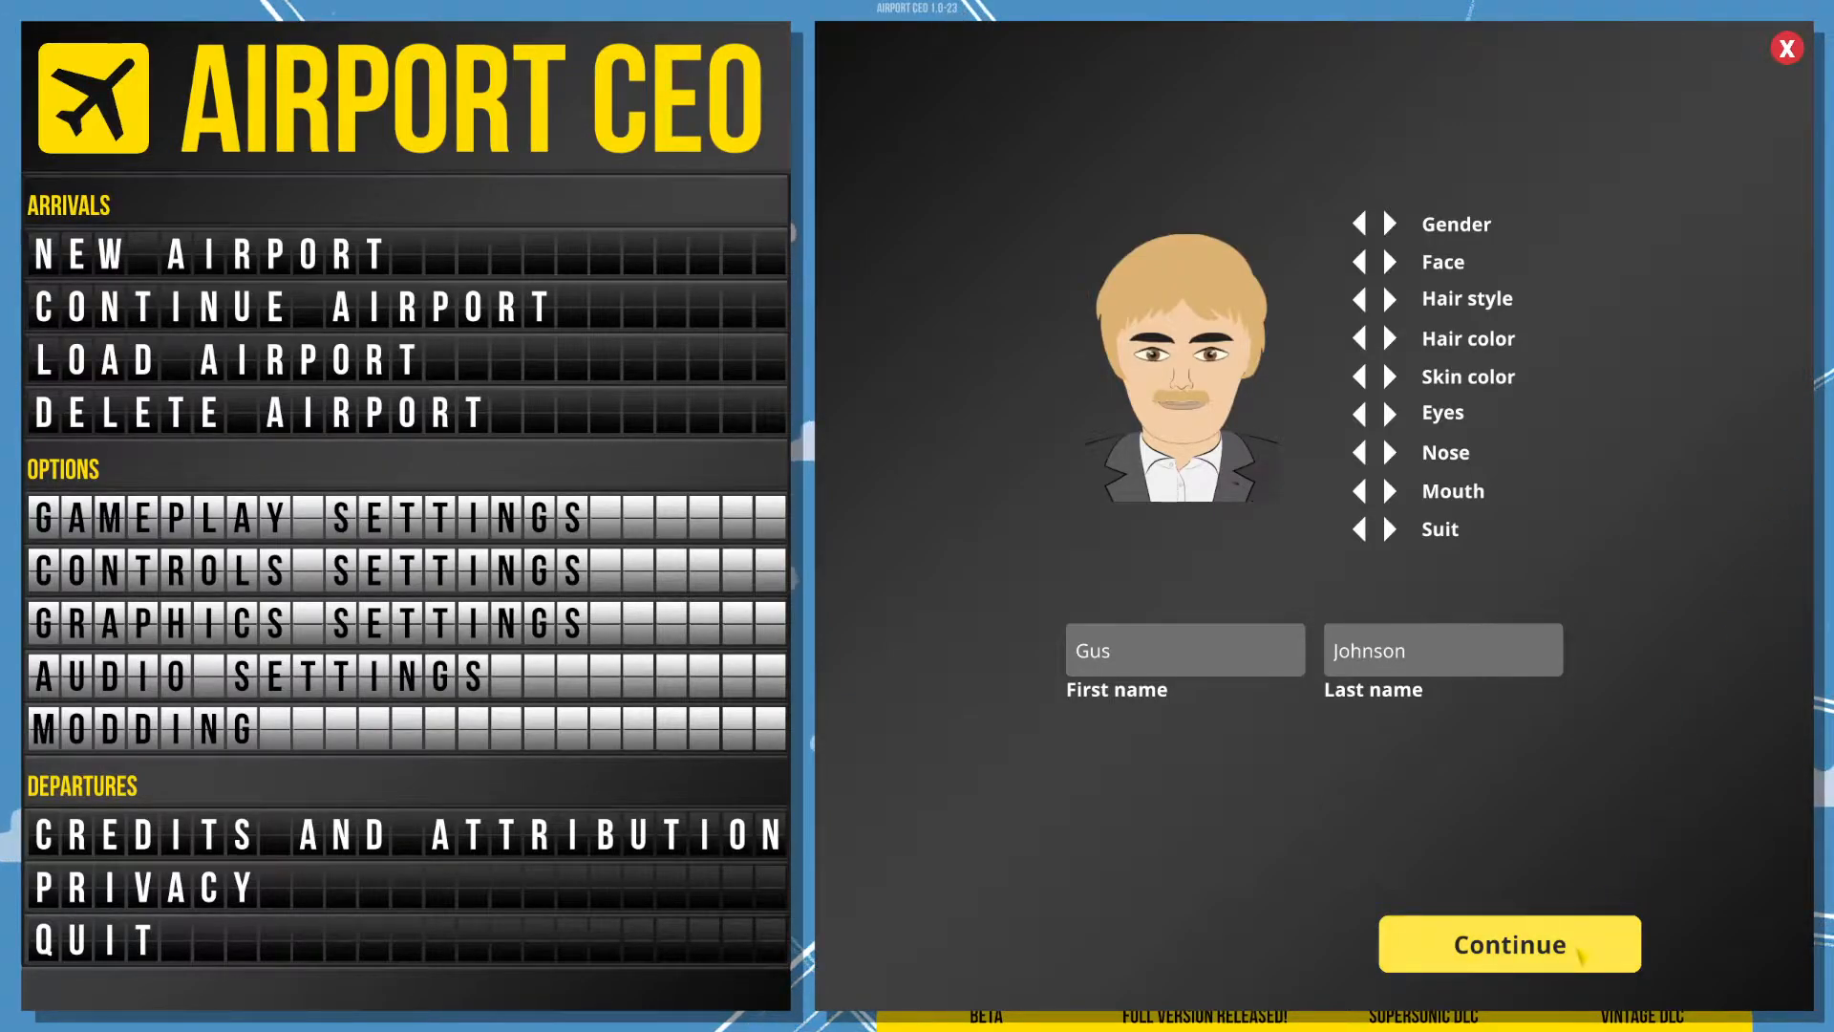
Accept the CEO profile and choose Orlando as the airport location.
click(1506, 944)
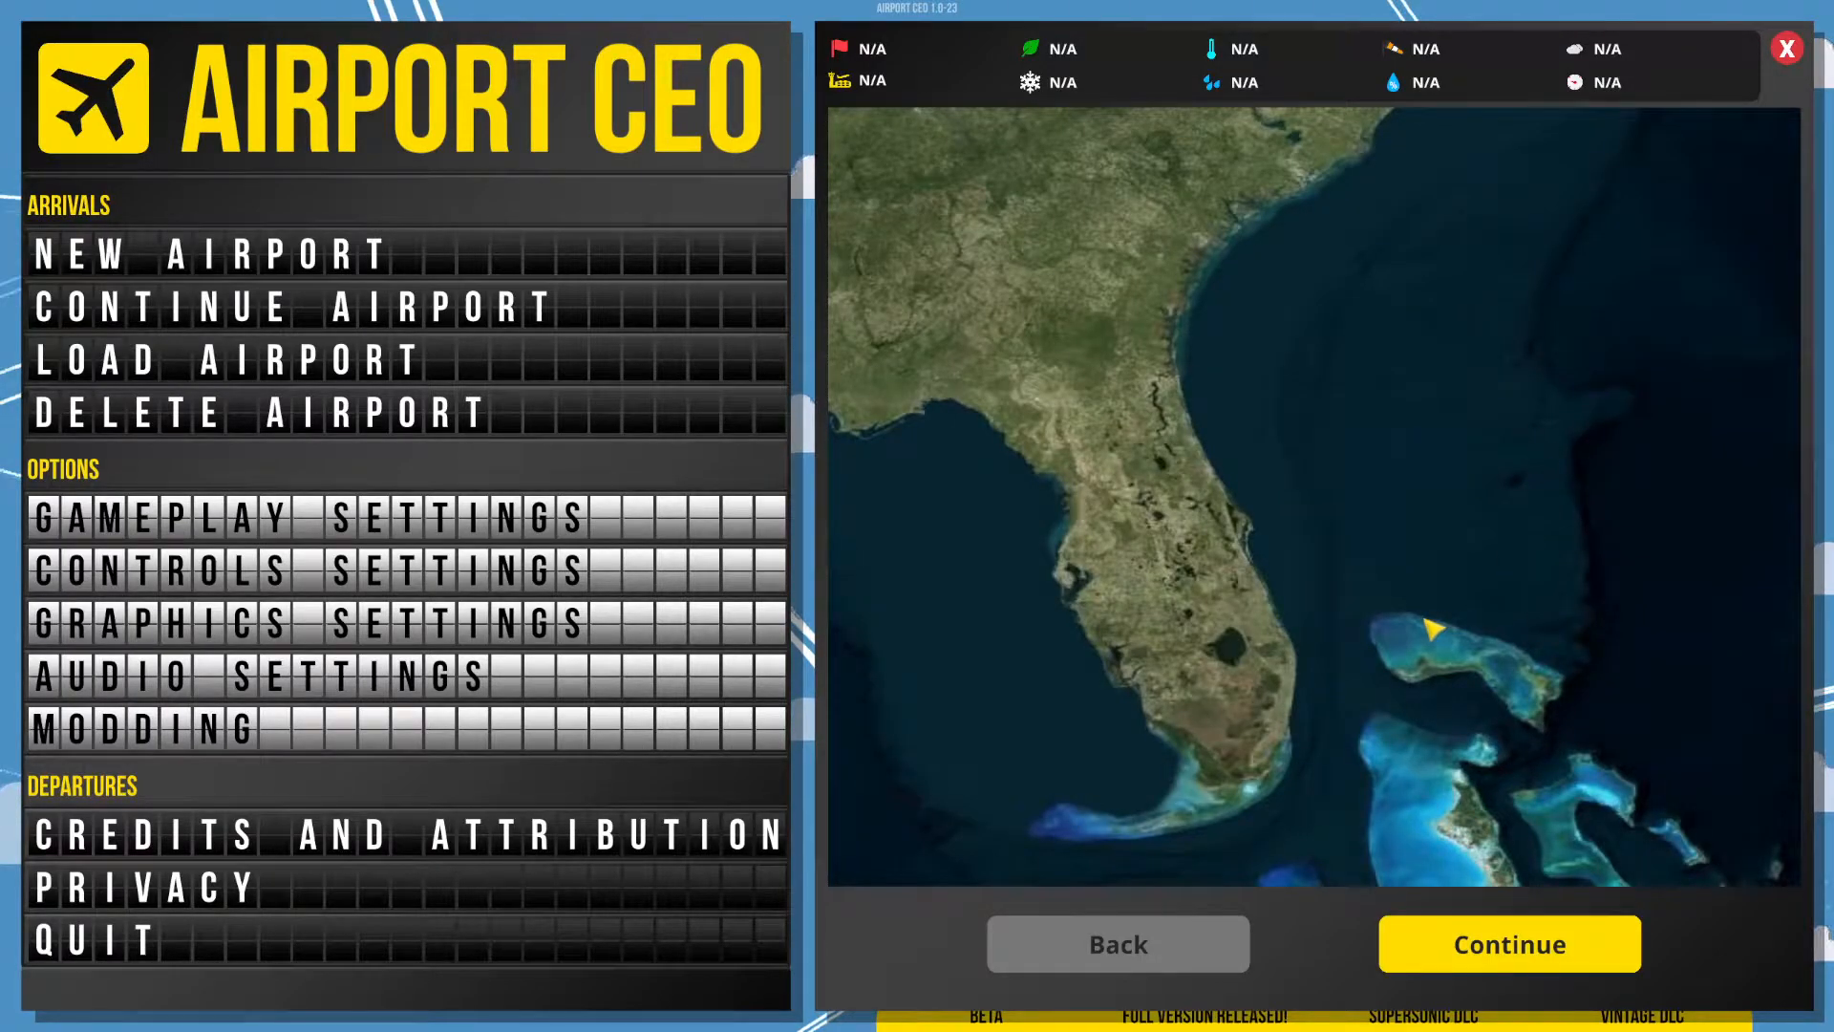
click(1176, 511)
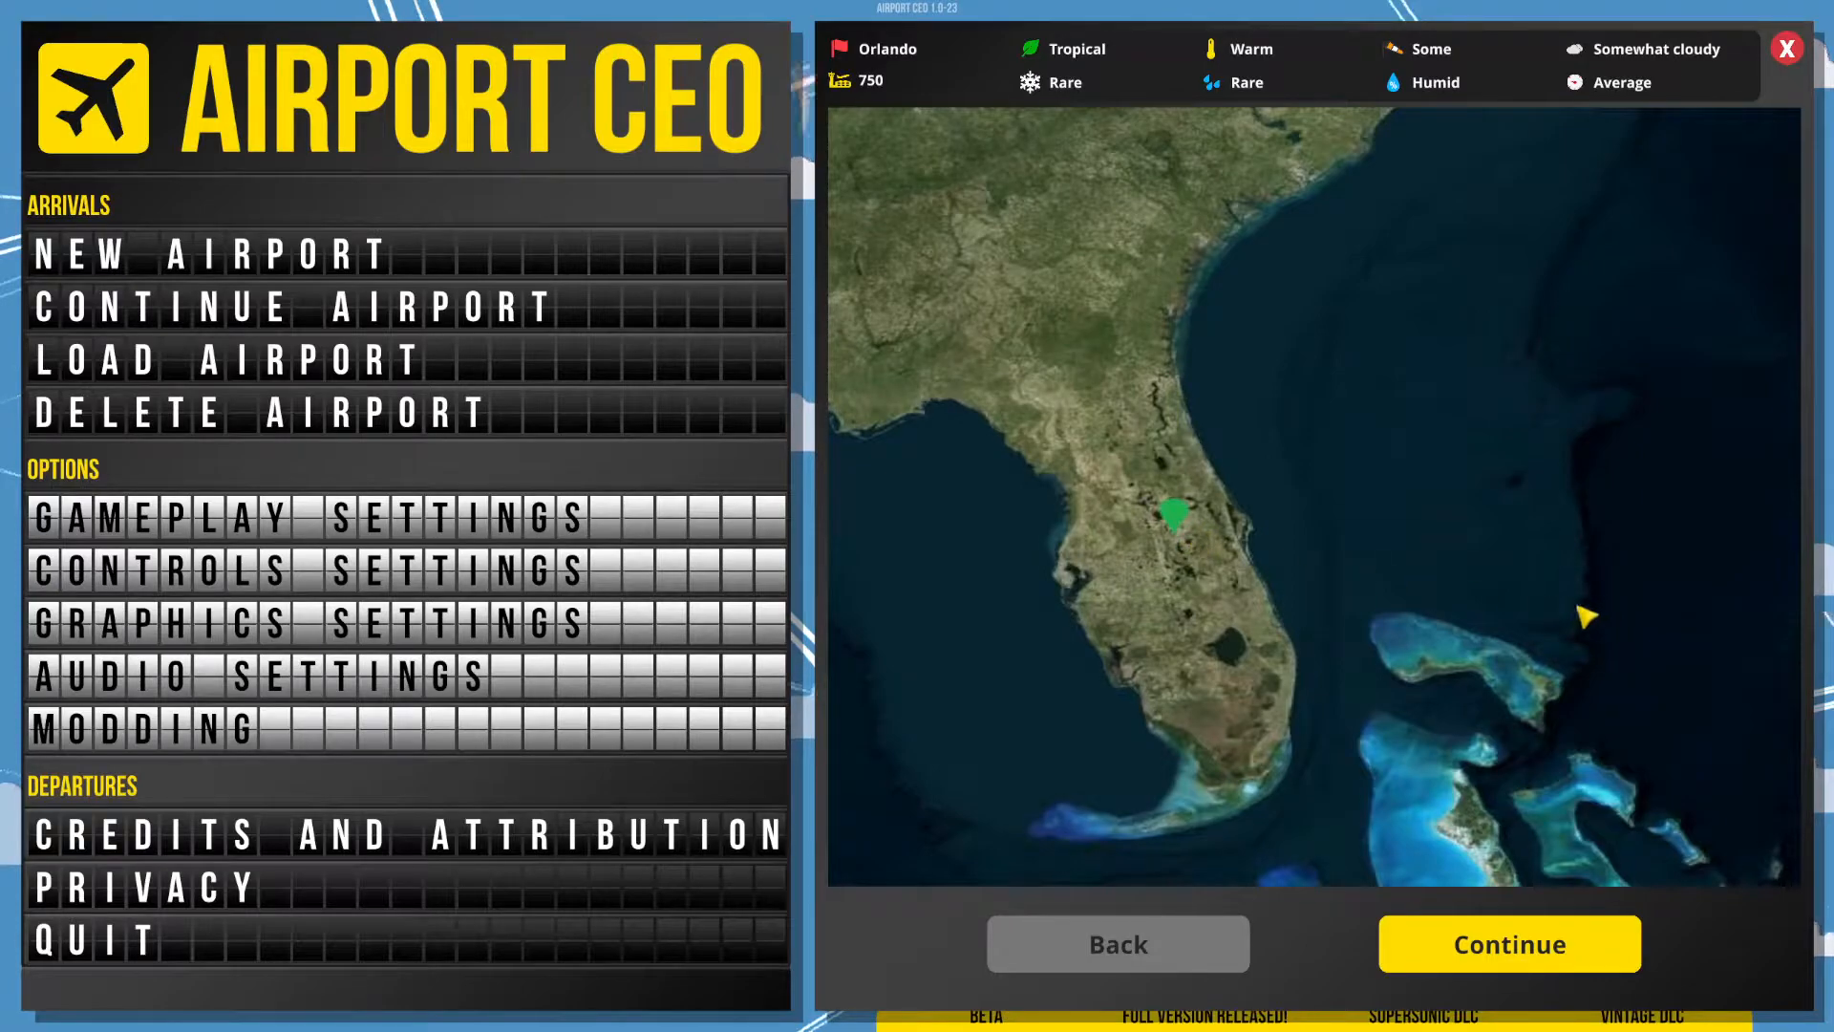
click(1507, 943)
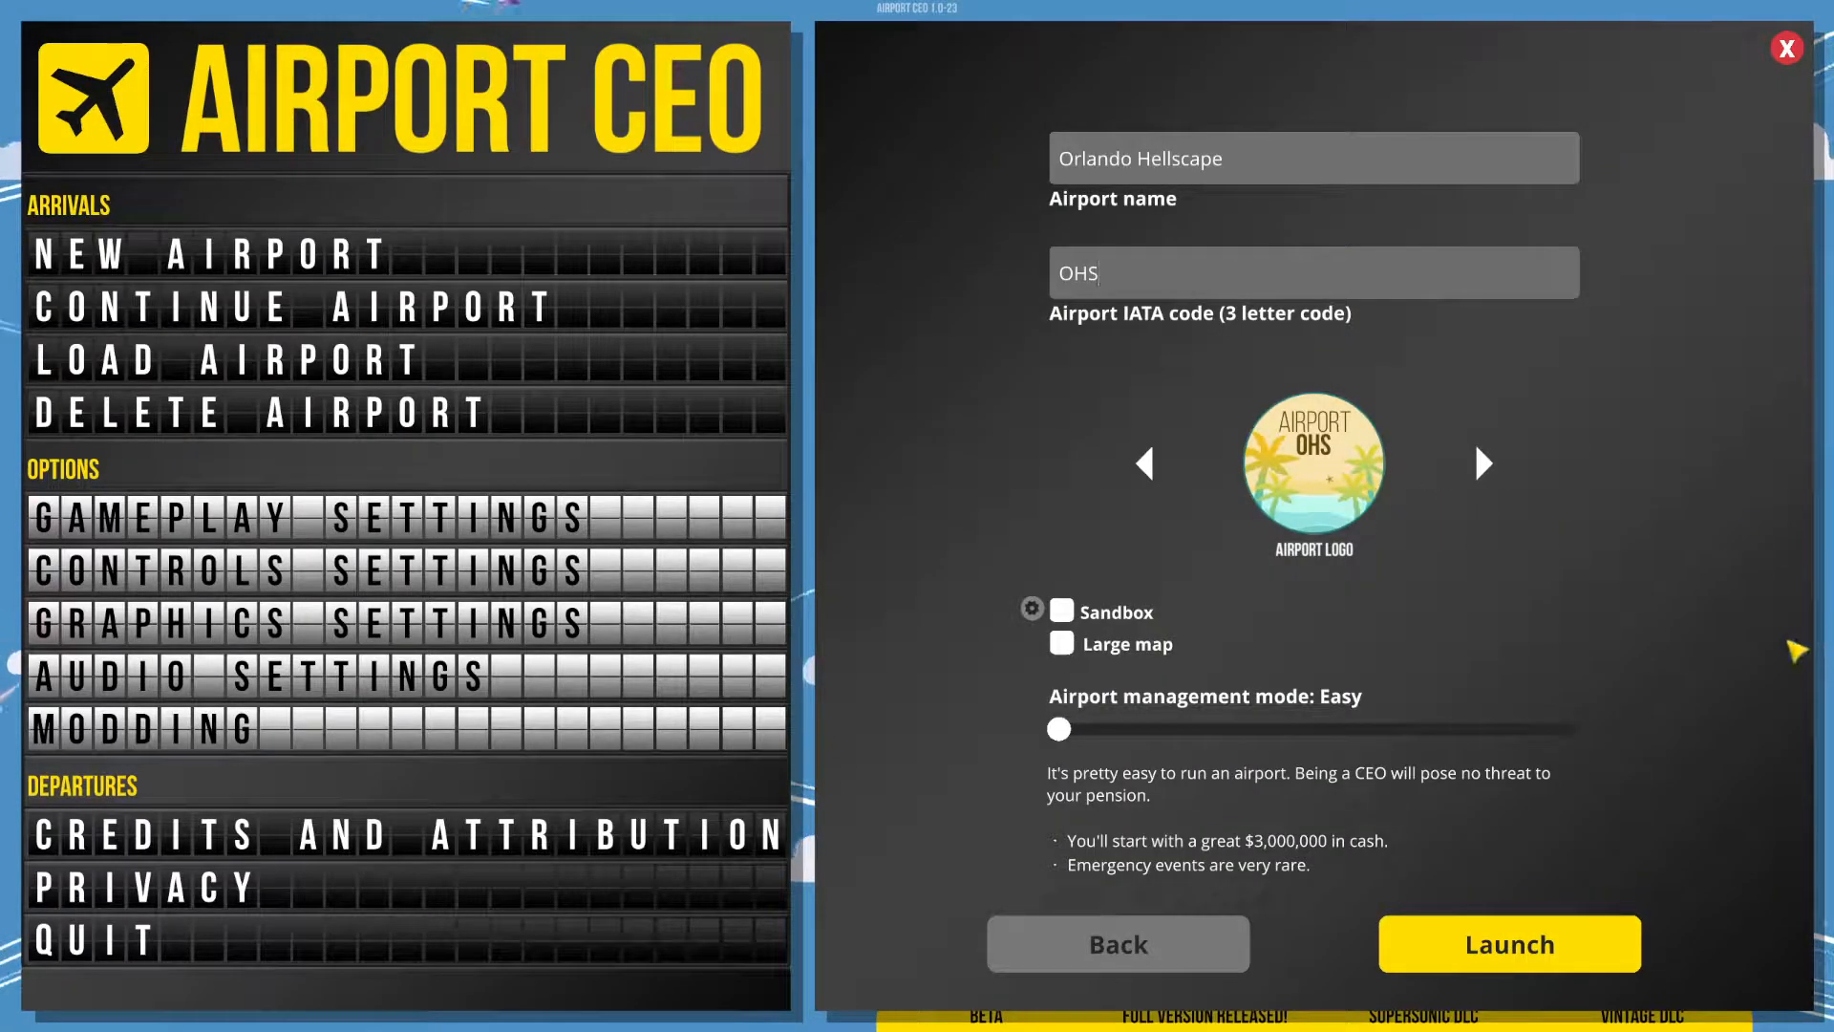
Enter the OHS airport code and enable sandbox mode and the large map.
click(1312, 271)
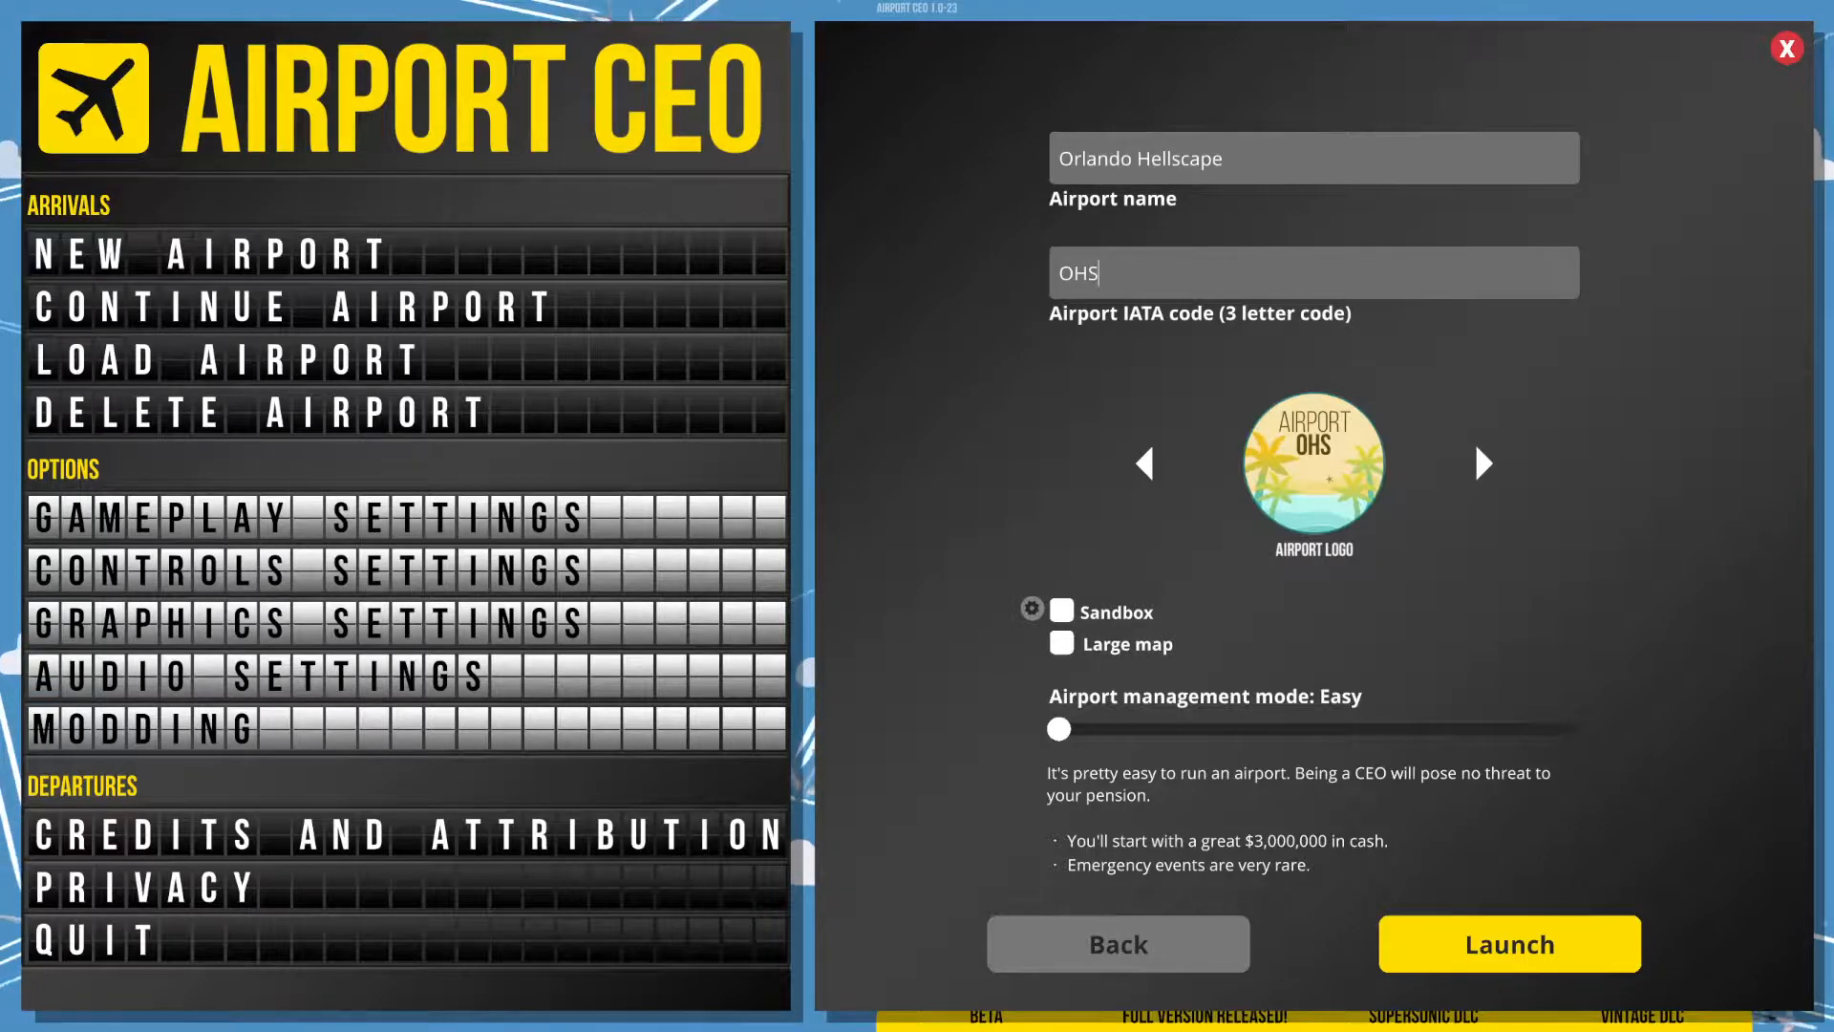
click(1061, 610)
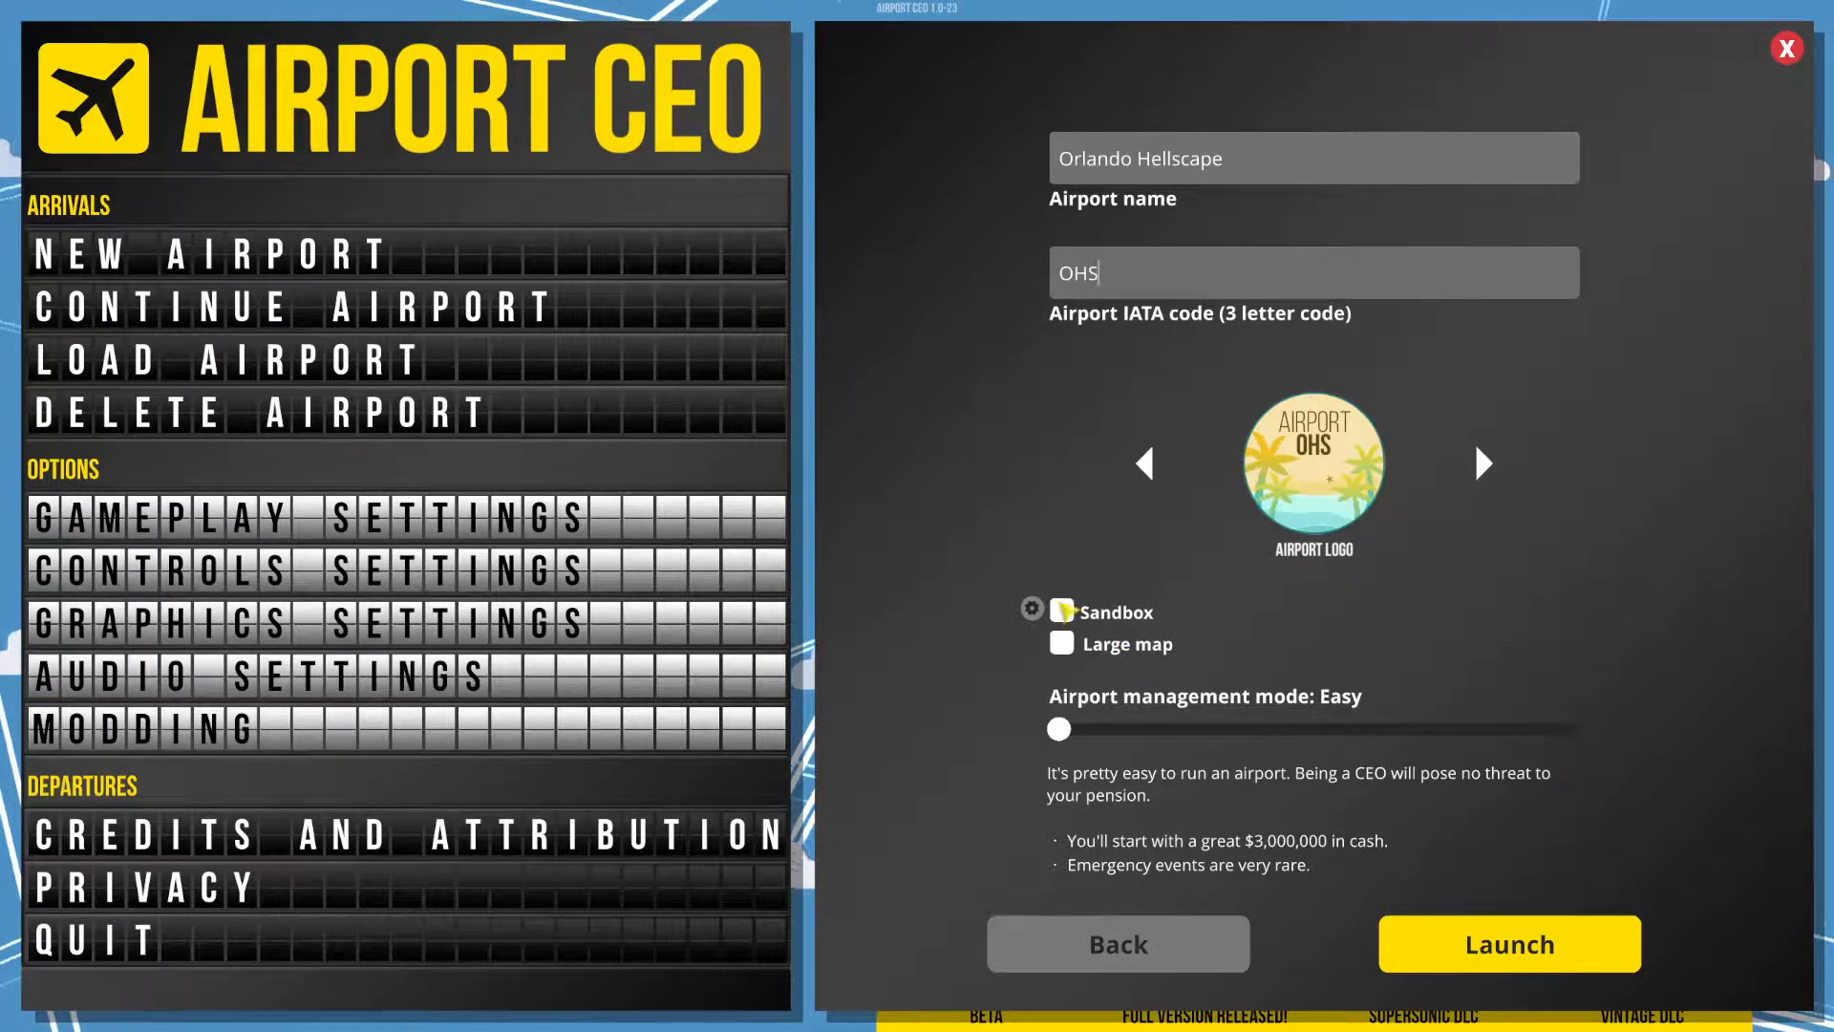
click(1059, 643)
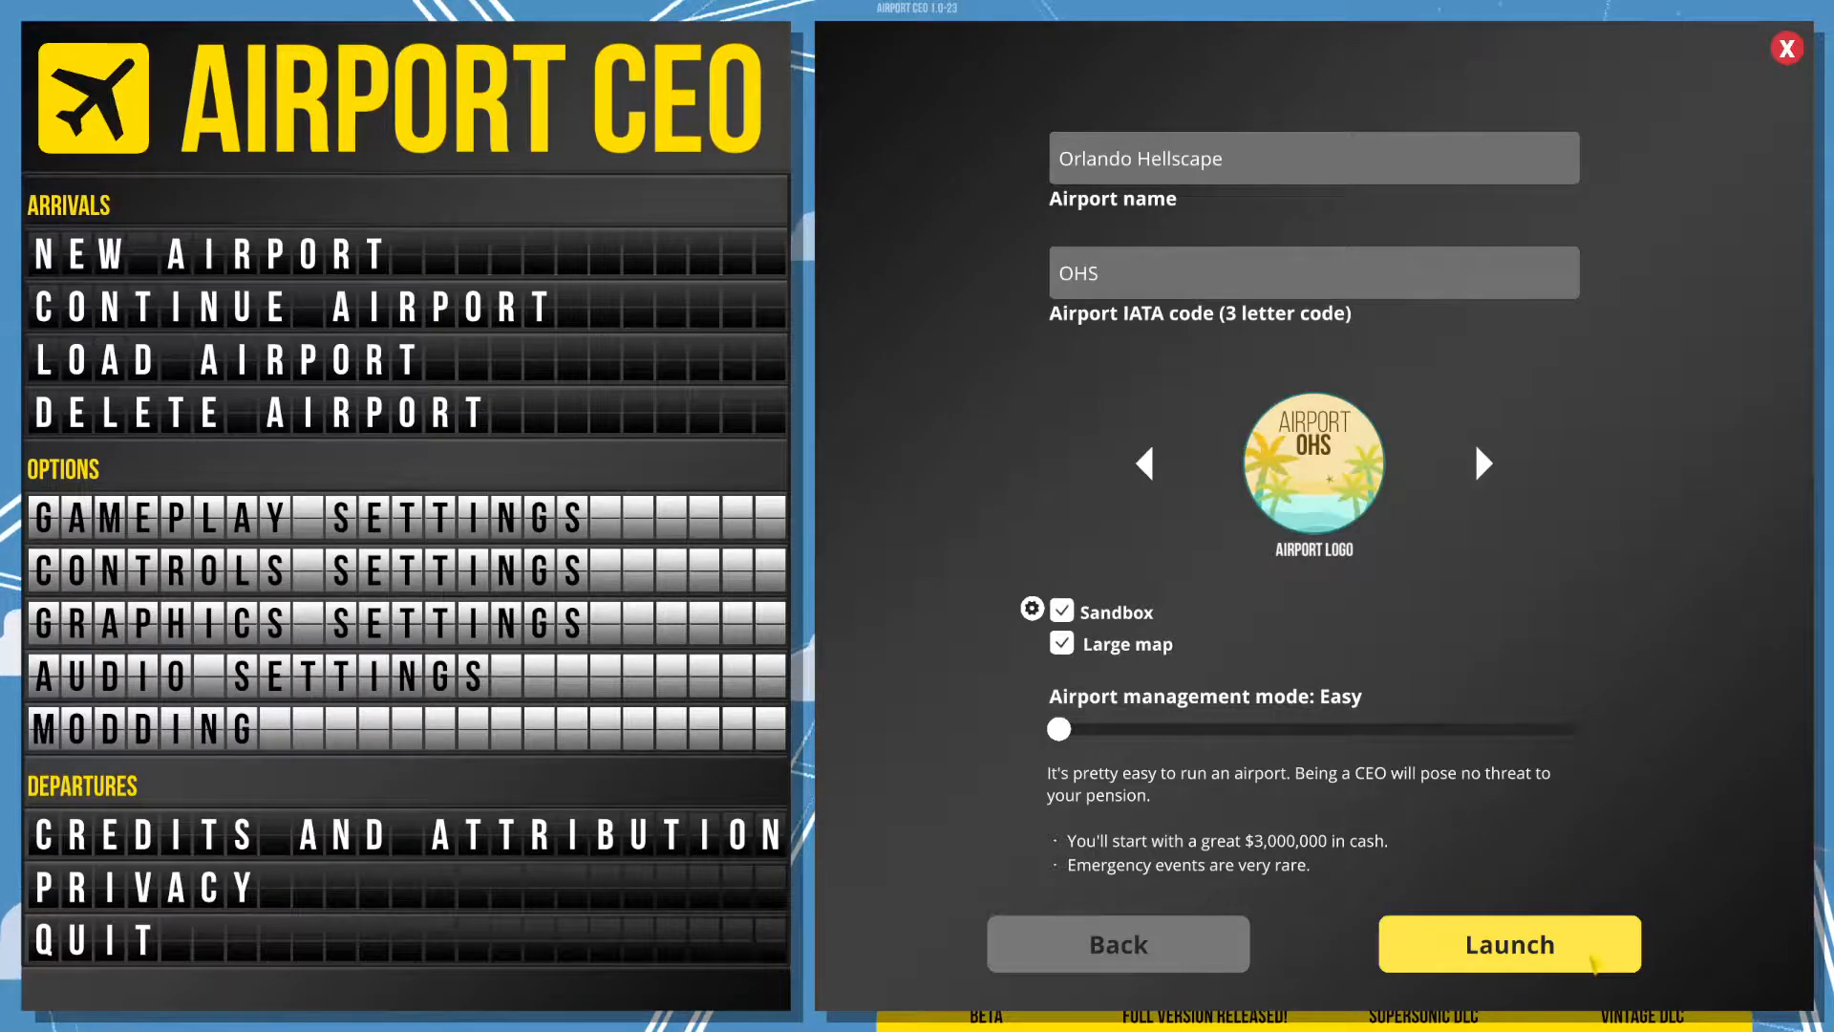
Launch Orlando Hellscape, place small aircraft stands and inspect the second stand.
click(1509, 944)
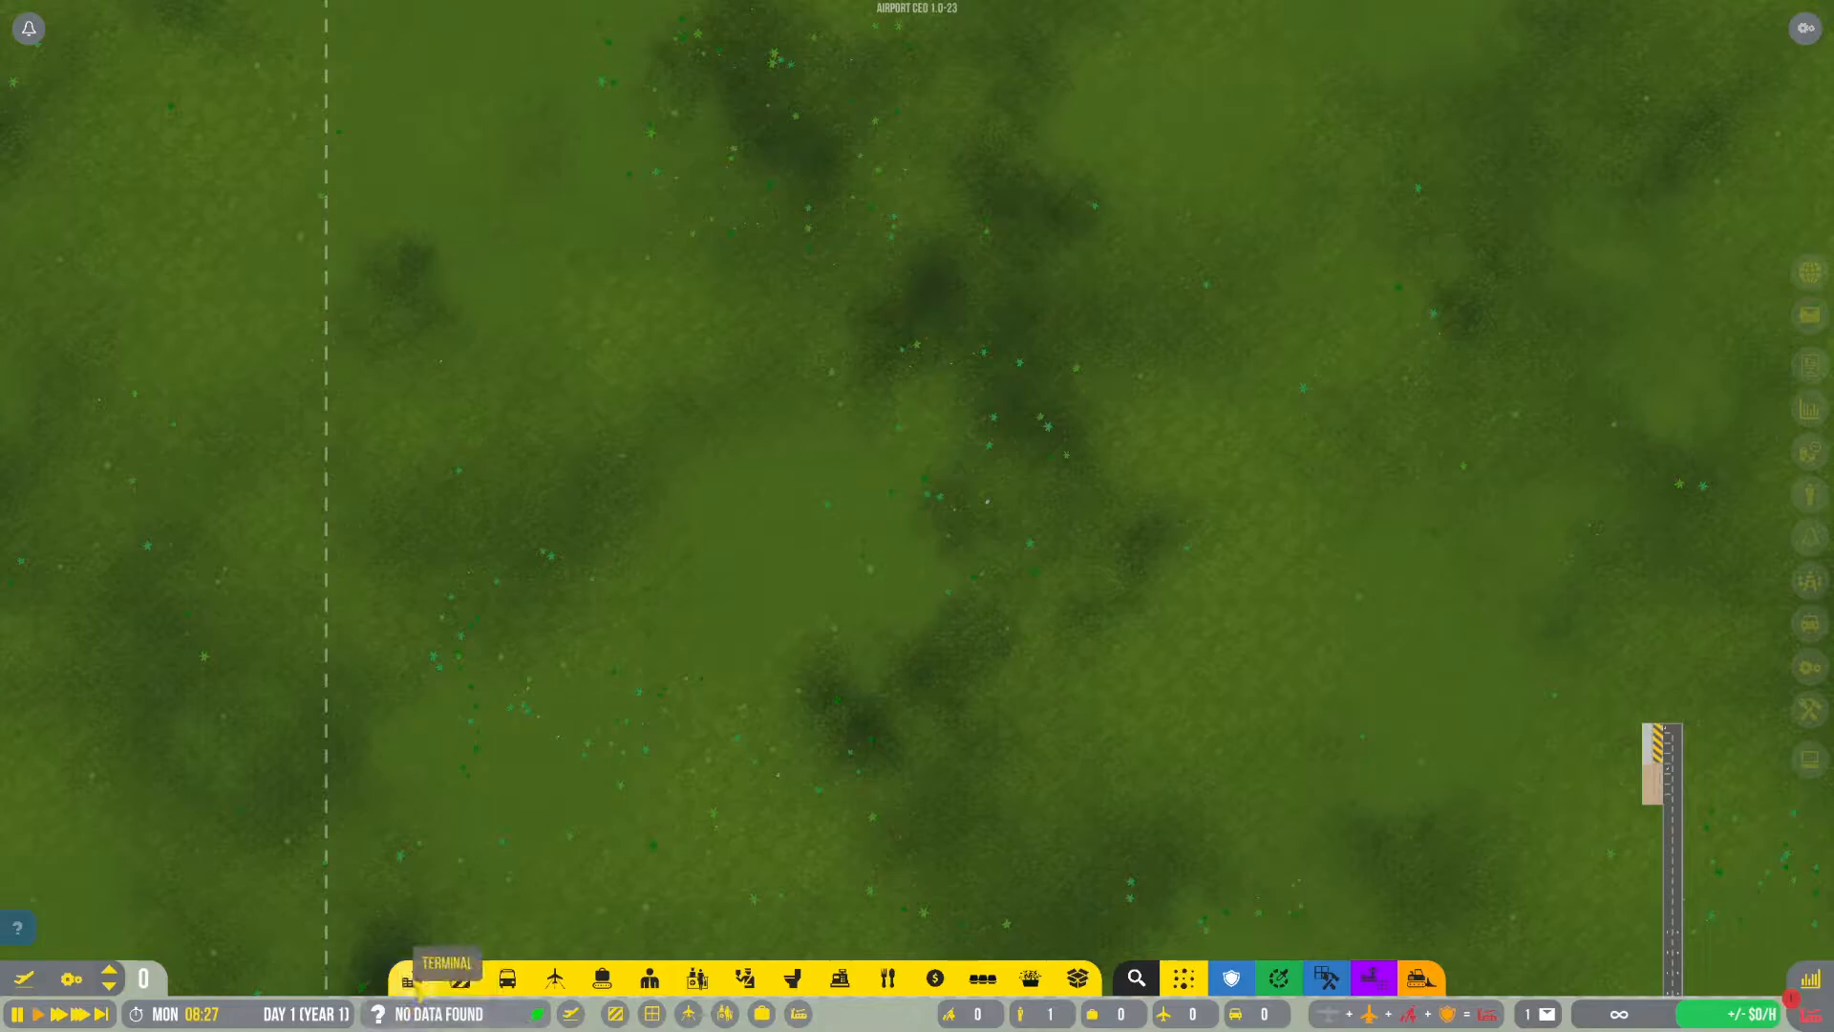
click(554, 978)
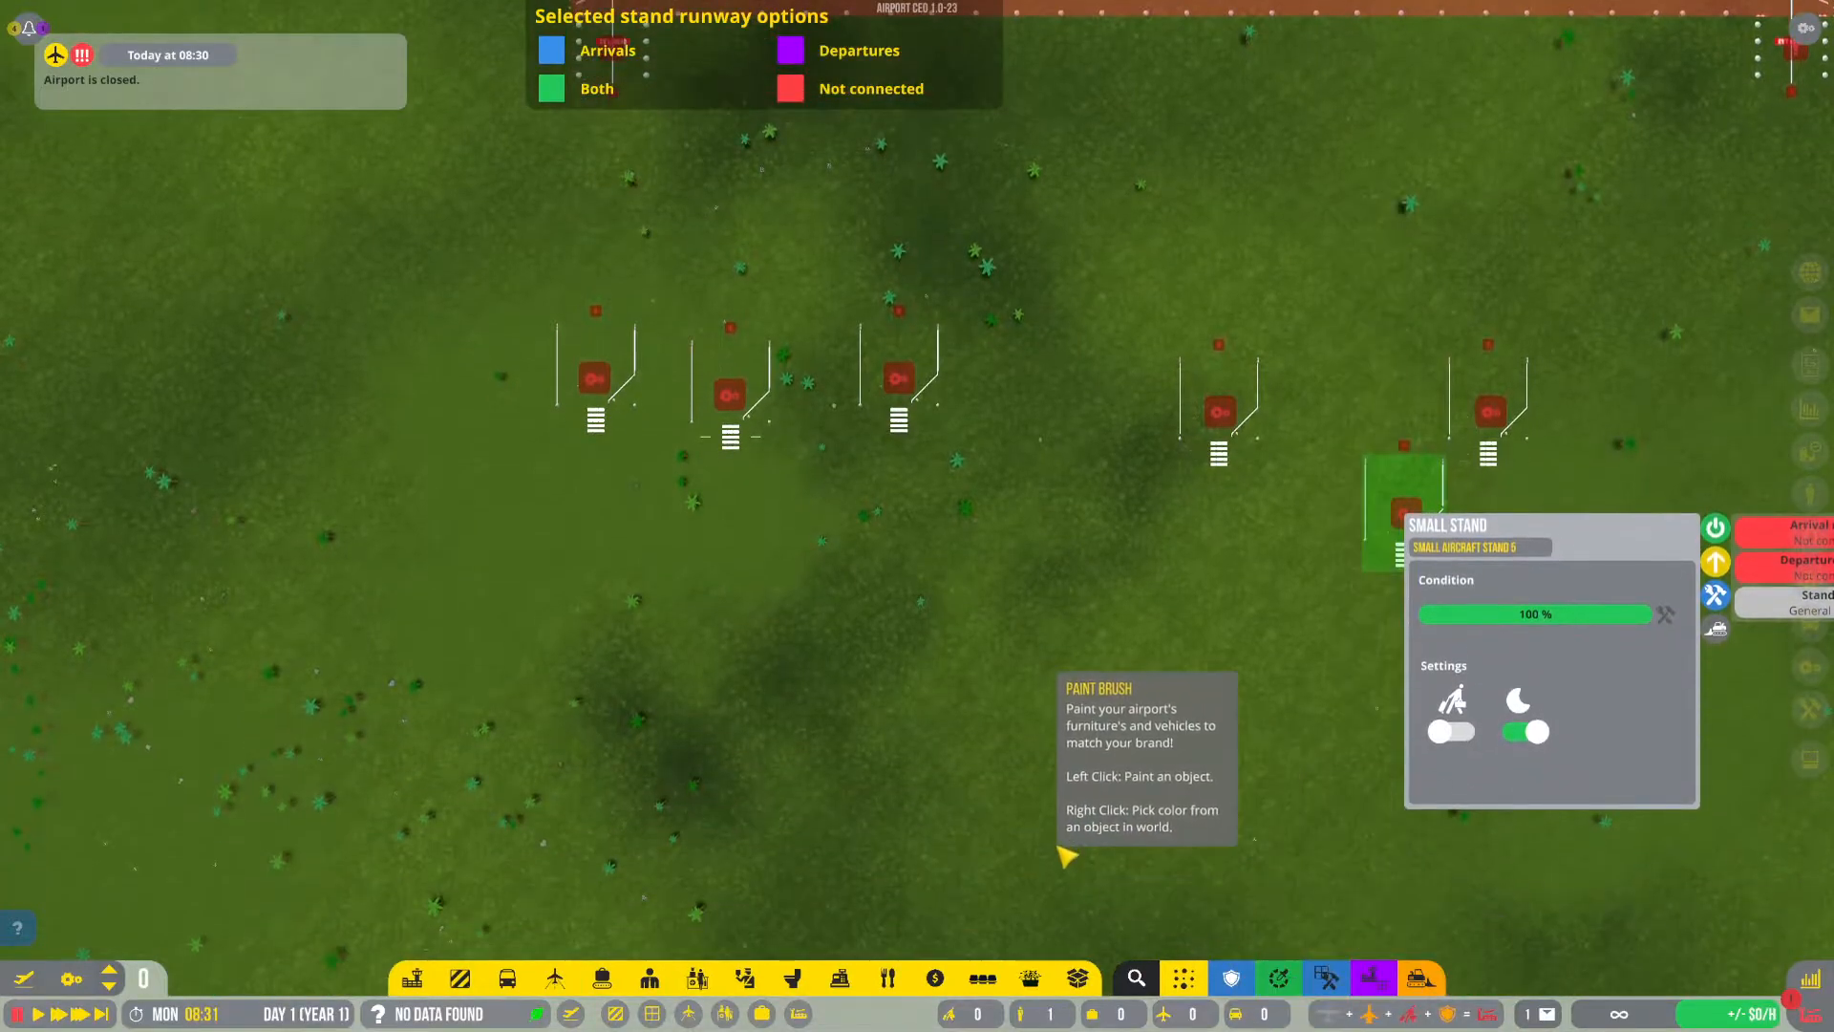
mouse_move(1331, 761)
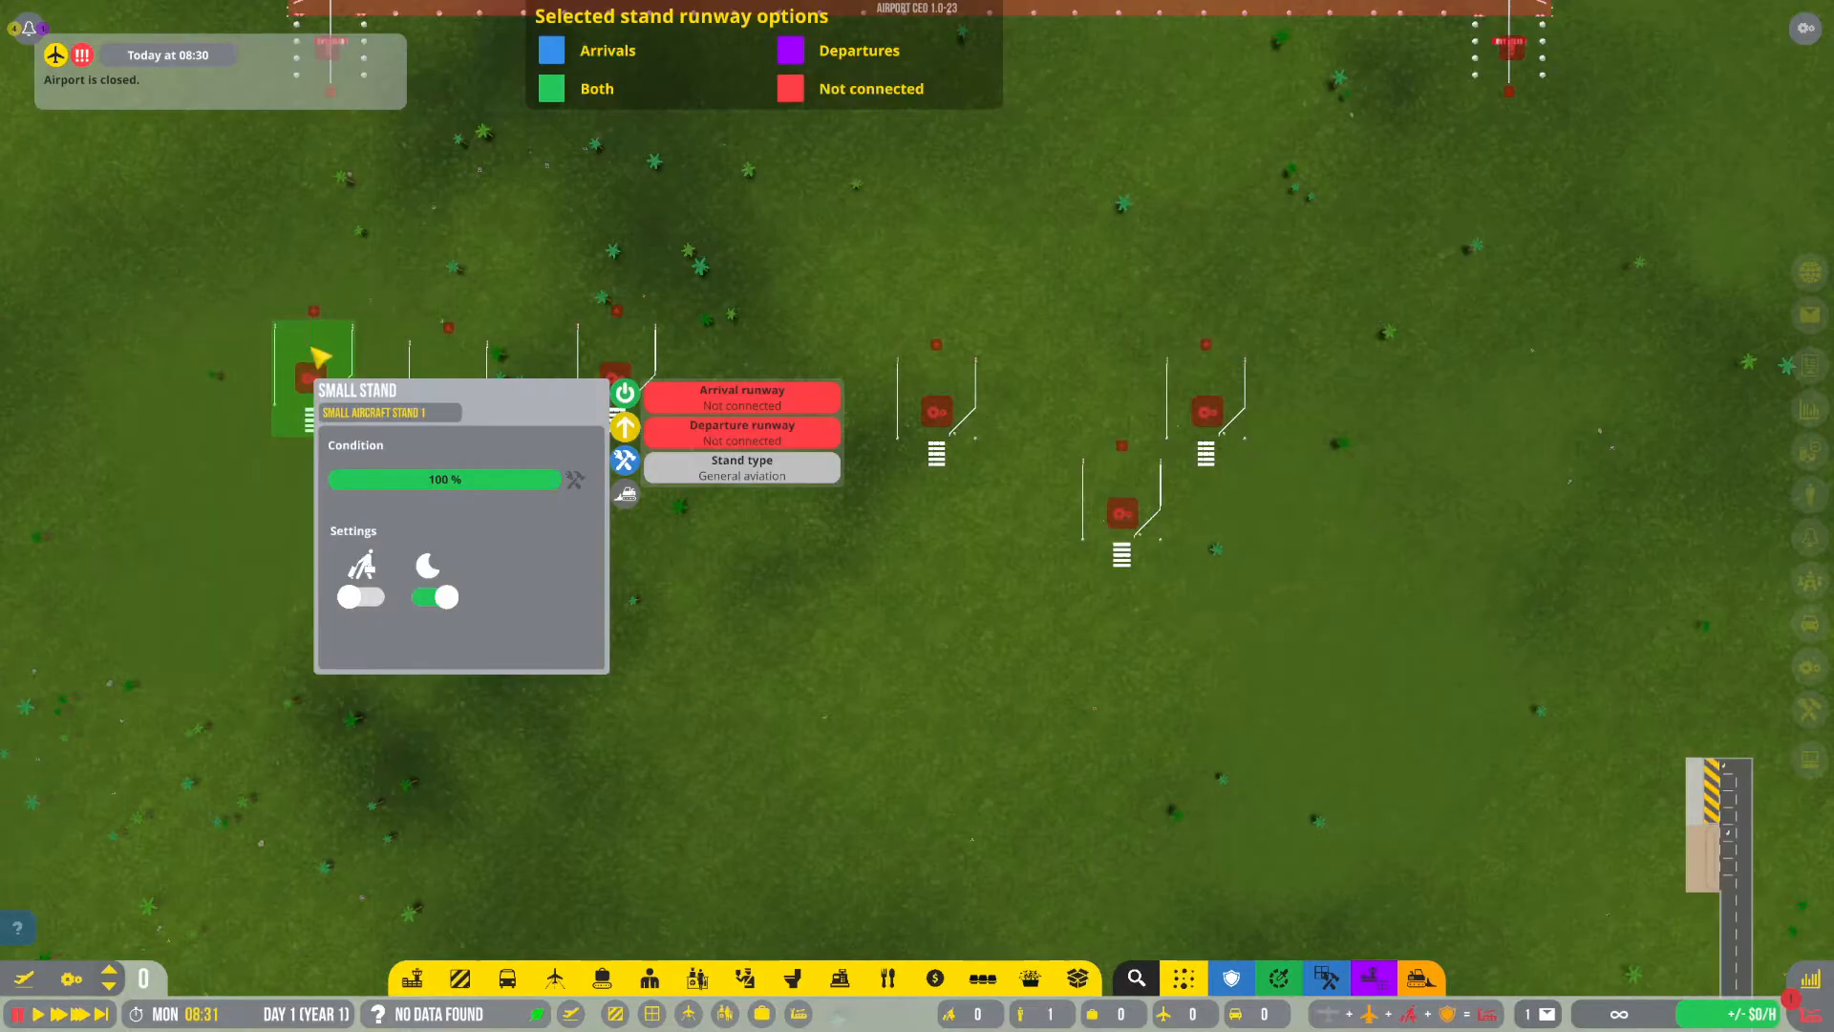
click(445, 386)
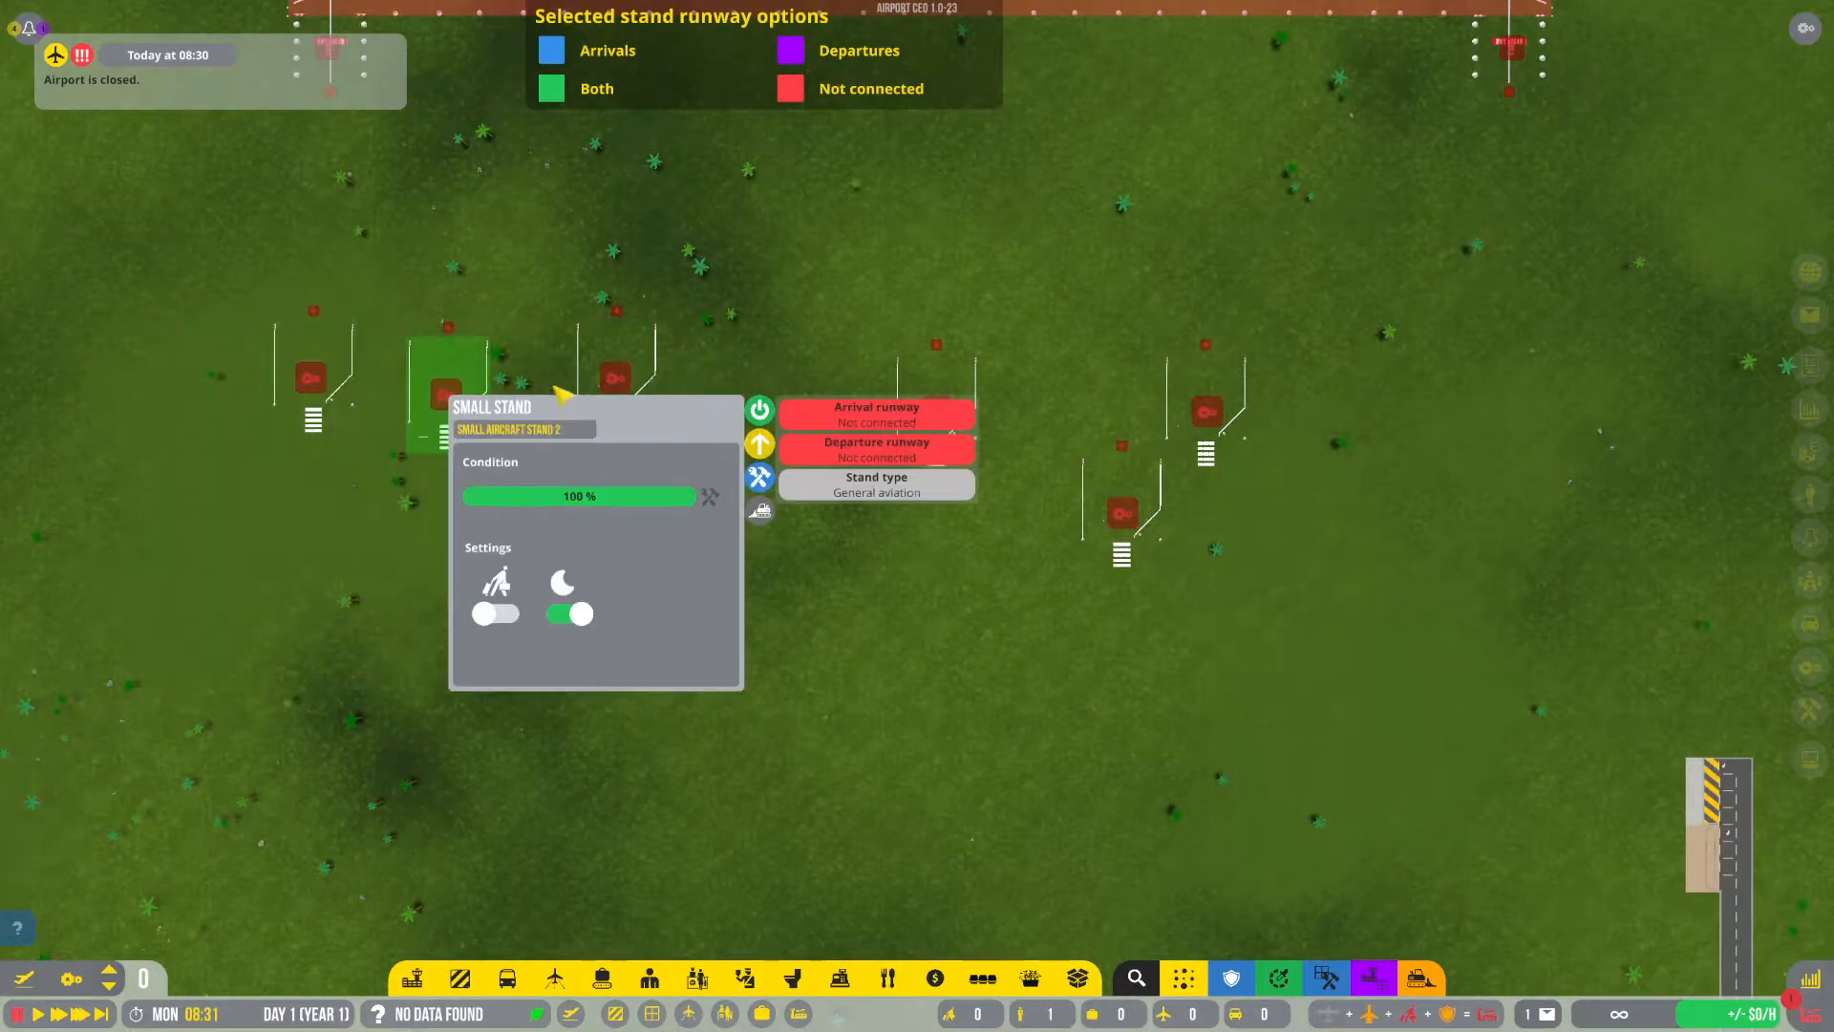
mouse_move(929, 562)
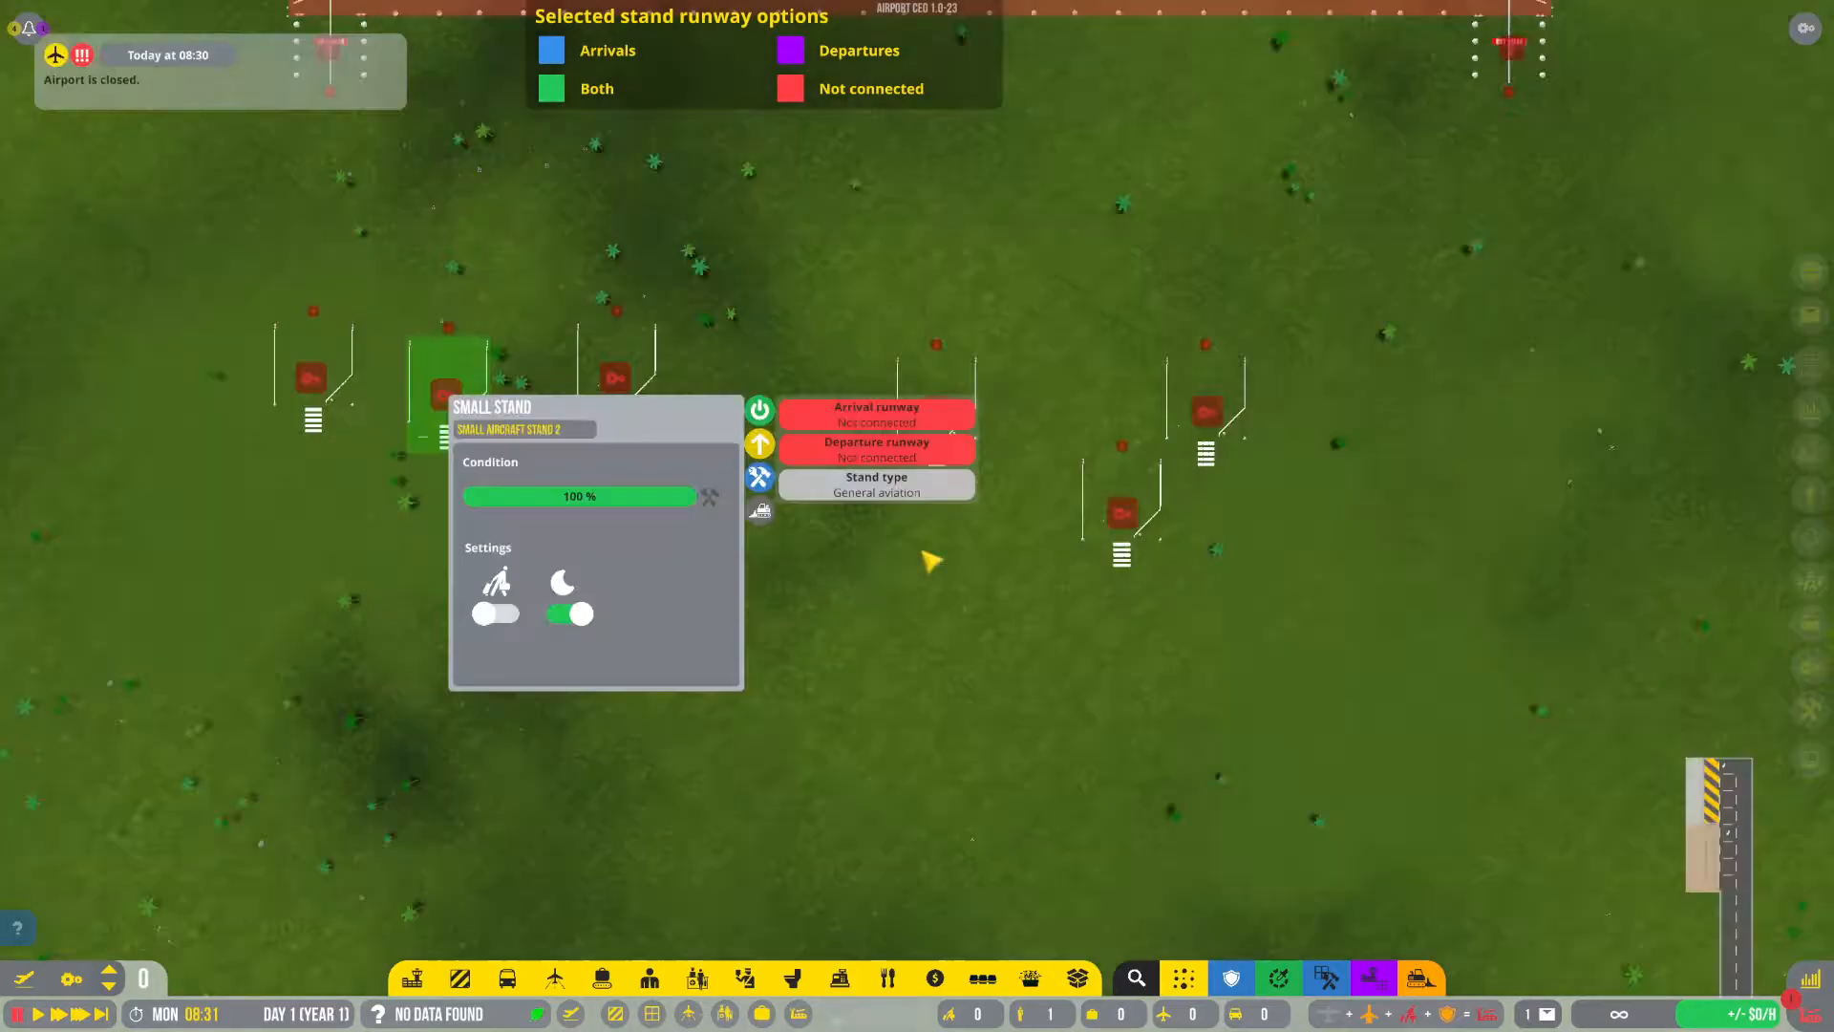
Lay out the runway, taxiways and apron, then place a stand on the apron.
click(554, 978)
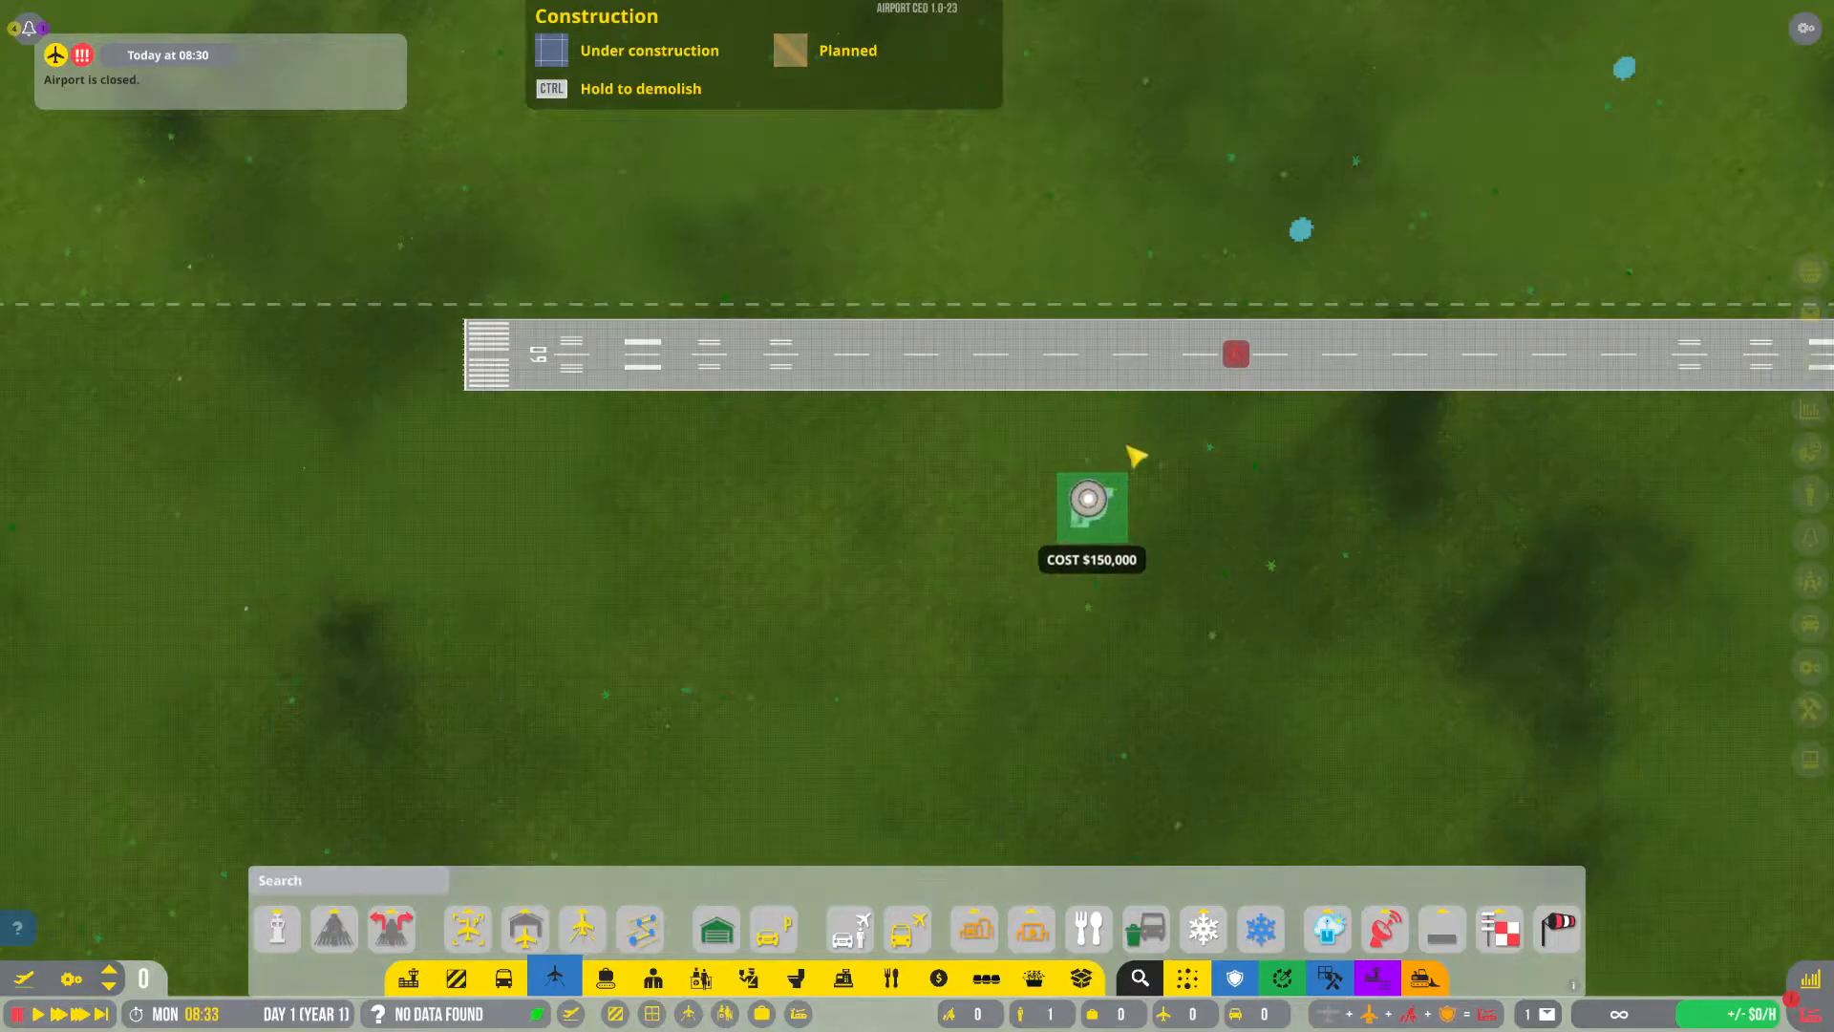
mouse_move(1307, 418)
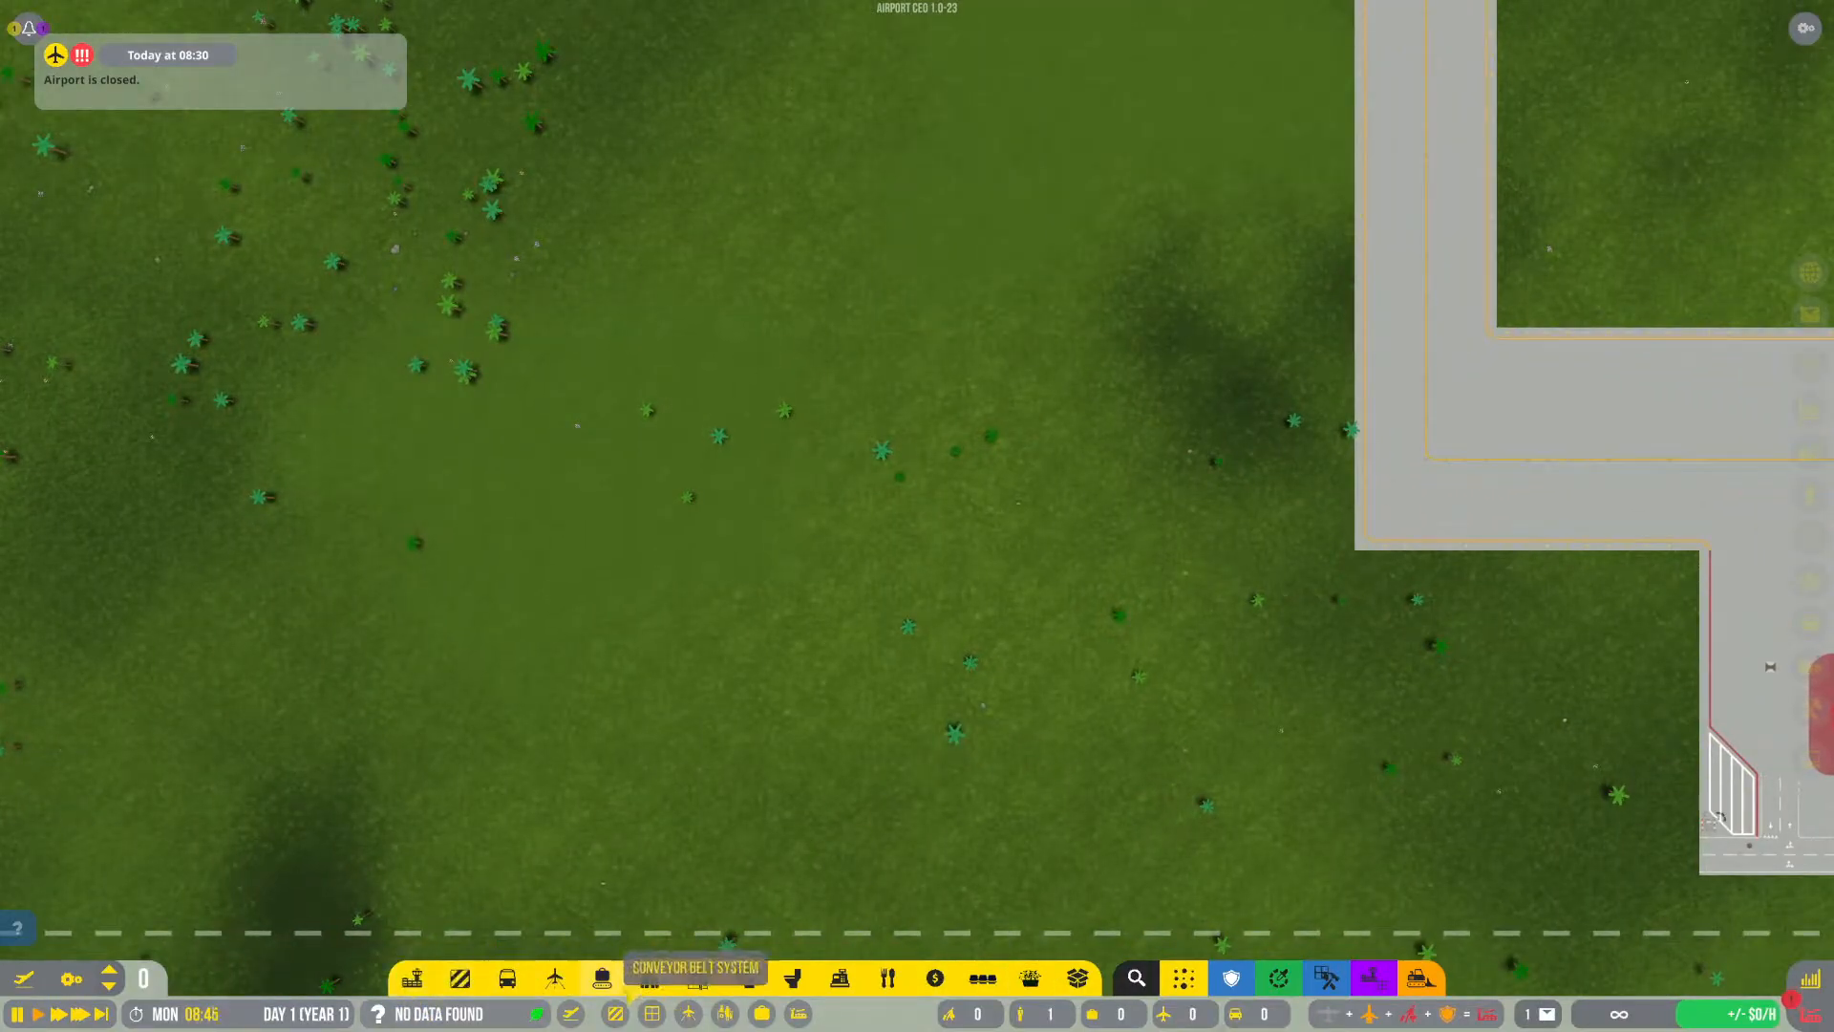
click(554, 978)
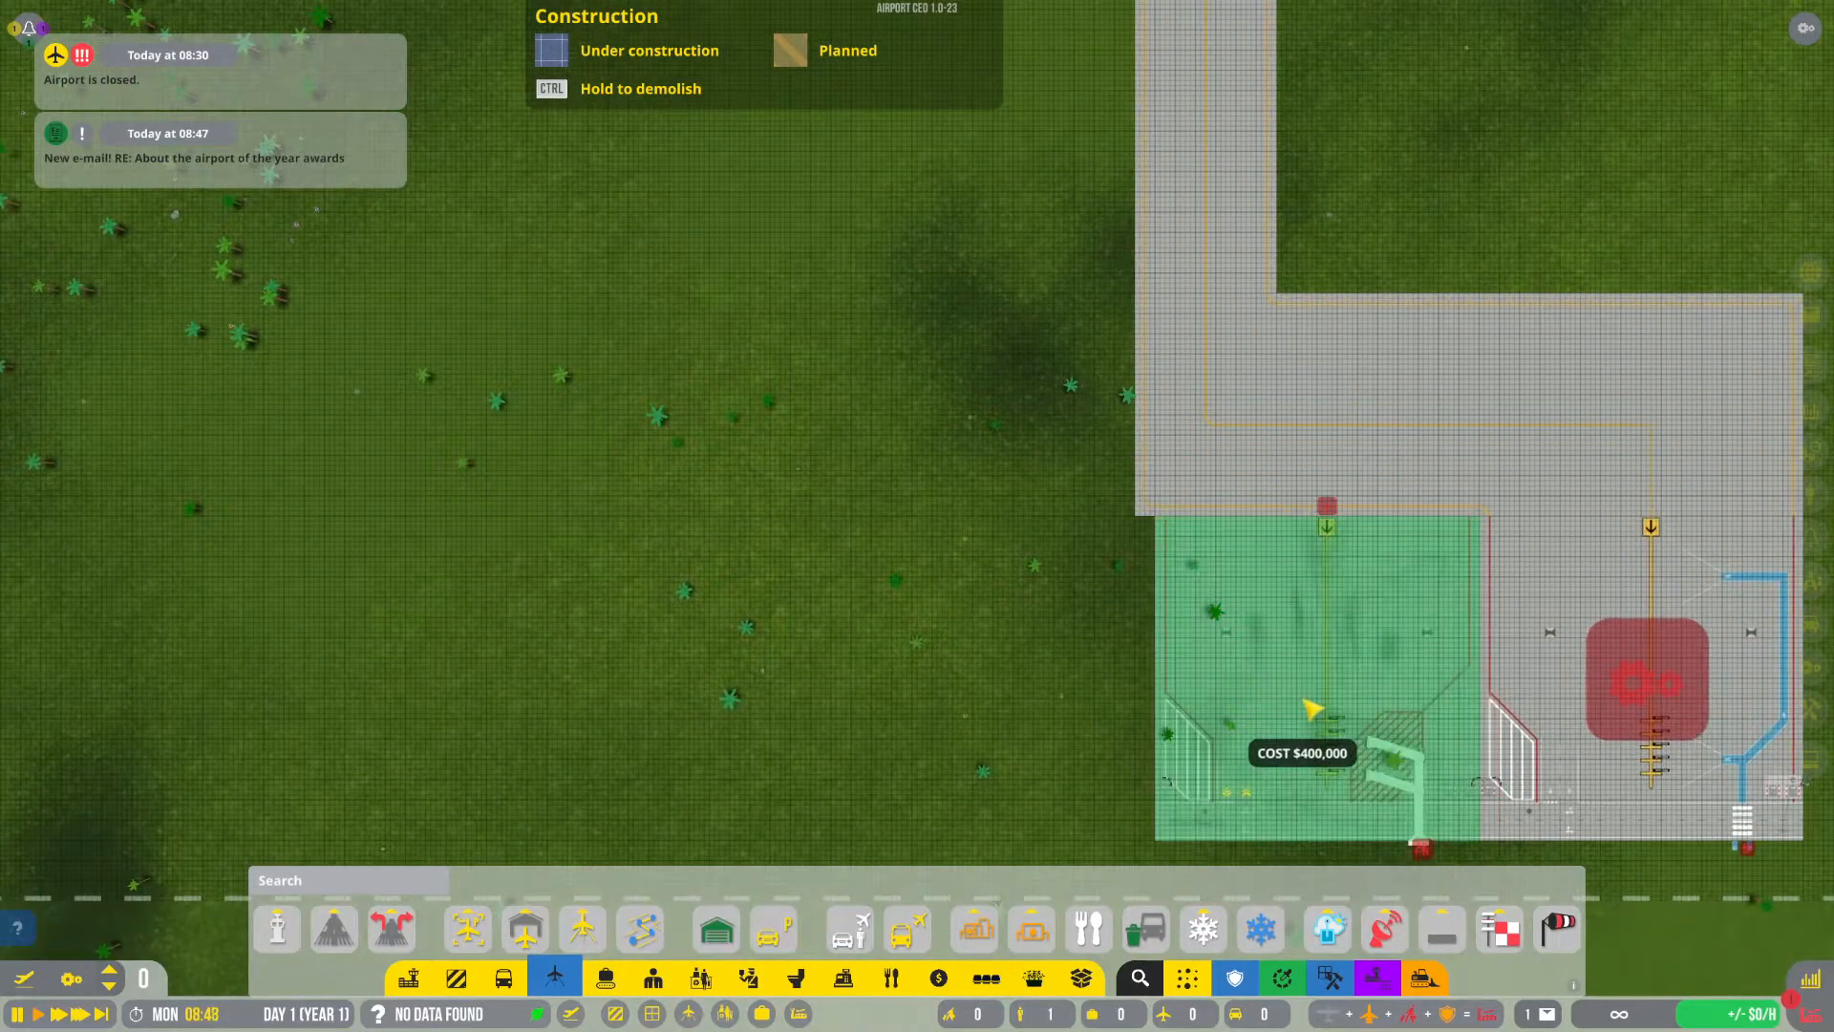
click(390, 929)
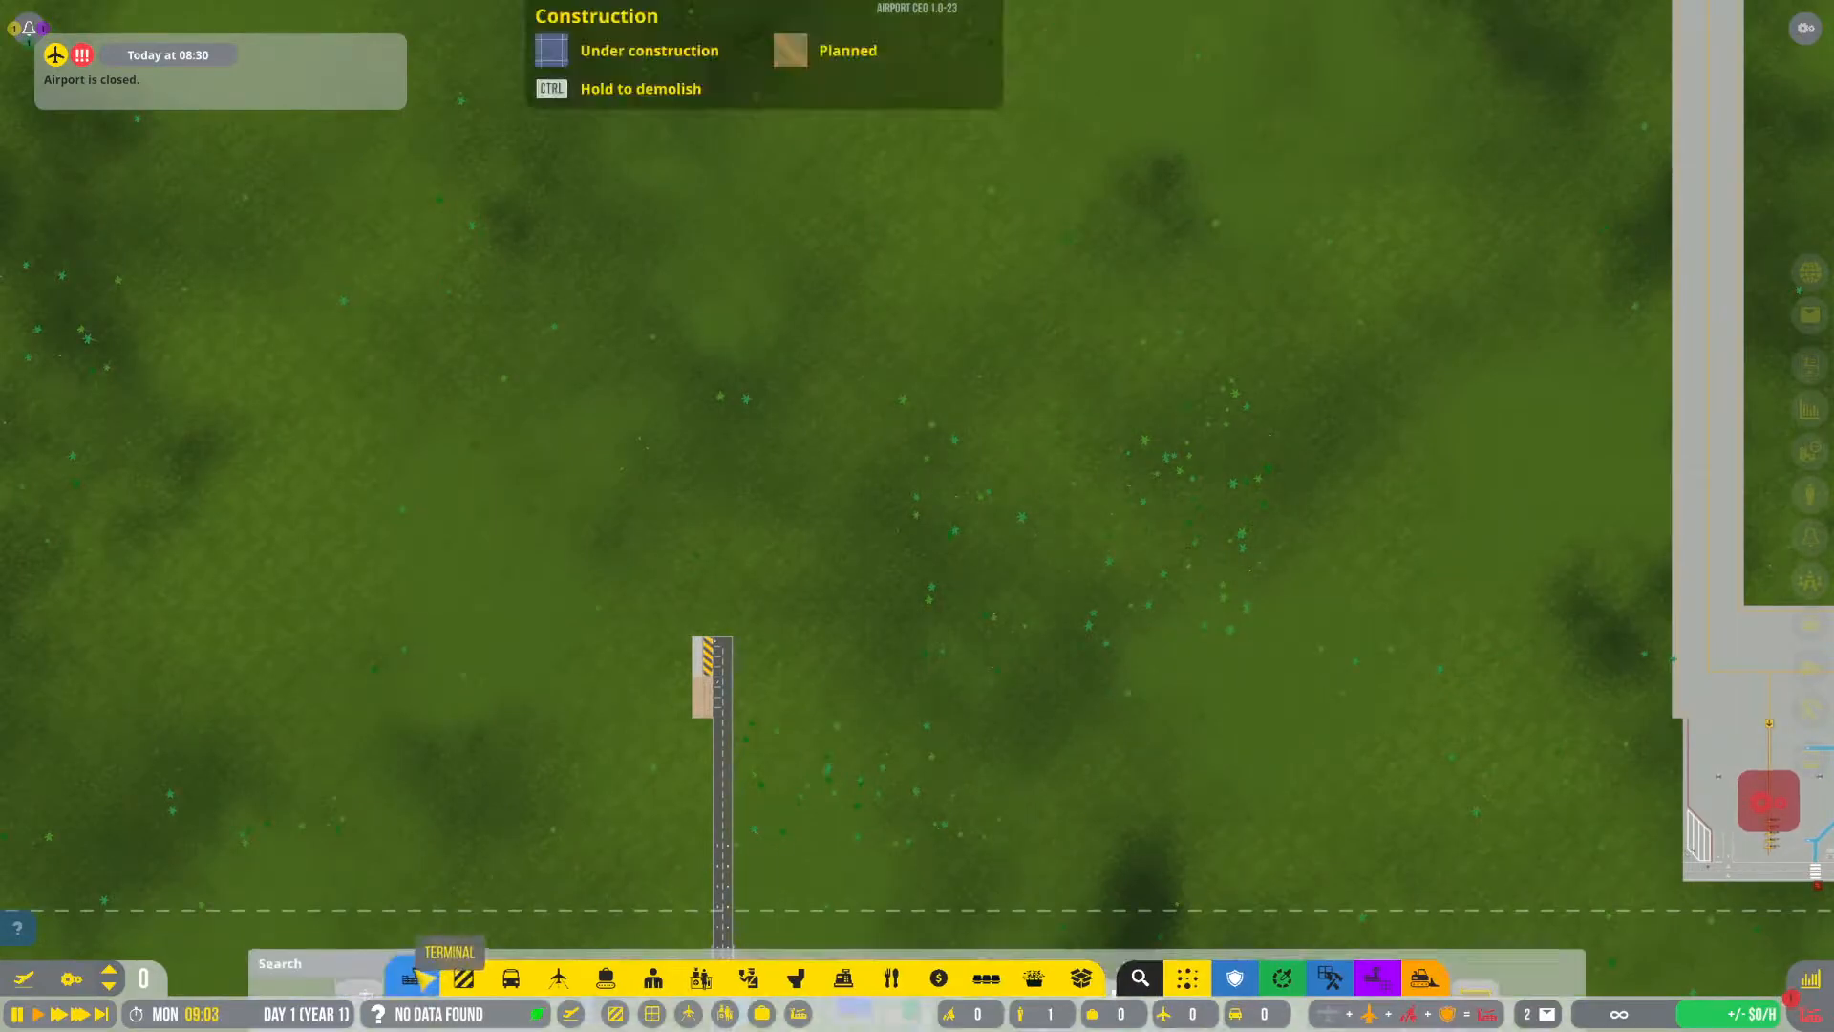
Build the curbside drop-off road and paved walkway in front of the terminal.
click(412, 978)
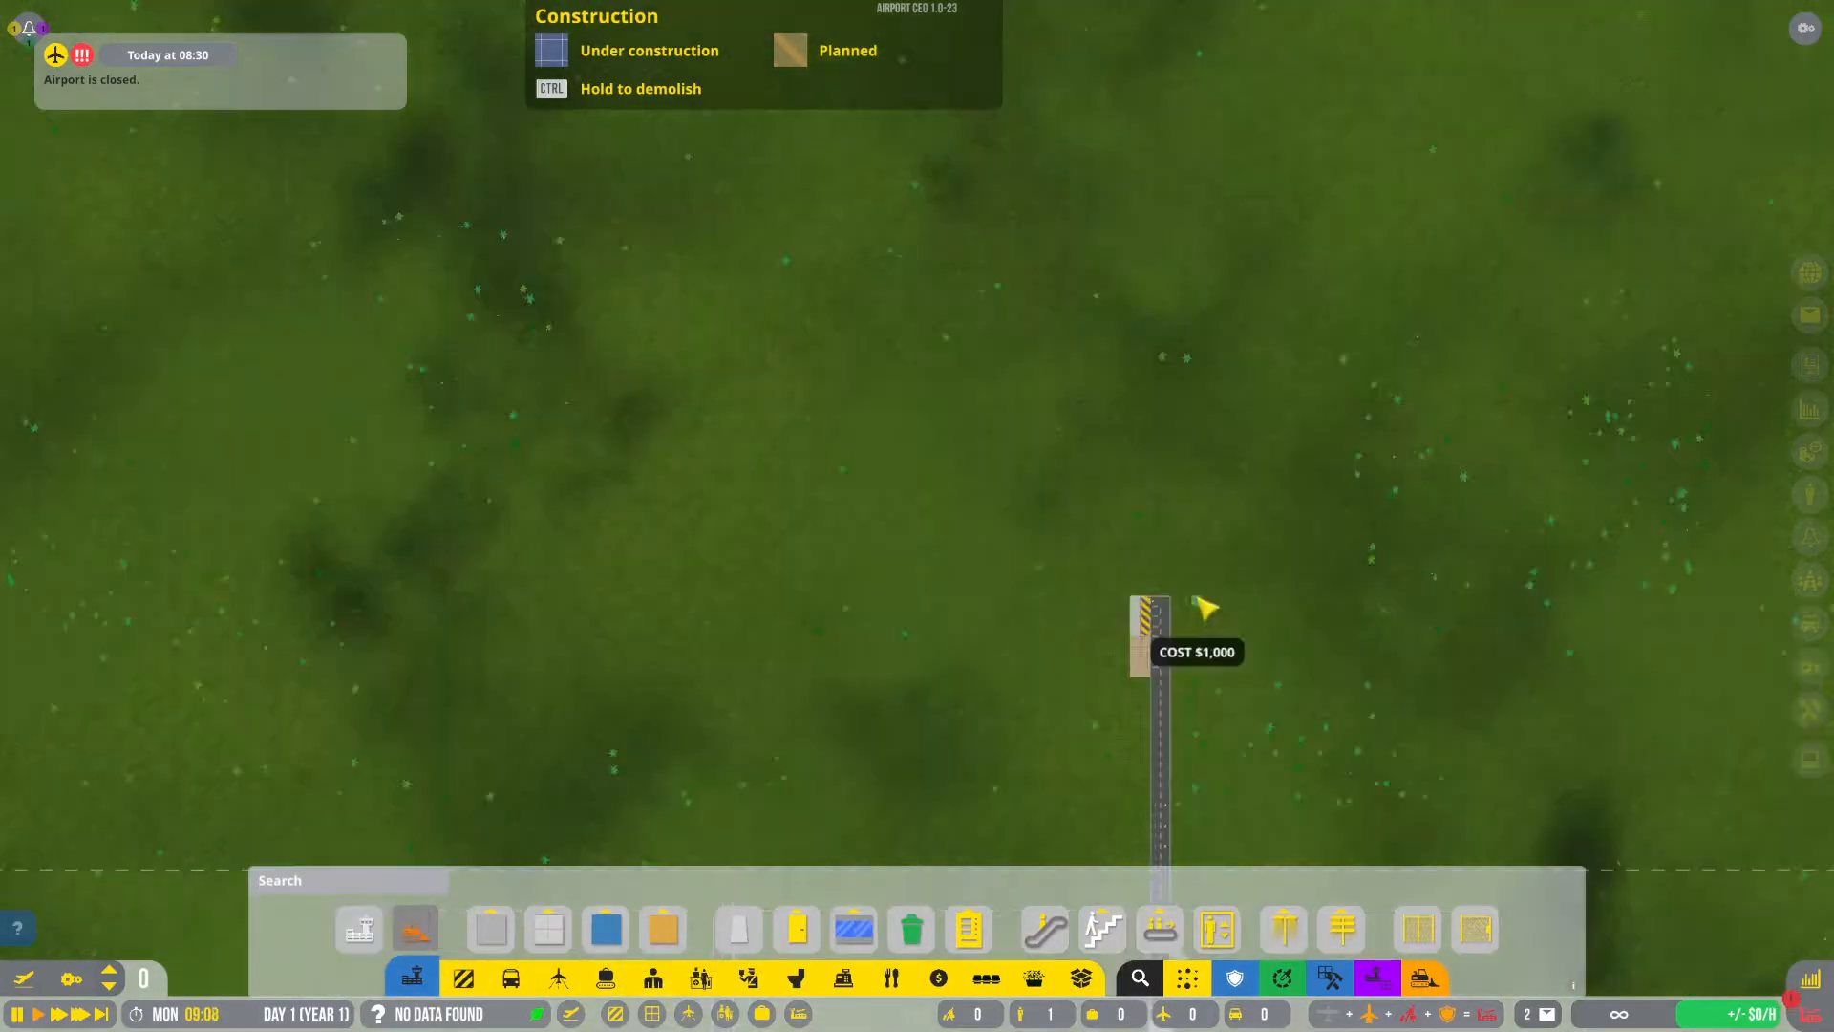
mouse_move(1082, 479)
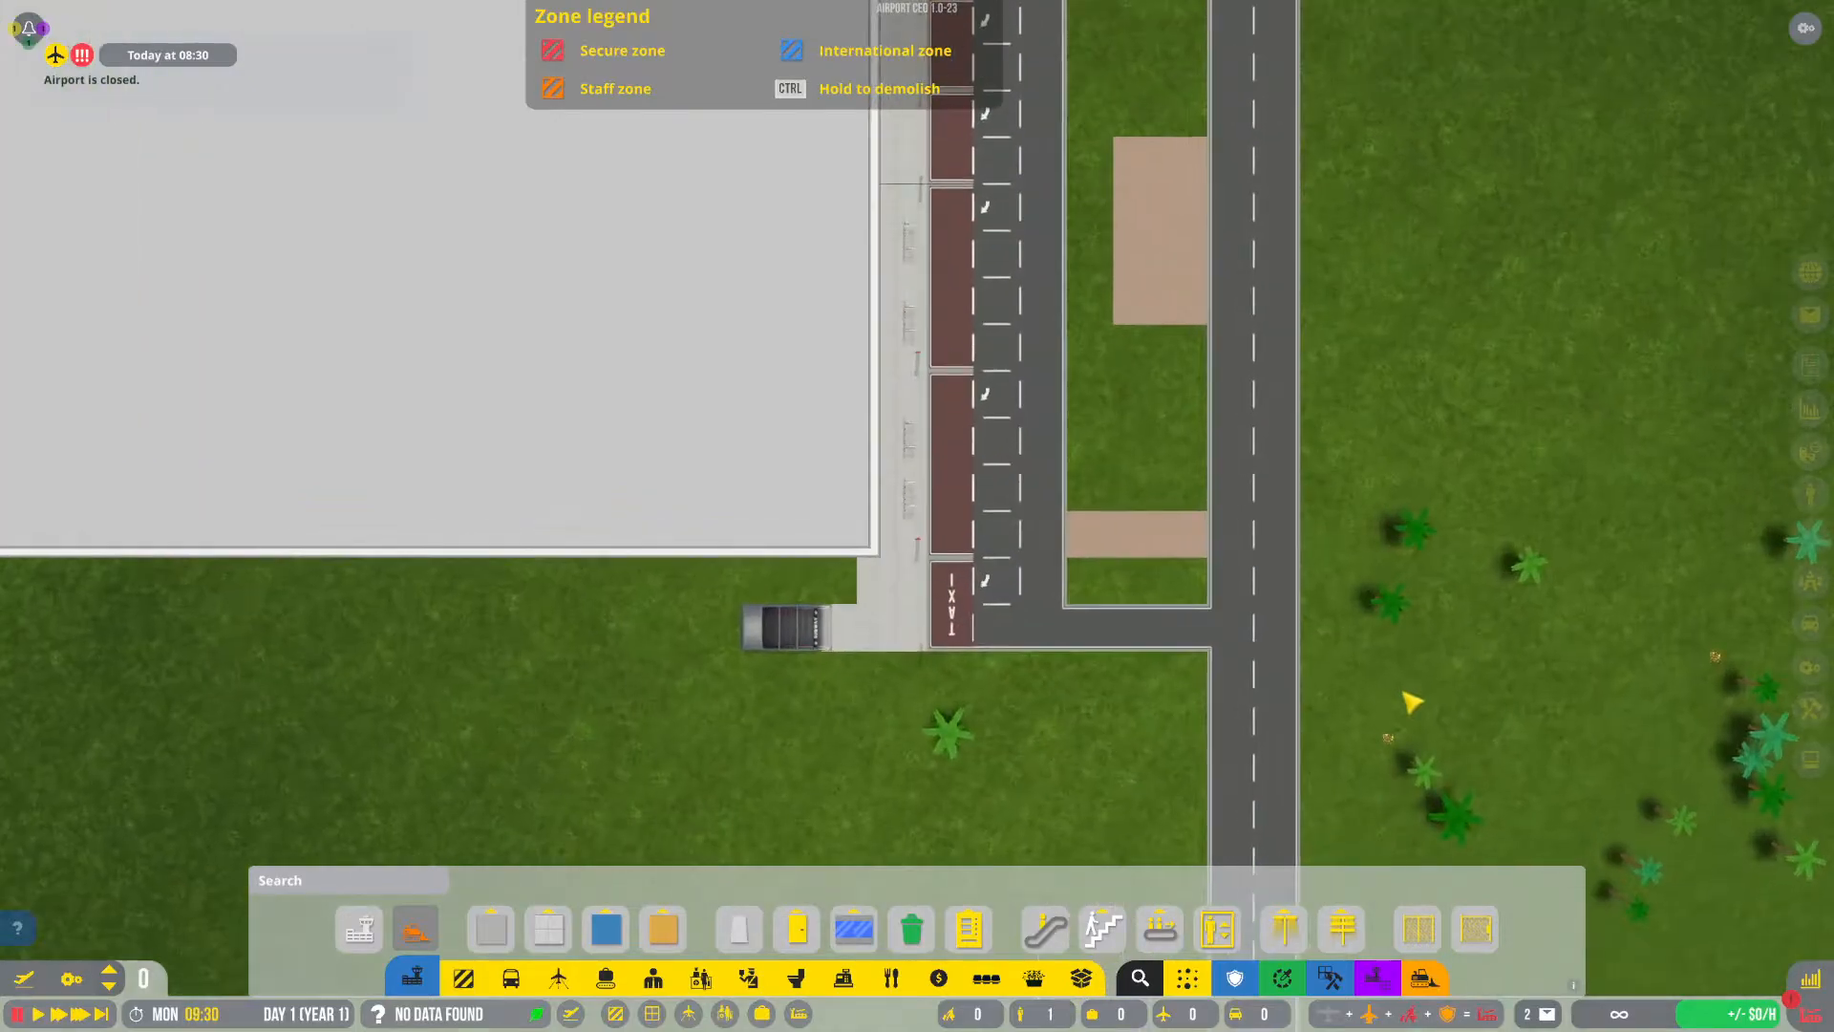
scroll(down, 3)
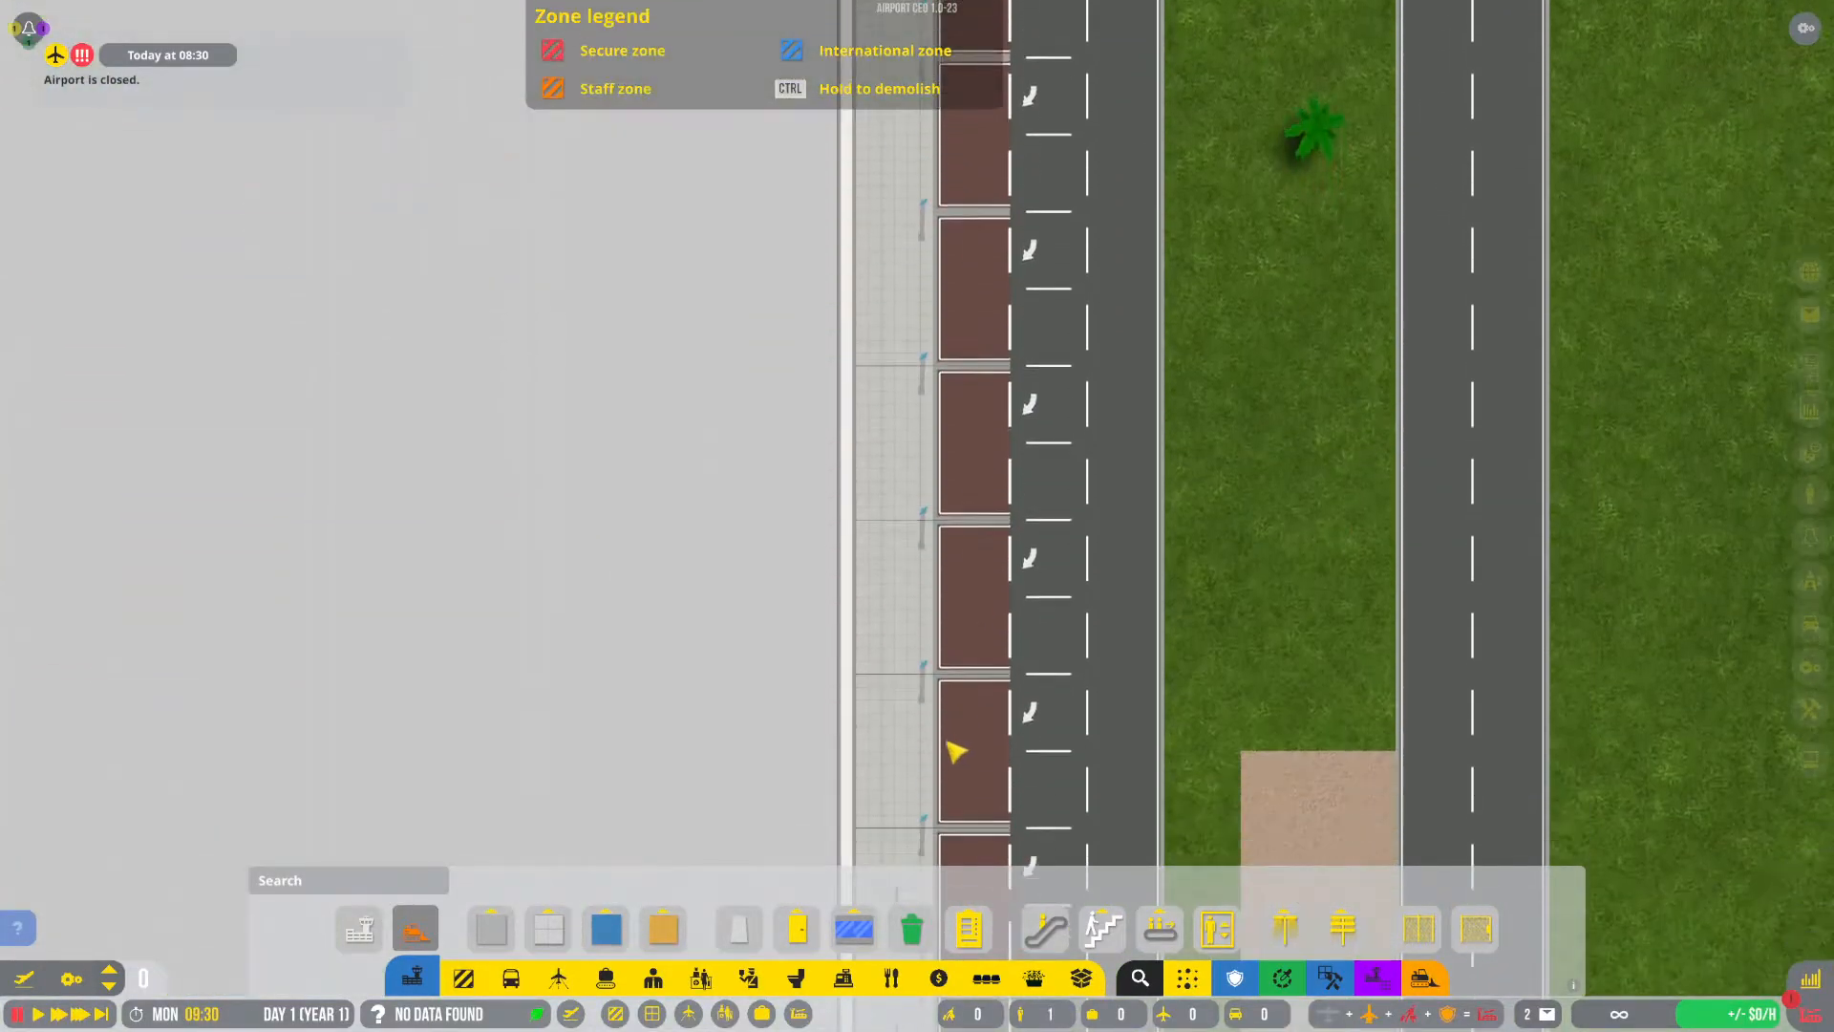
scroll(down, 3)
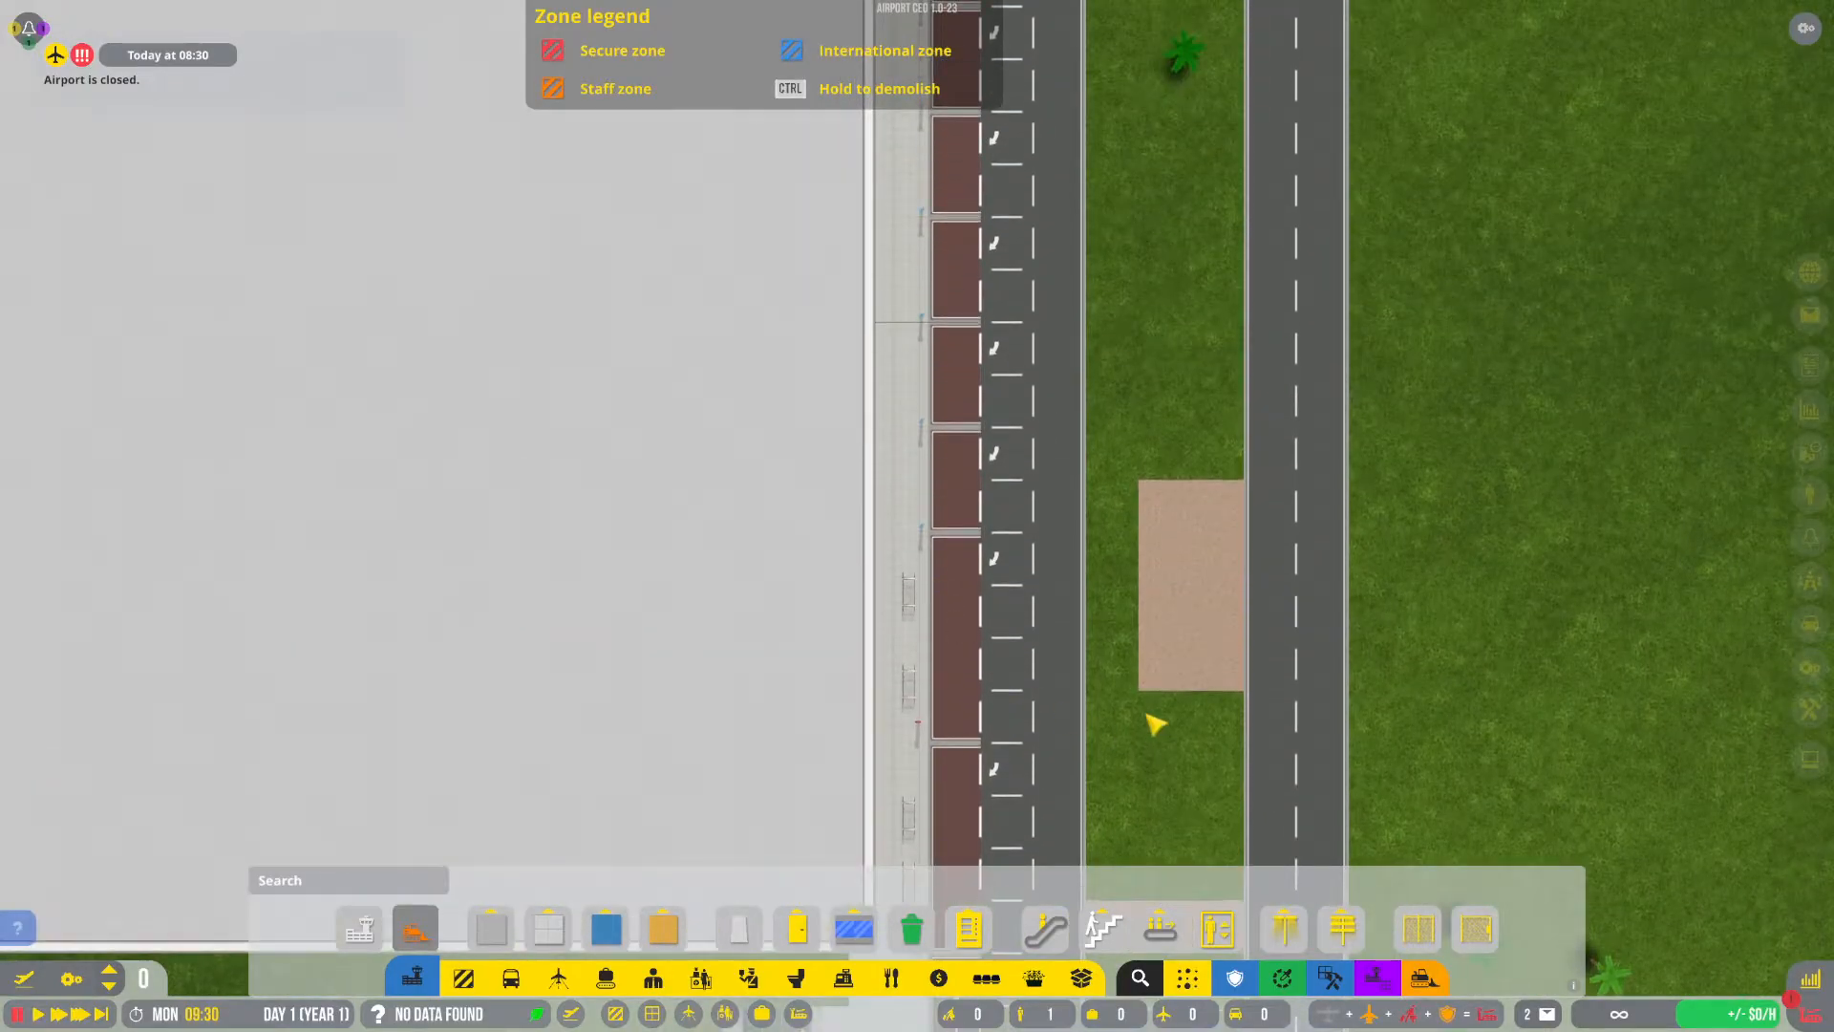
scroll(down, 3)
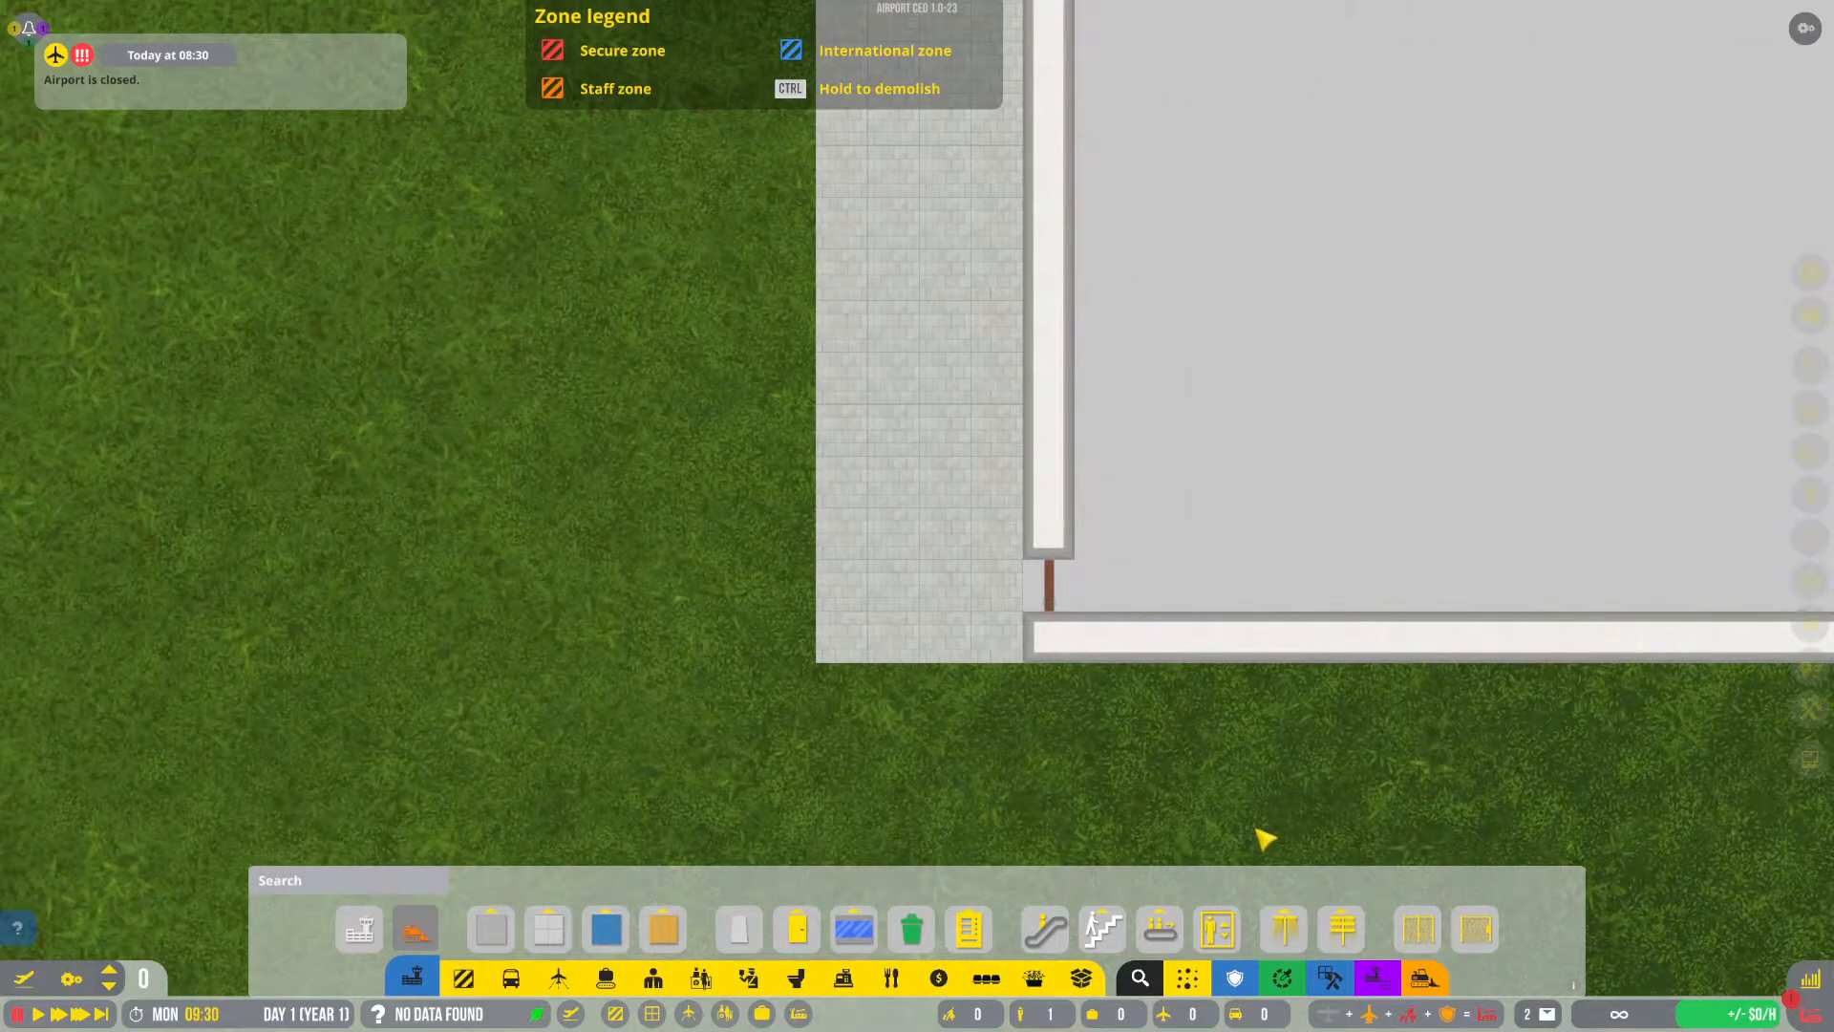
mouse_move(1208, 851)
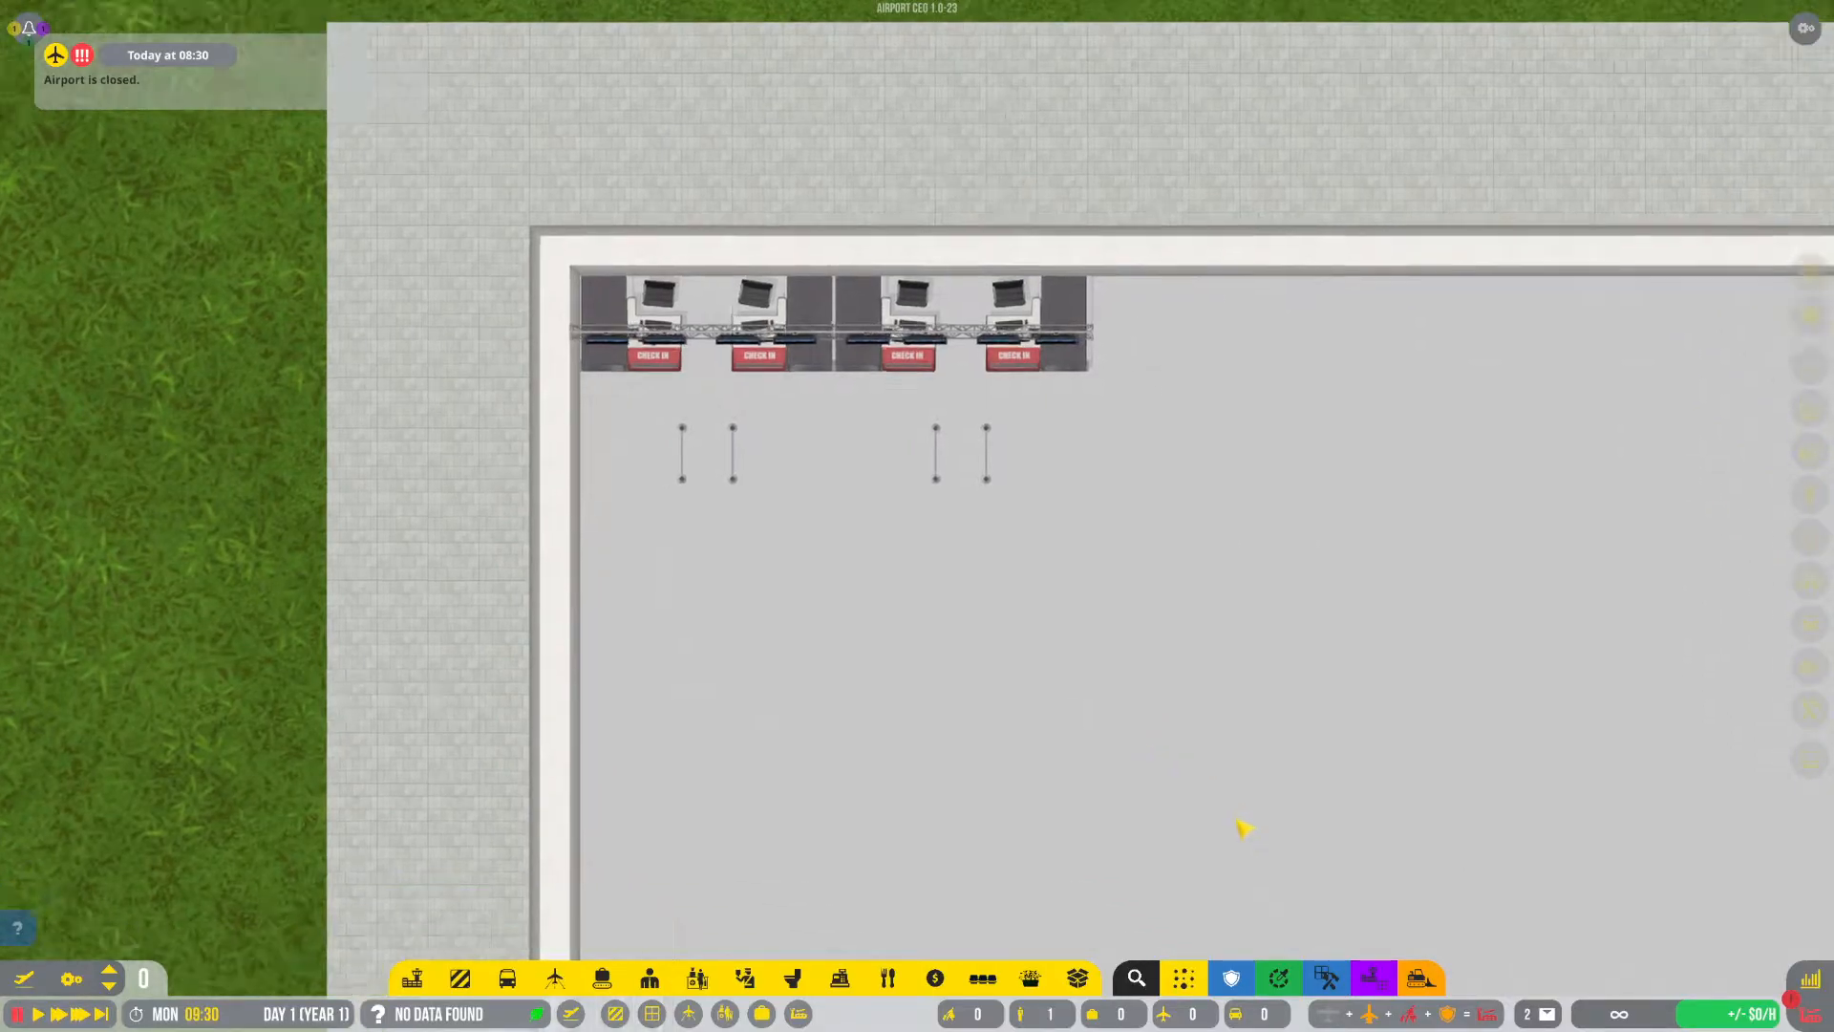
Open the Management Staff applicants list showing six director-level candidates.
scroll(down, 3)
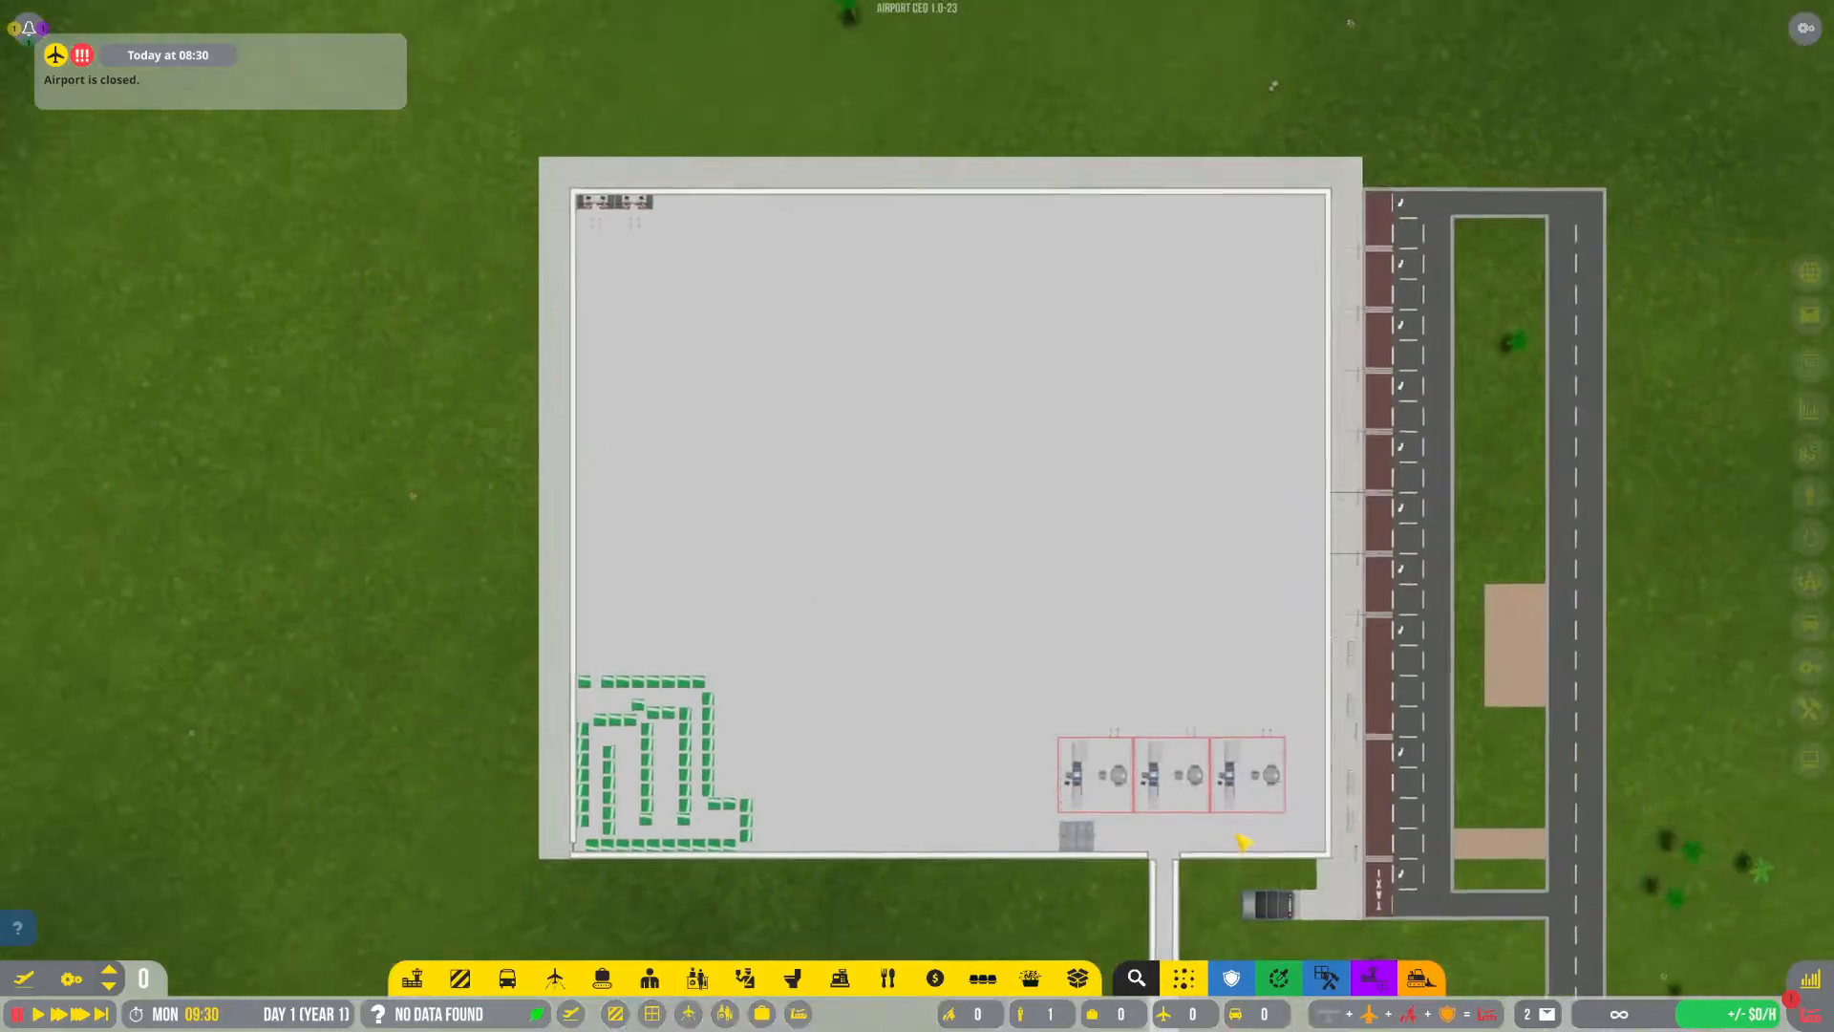
scroll(up, 3)
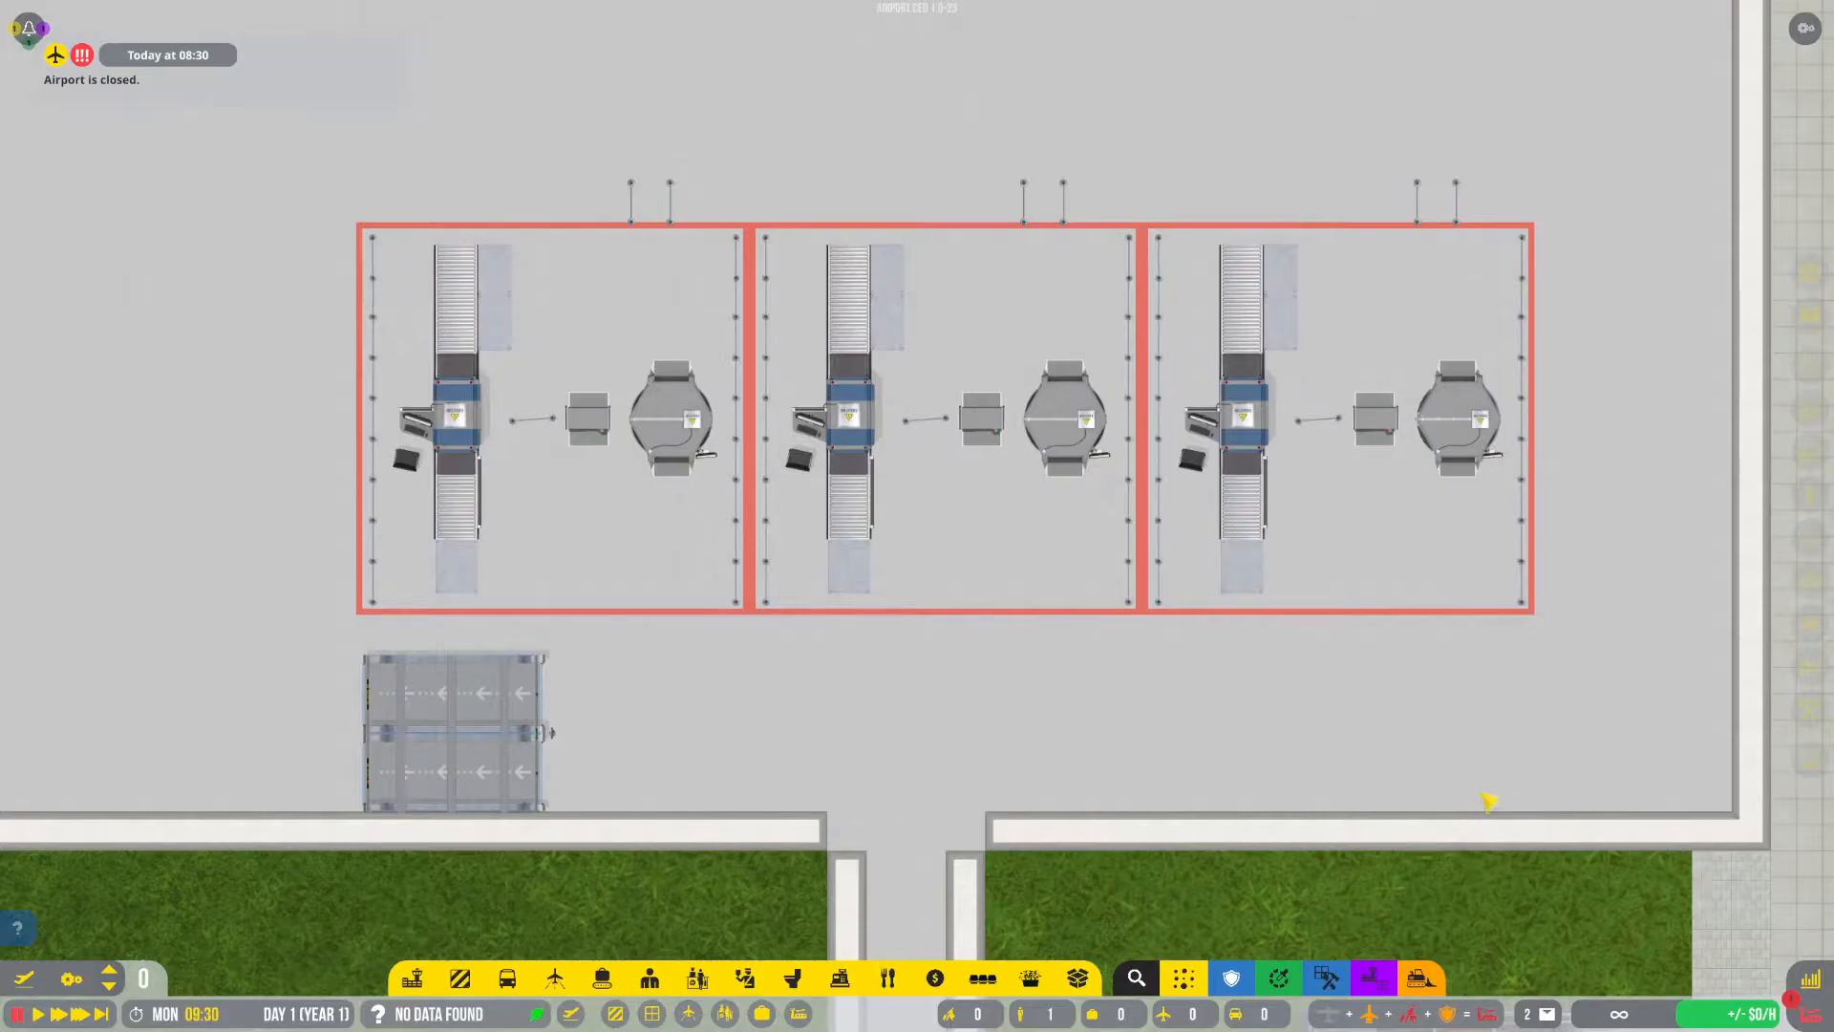
mouse_move(1412, 786)
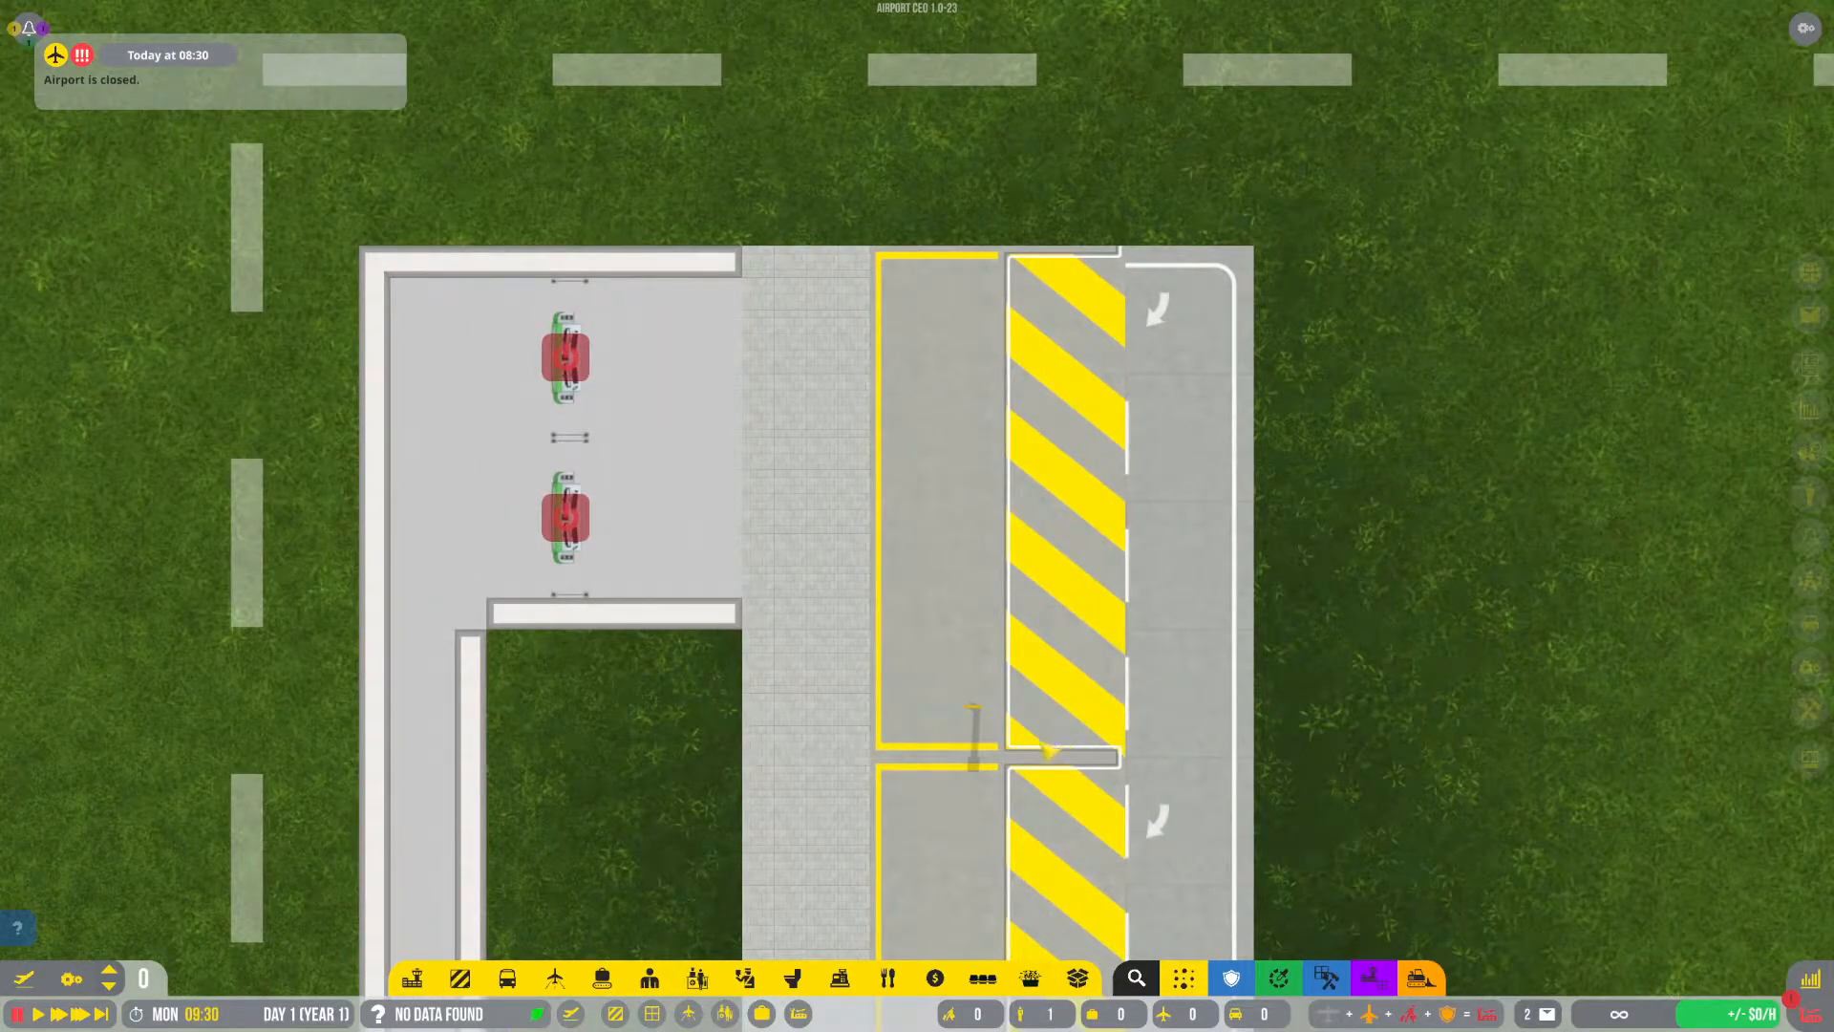
click(508, 978)
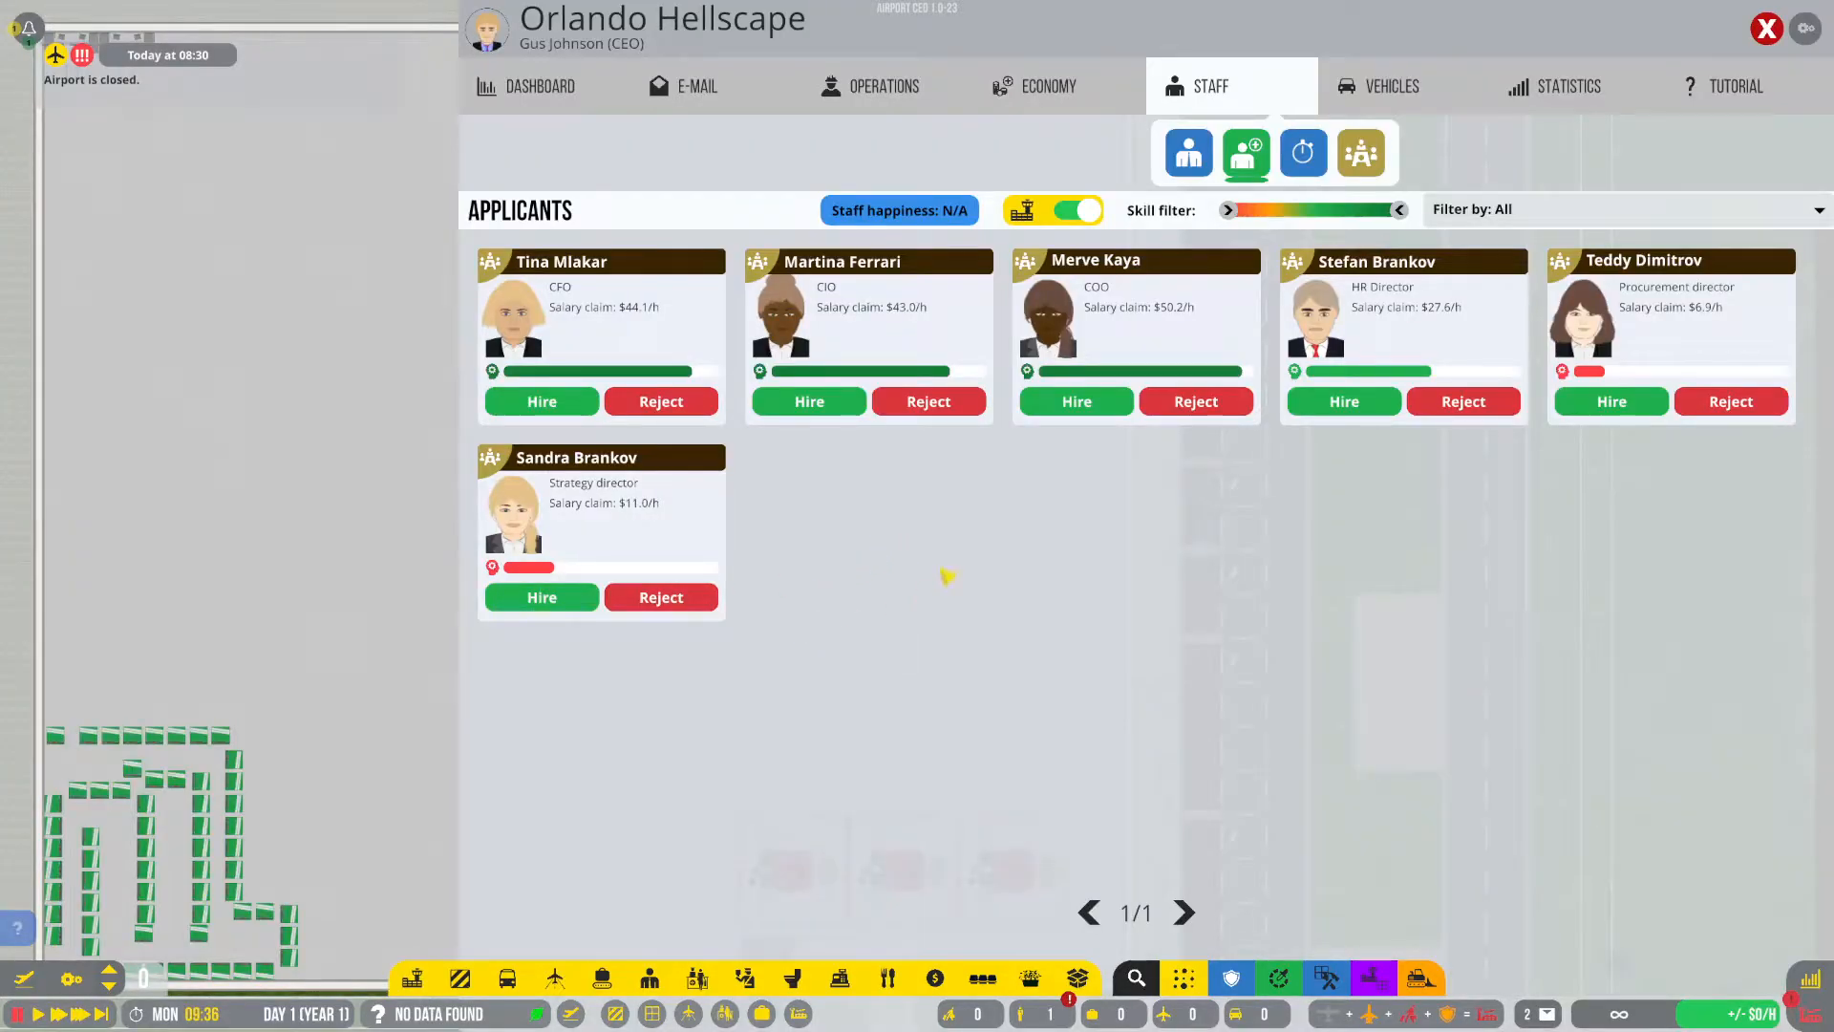
Page through the hired staff overview to page 3 of 3.
click(1187, 152)
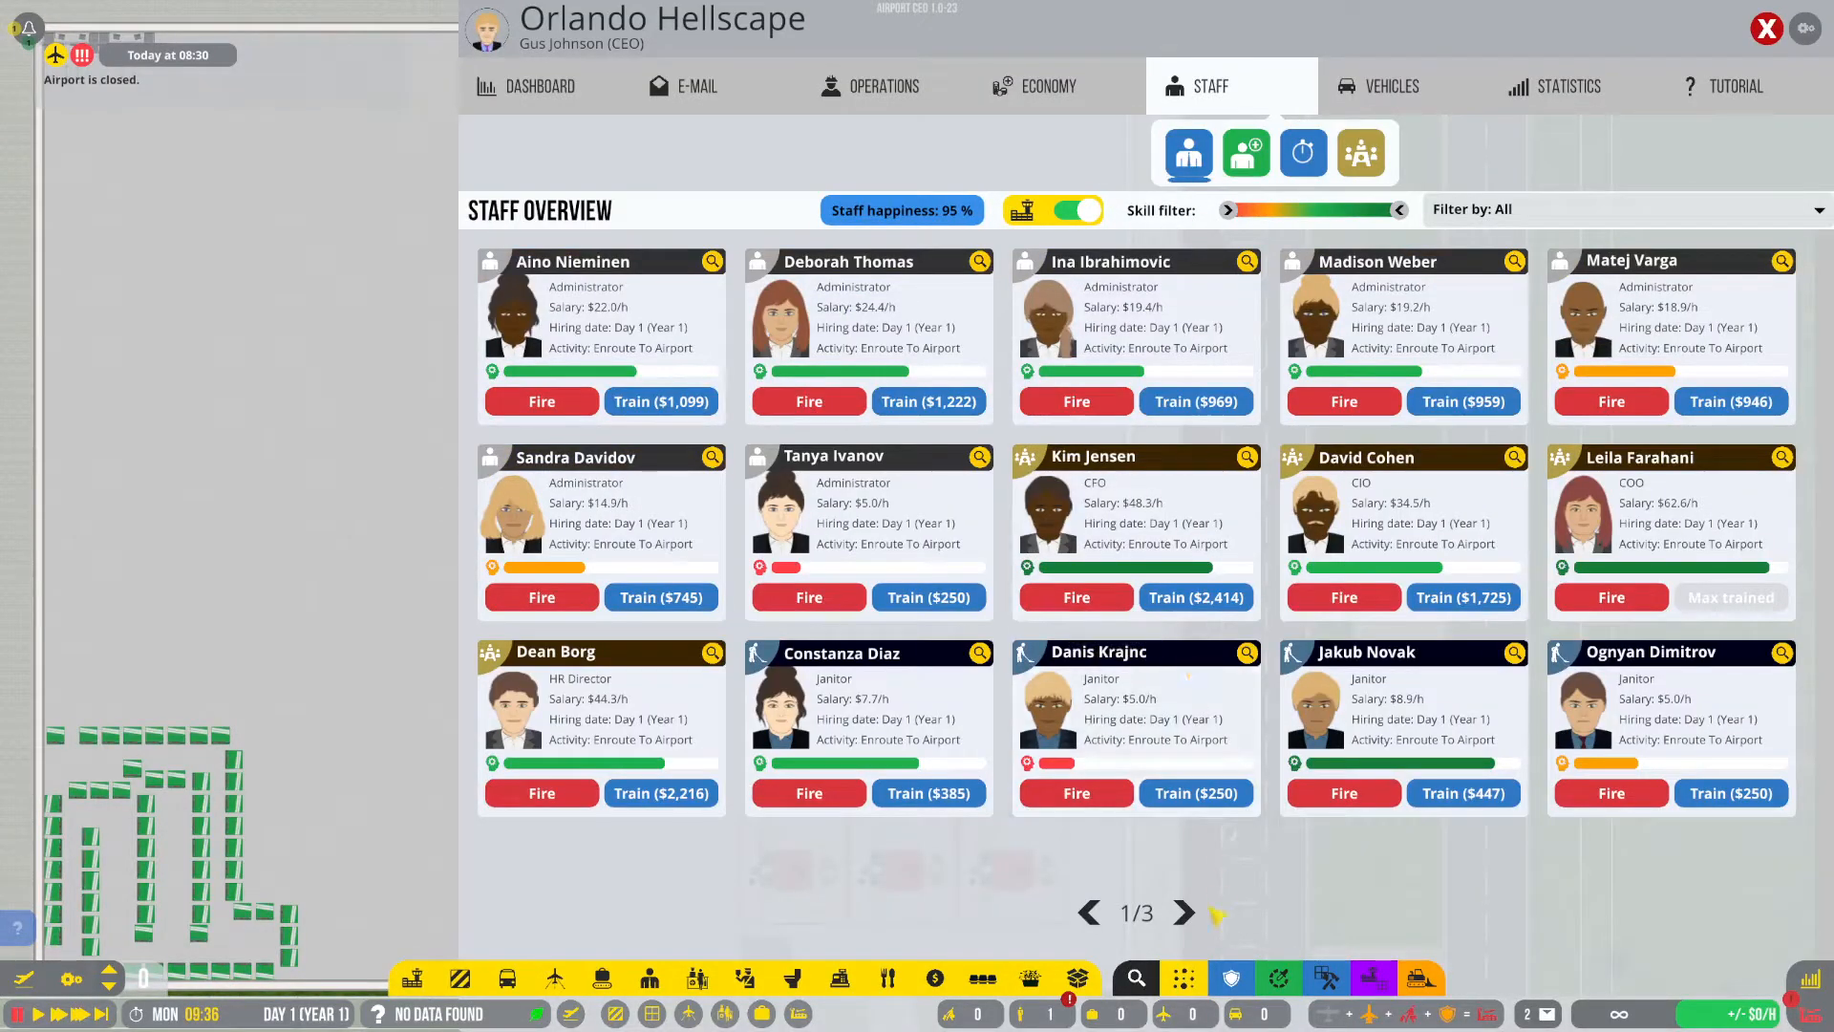
click(1182, 912)
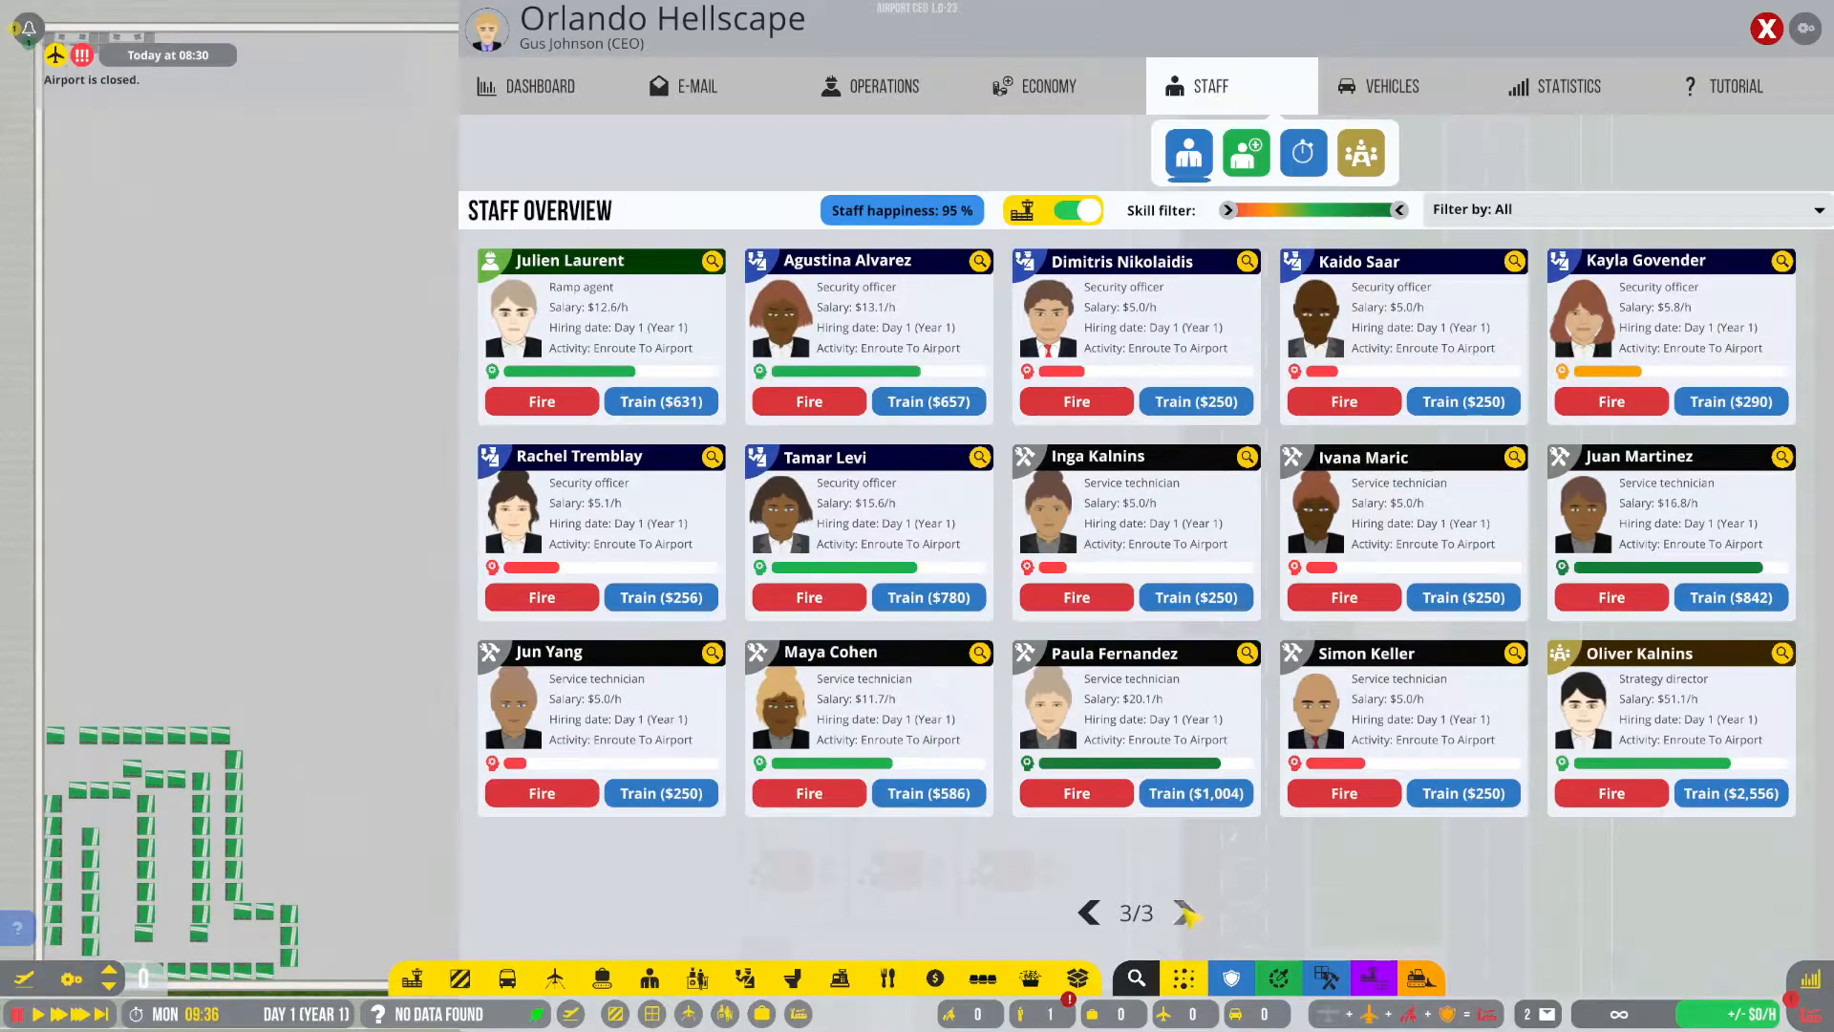
click(1766, 28)
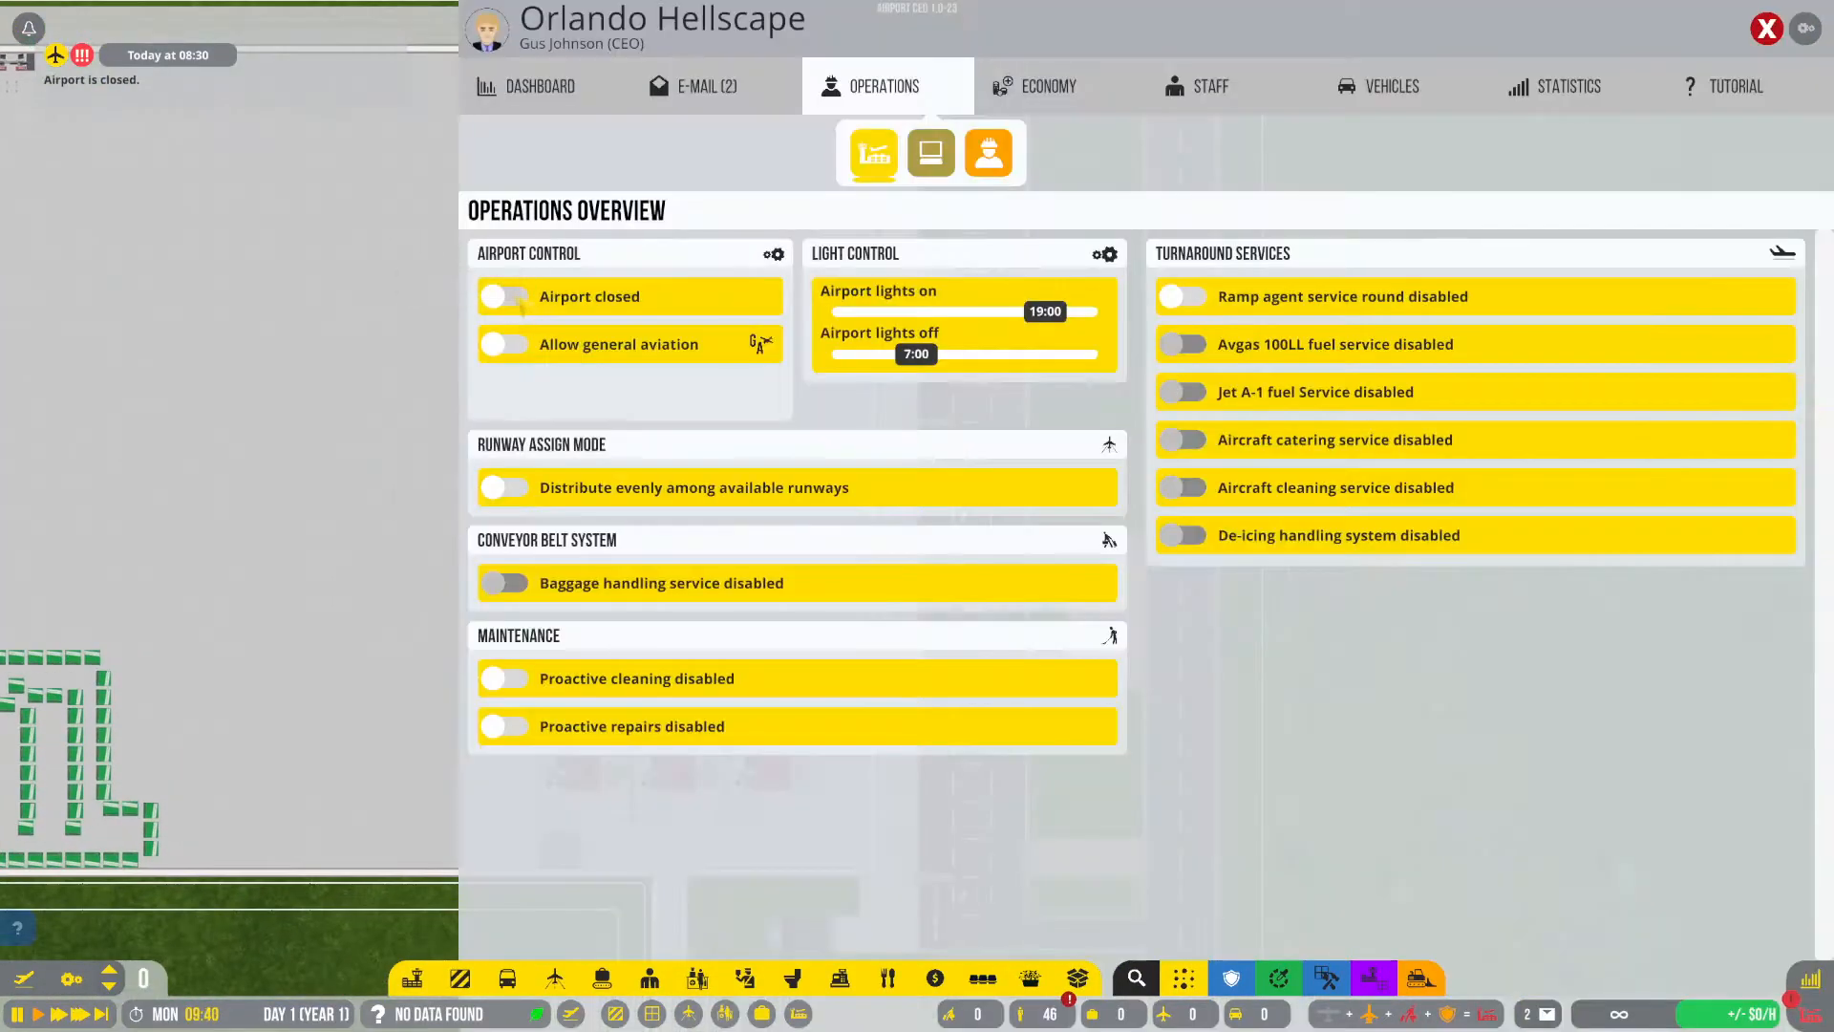
Open the airport for operations and sign the Air Strada contract.
click(505, 296)
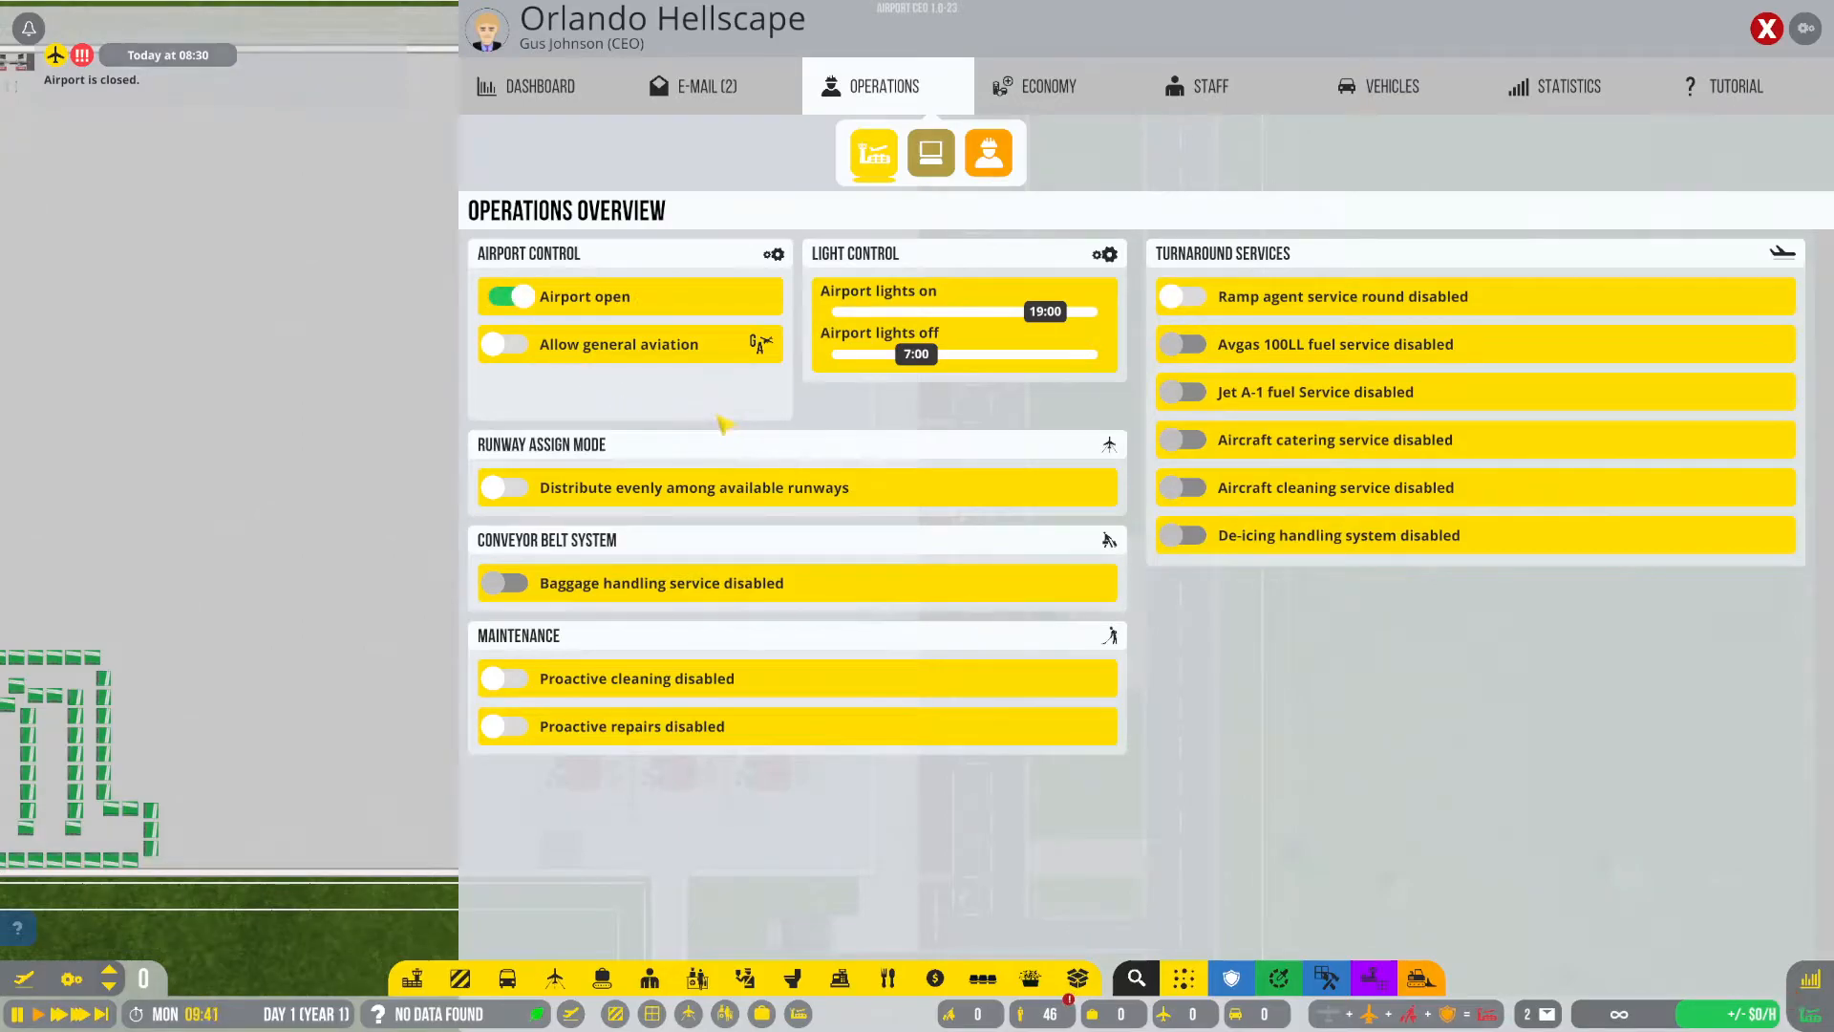
click(1048, 85)
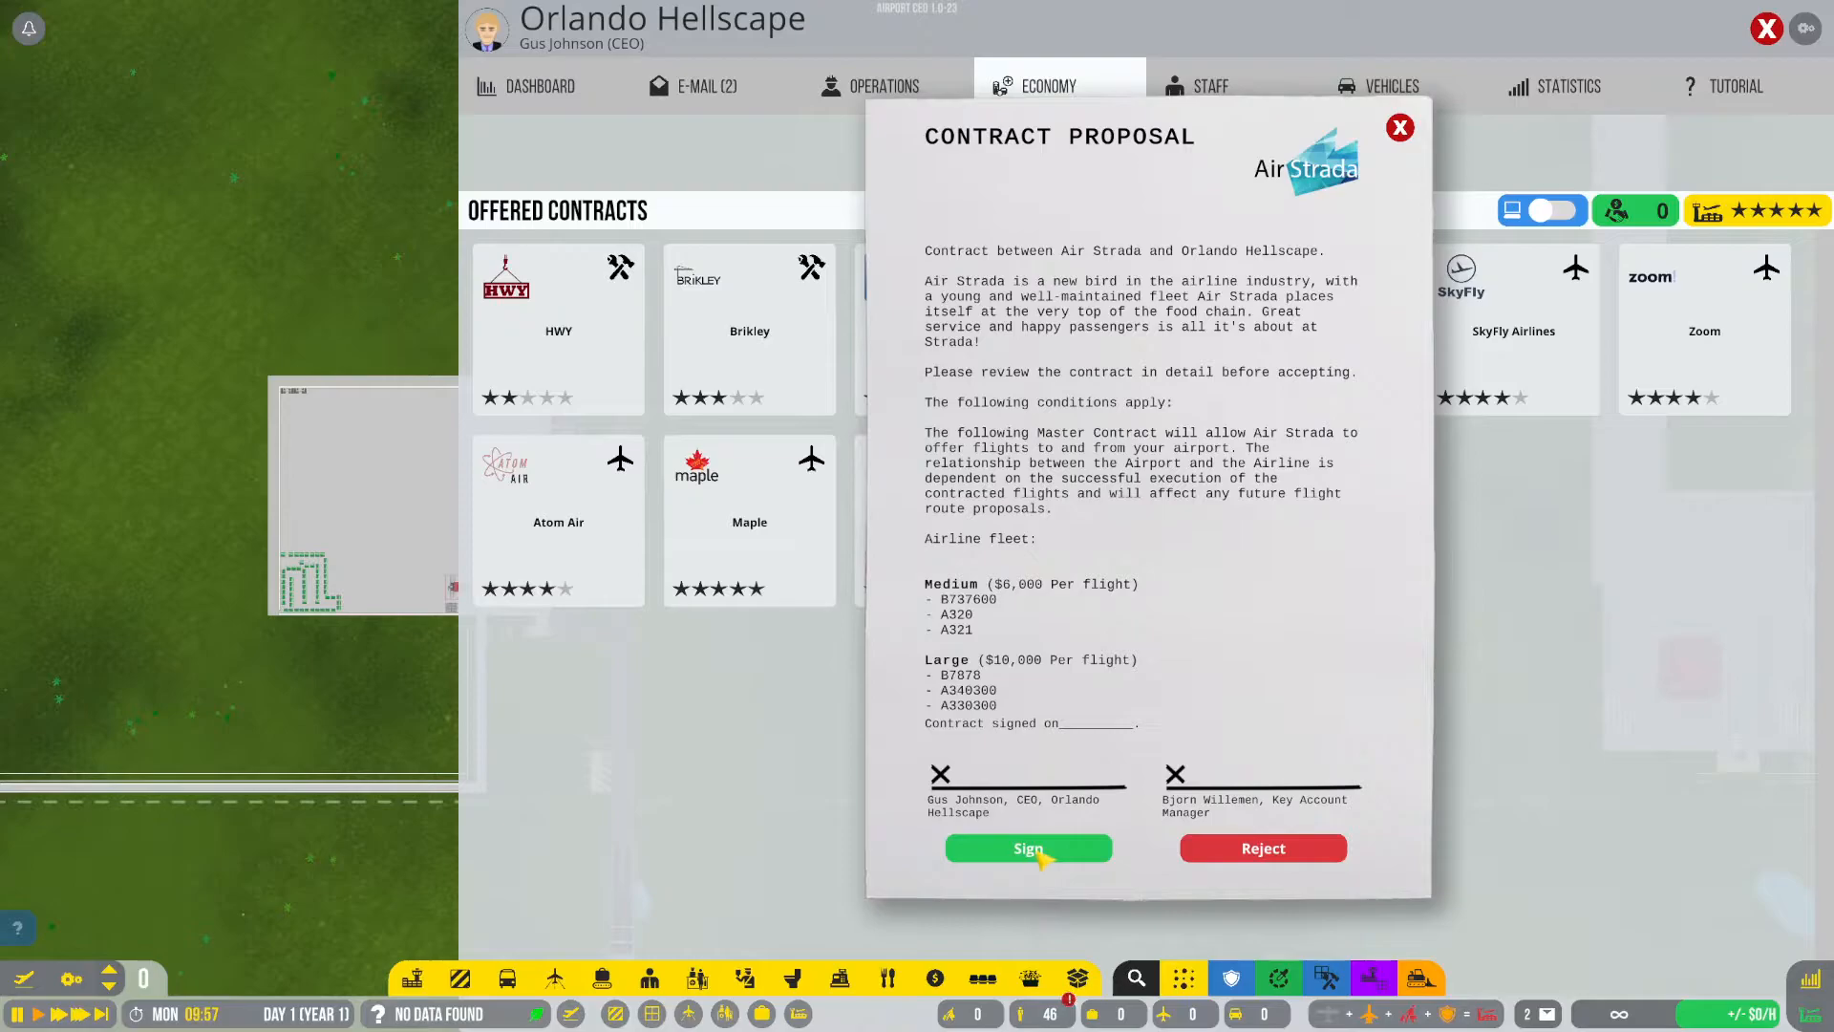
click(1027, 848)
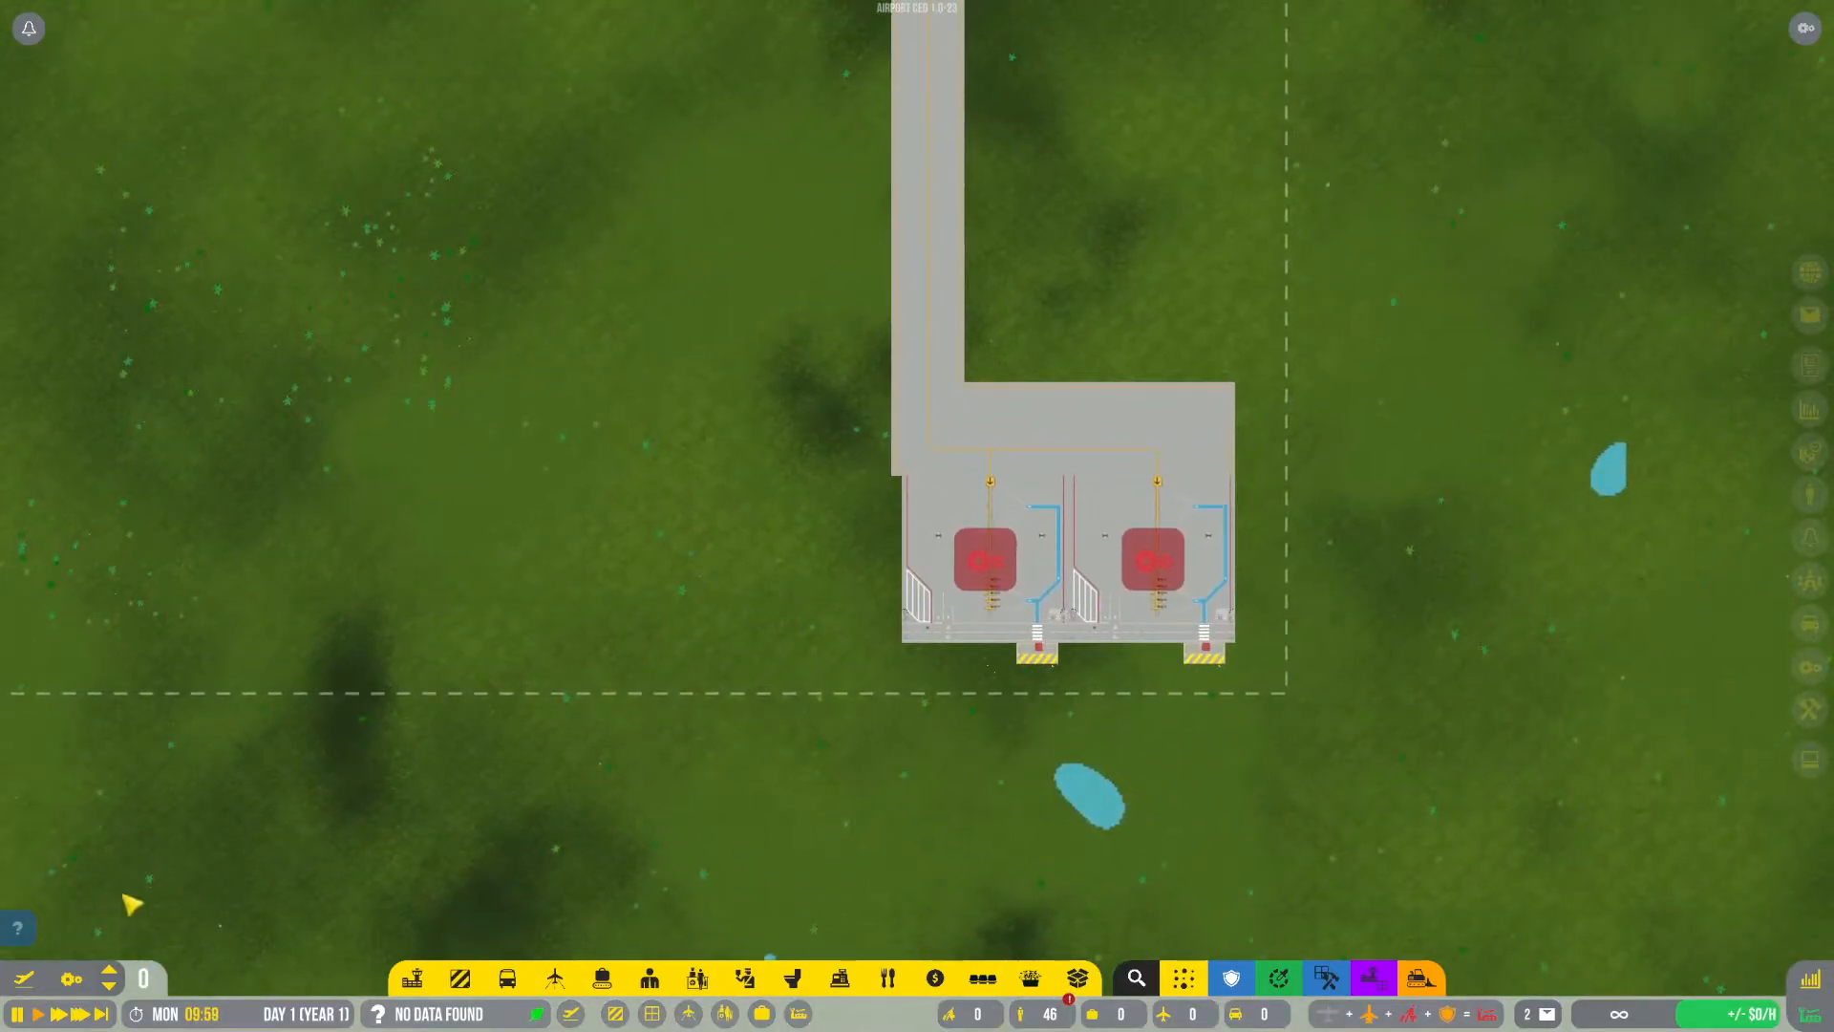
Sign the SkyFly Airlines contract and close the management overview.
click(554, 978)
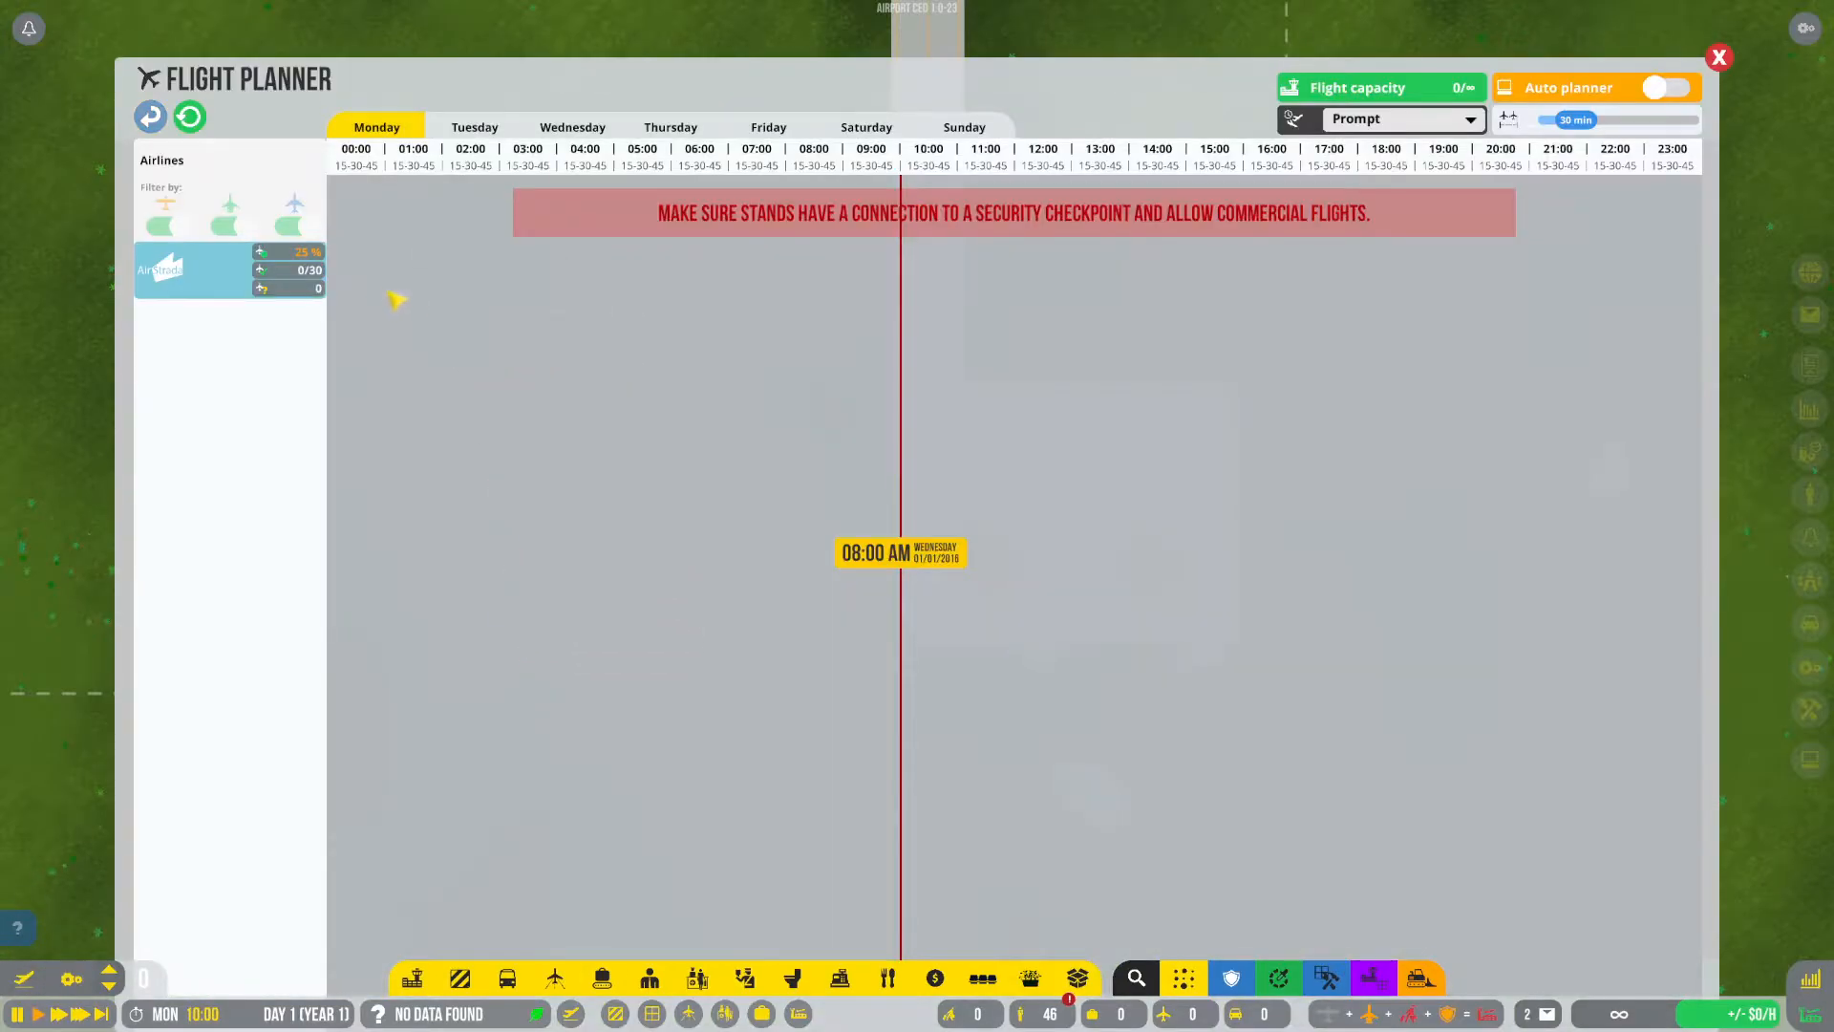
click(883, 85)
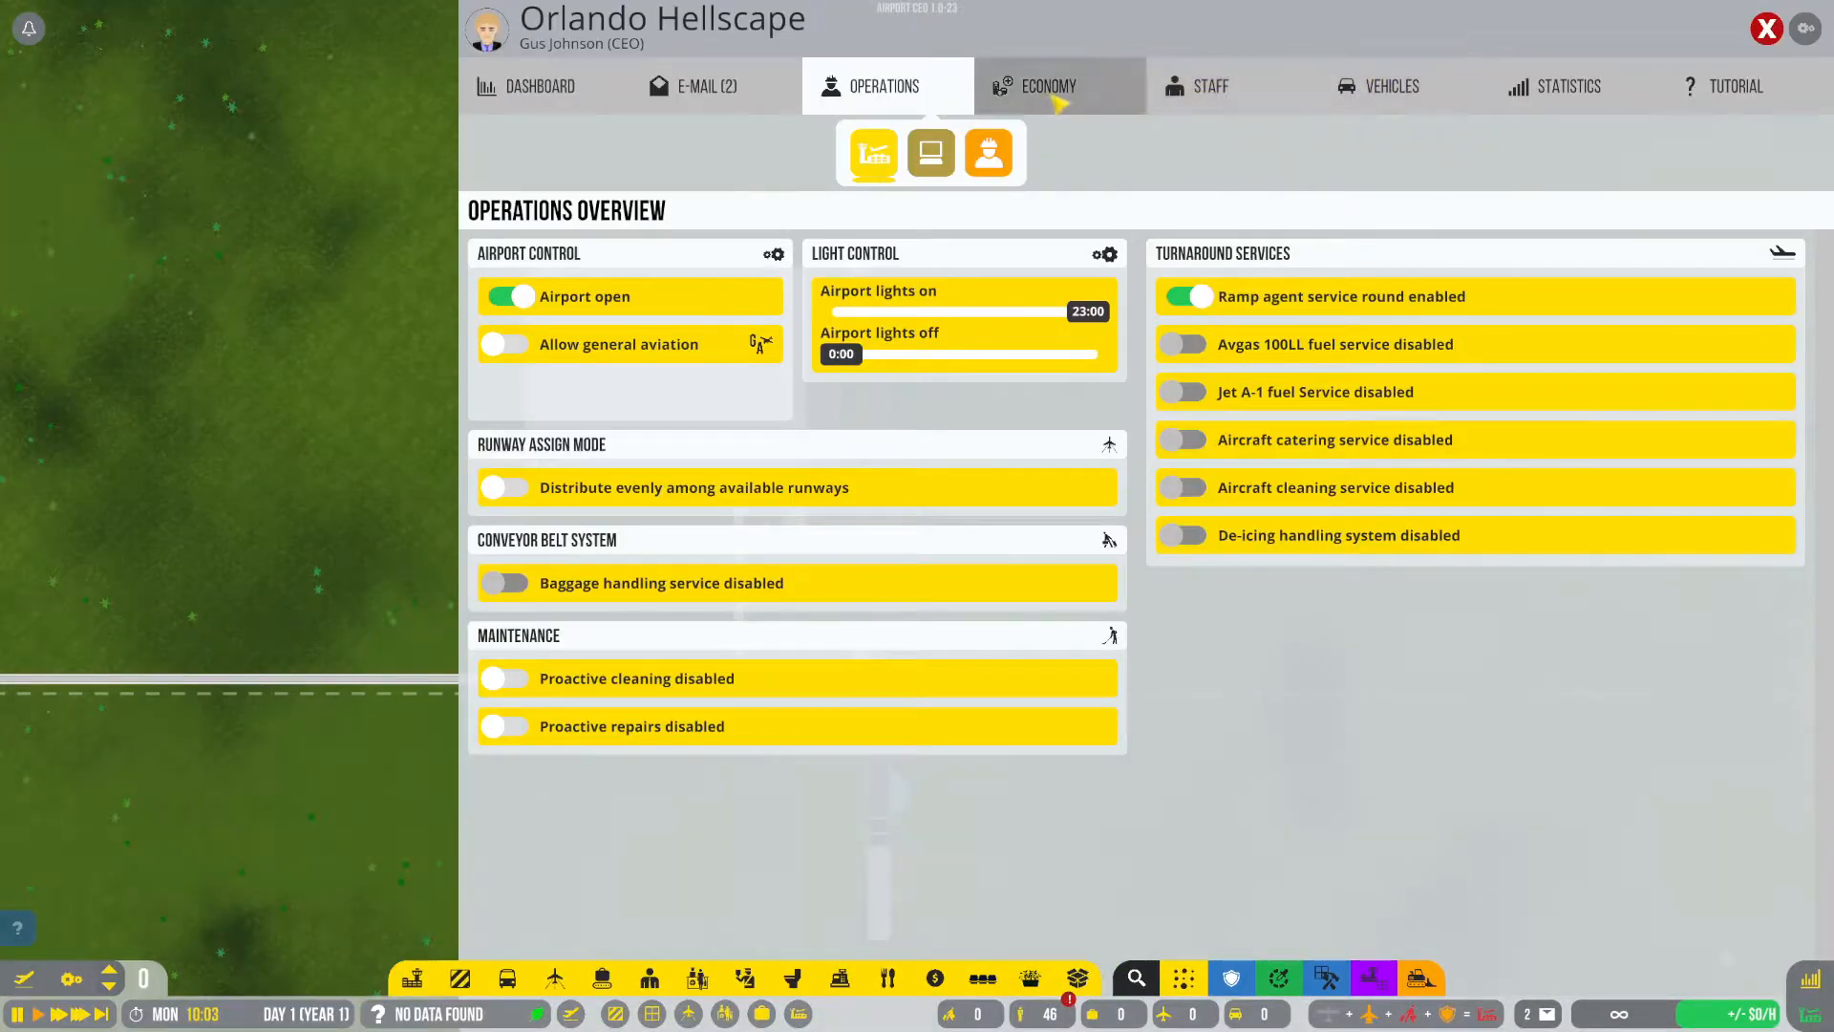
click(1047, 85)
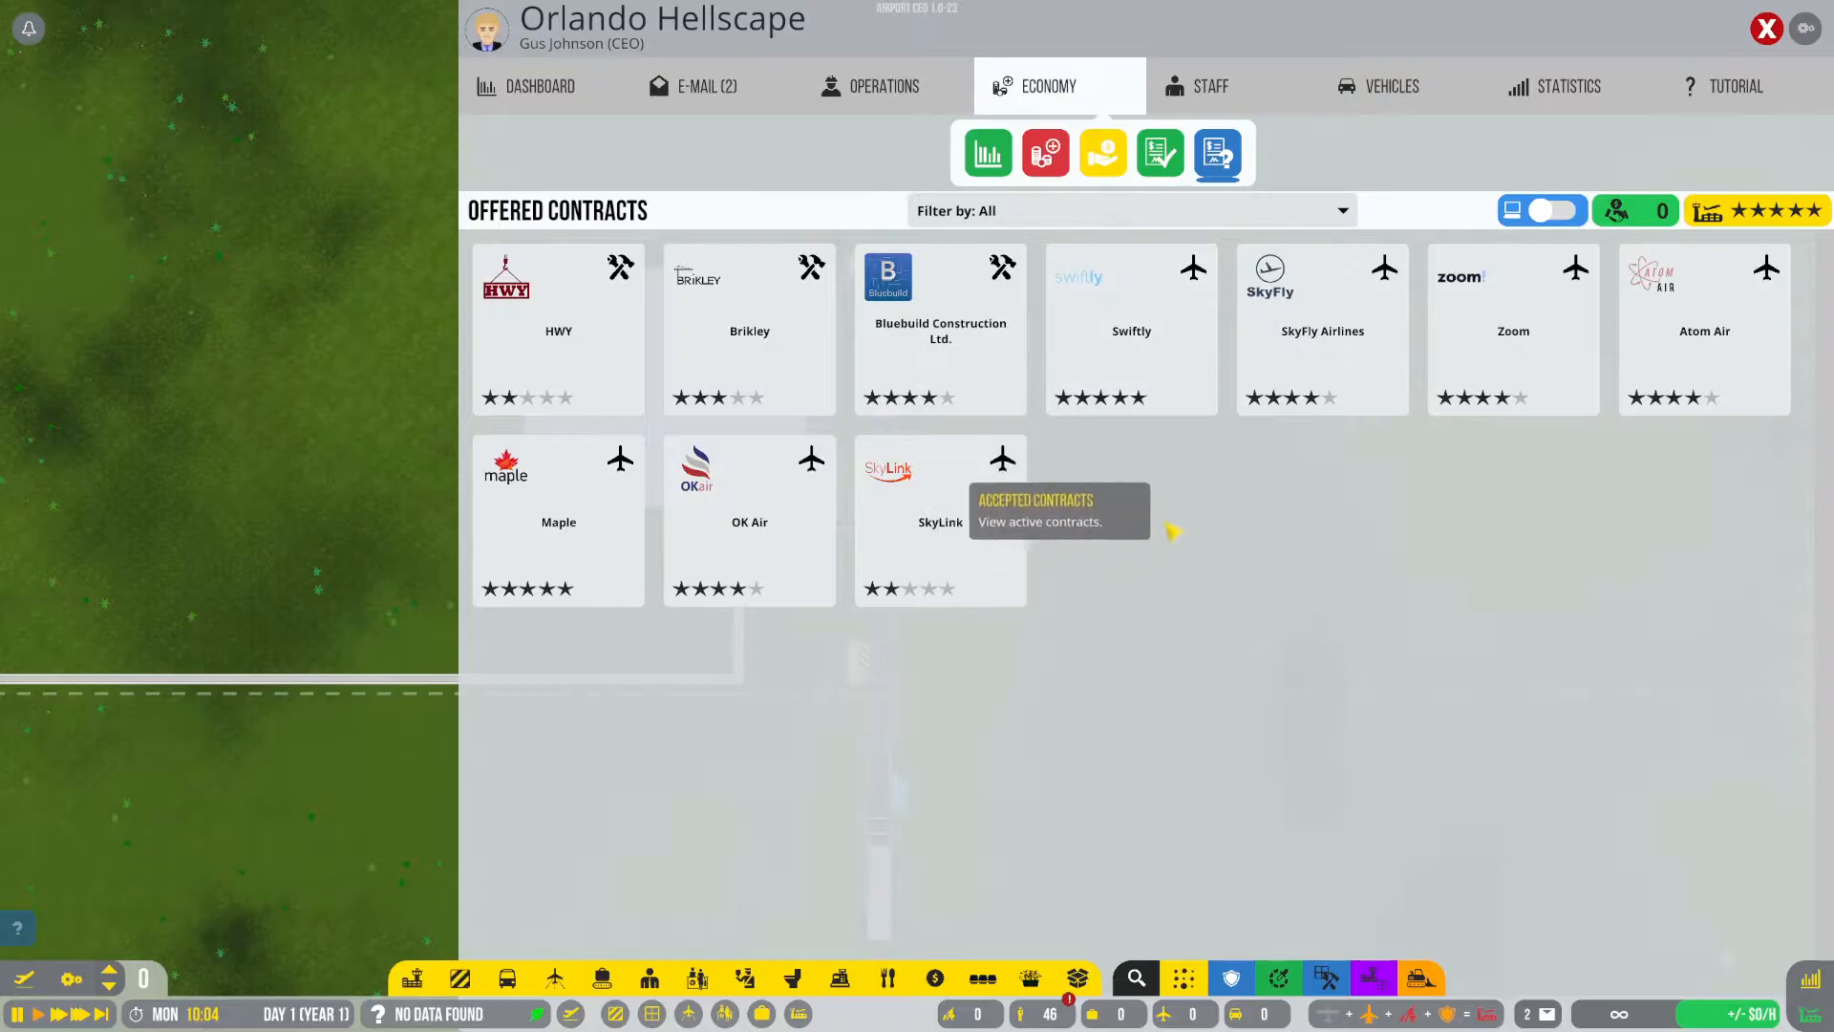
click(1322, 328)
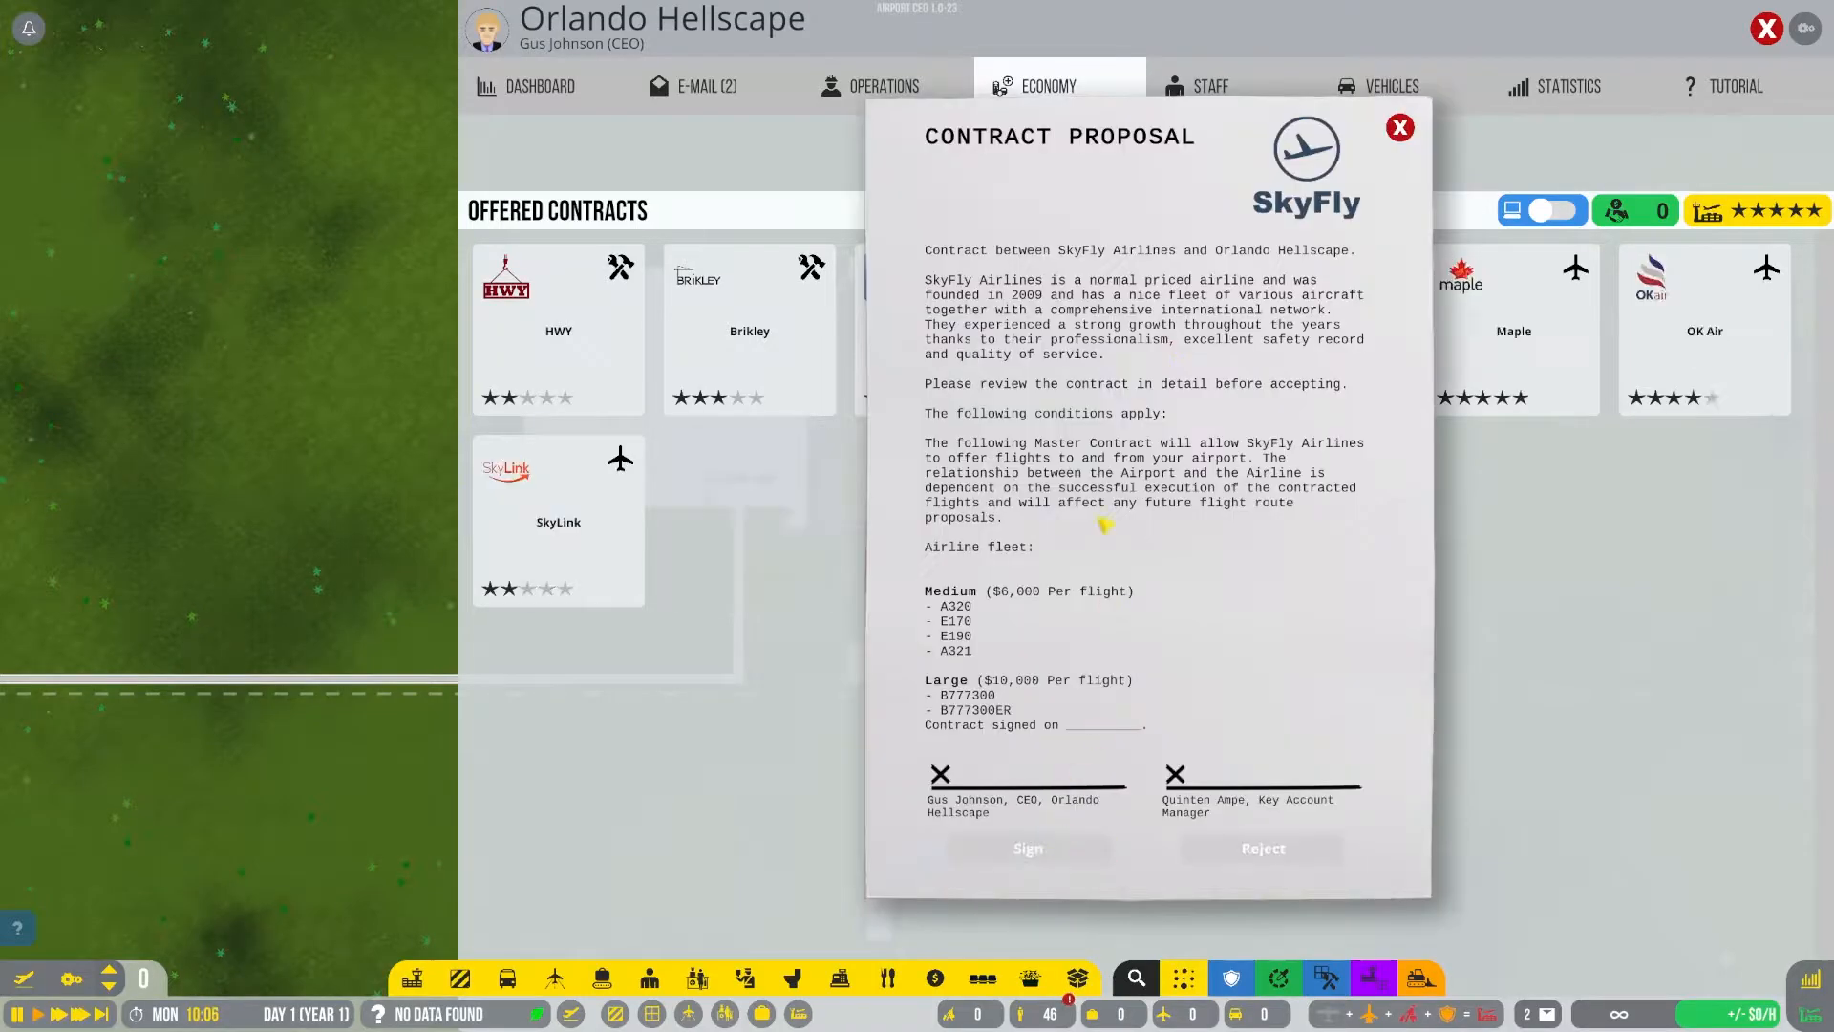
click(1398, 127)
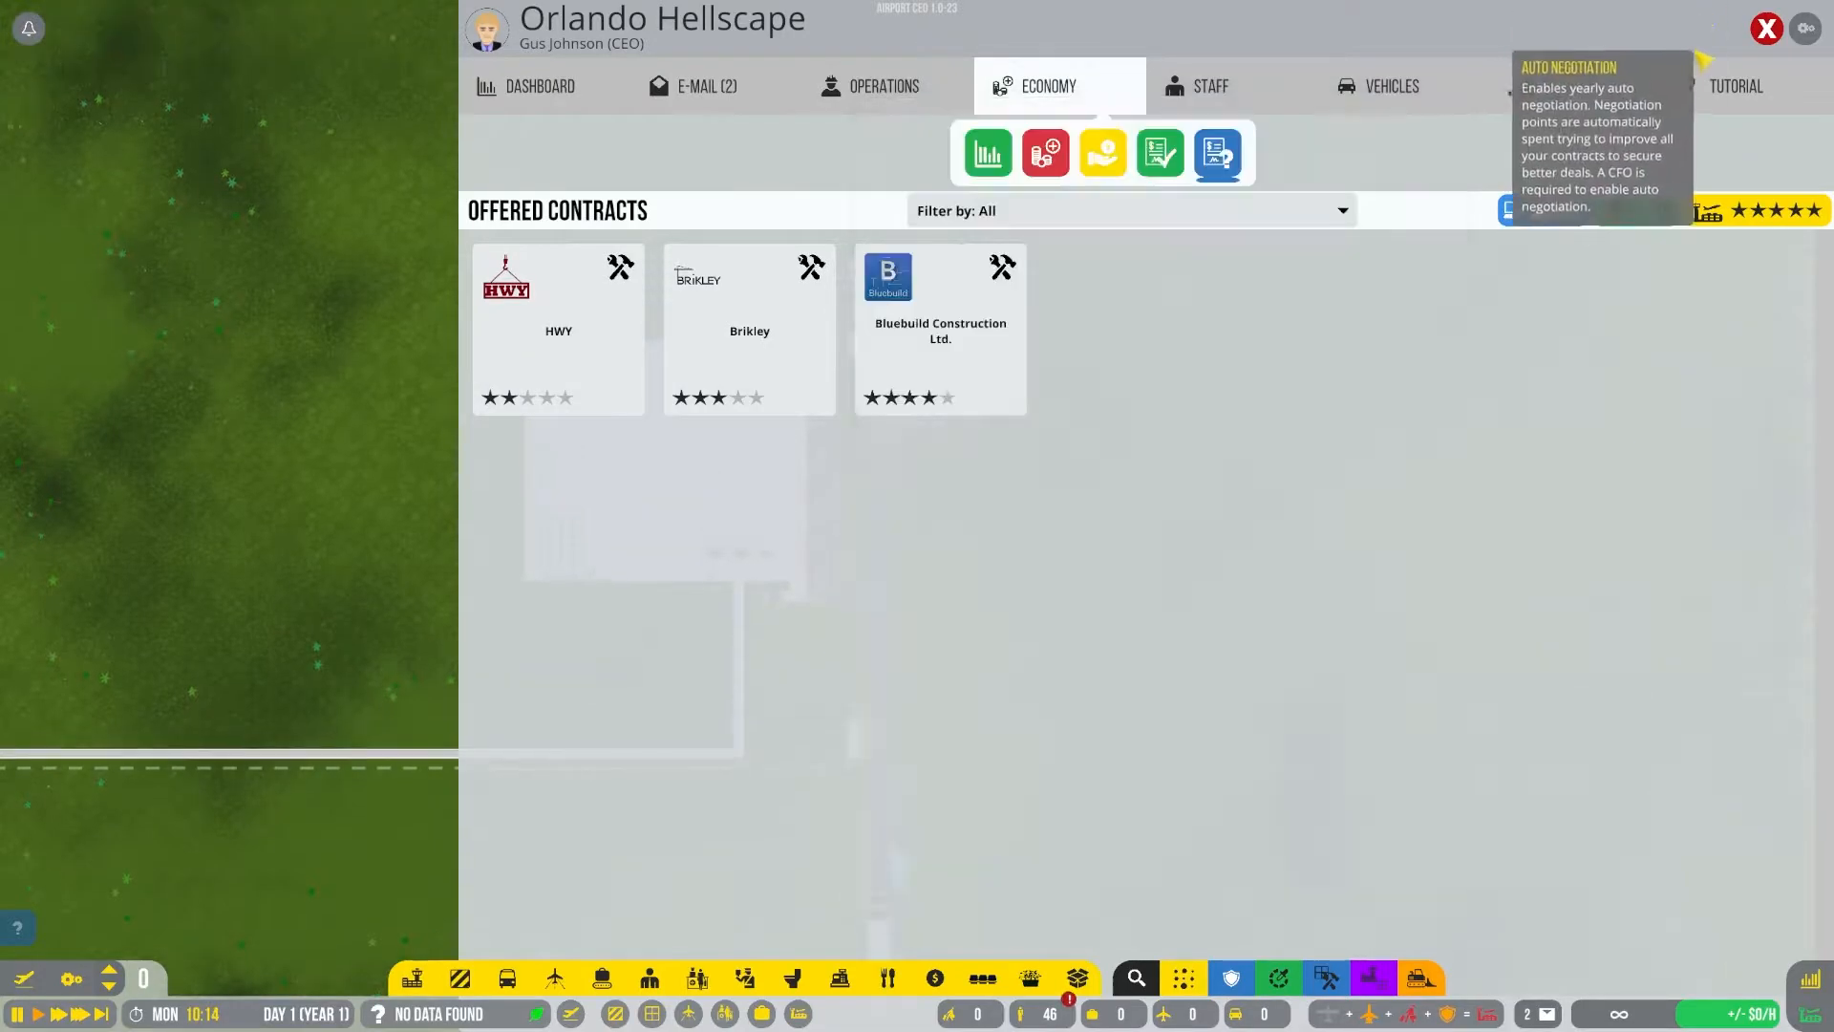
click(1765, 28)
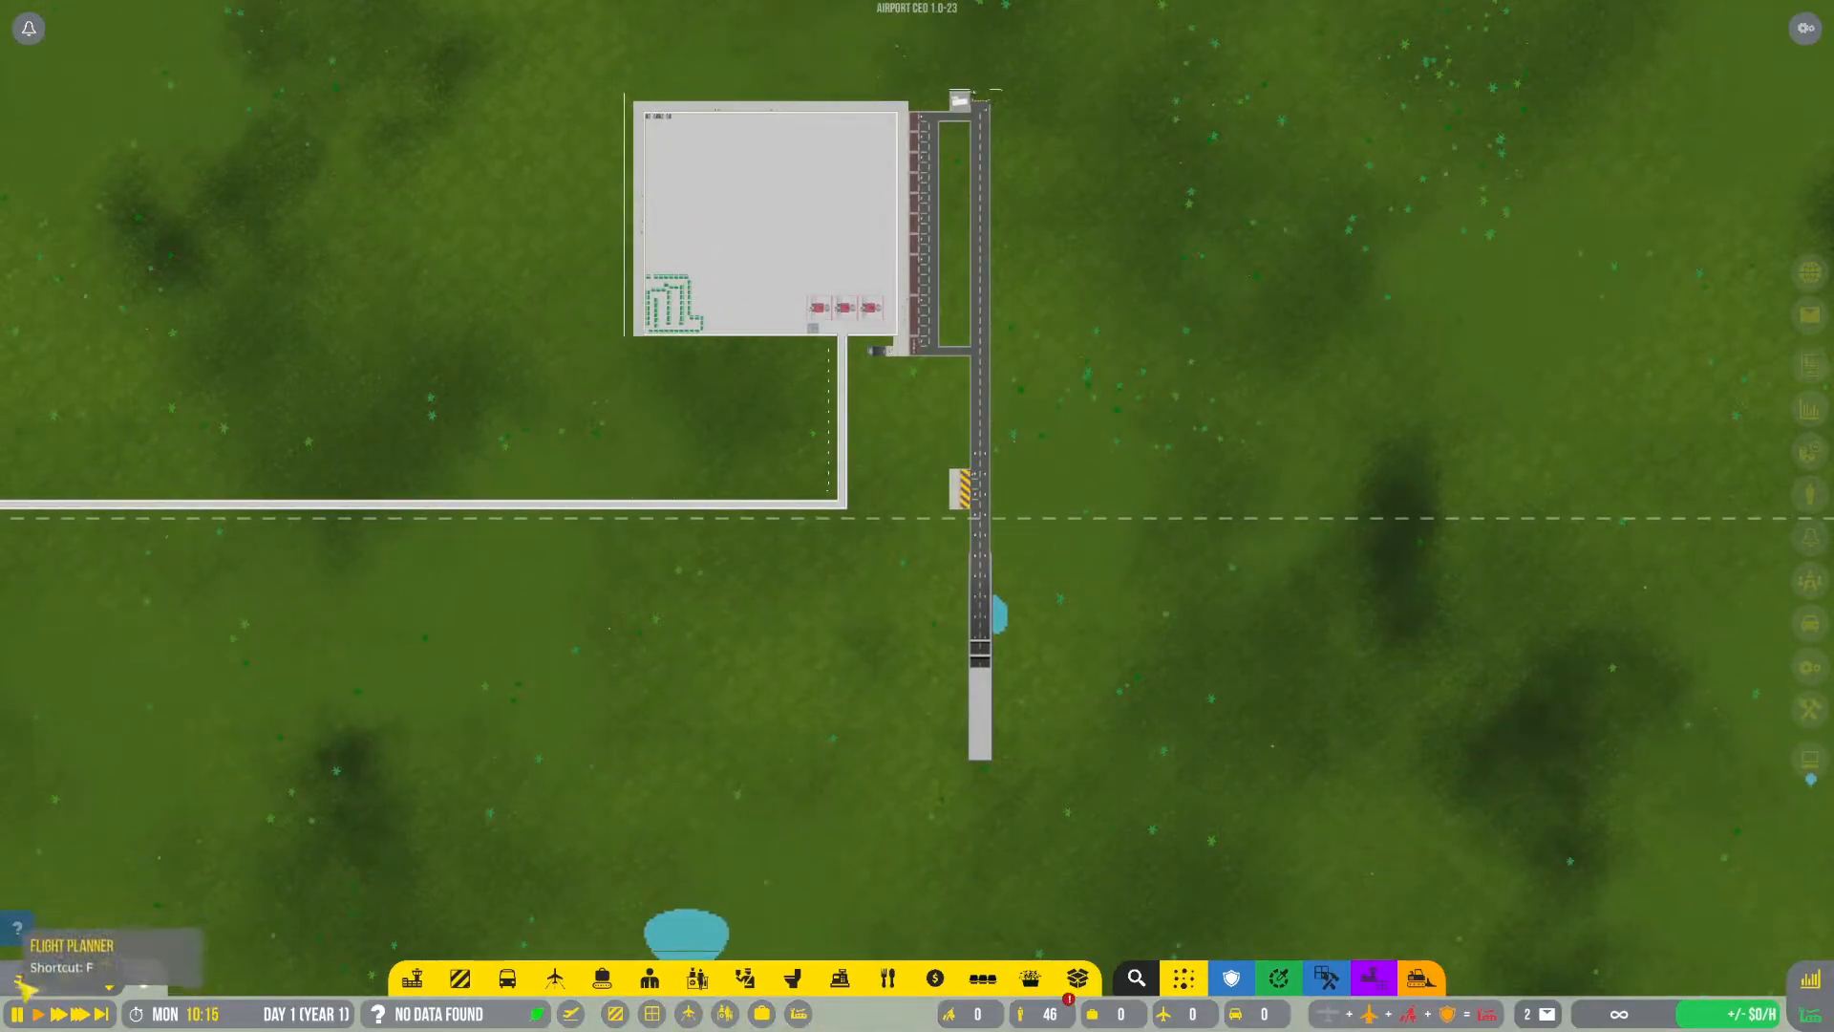
Select Atom Air's flights in the flight planner, check the stands, and reopen it.
click(553, 978)
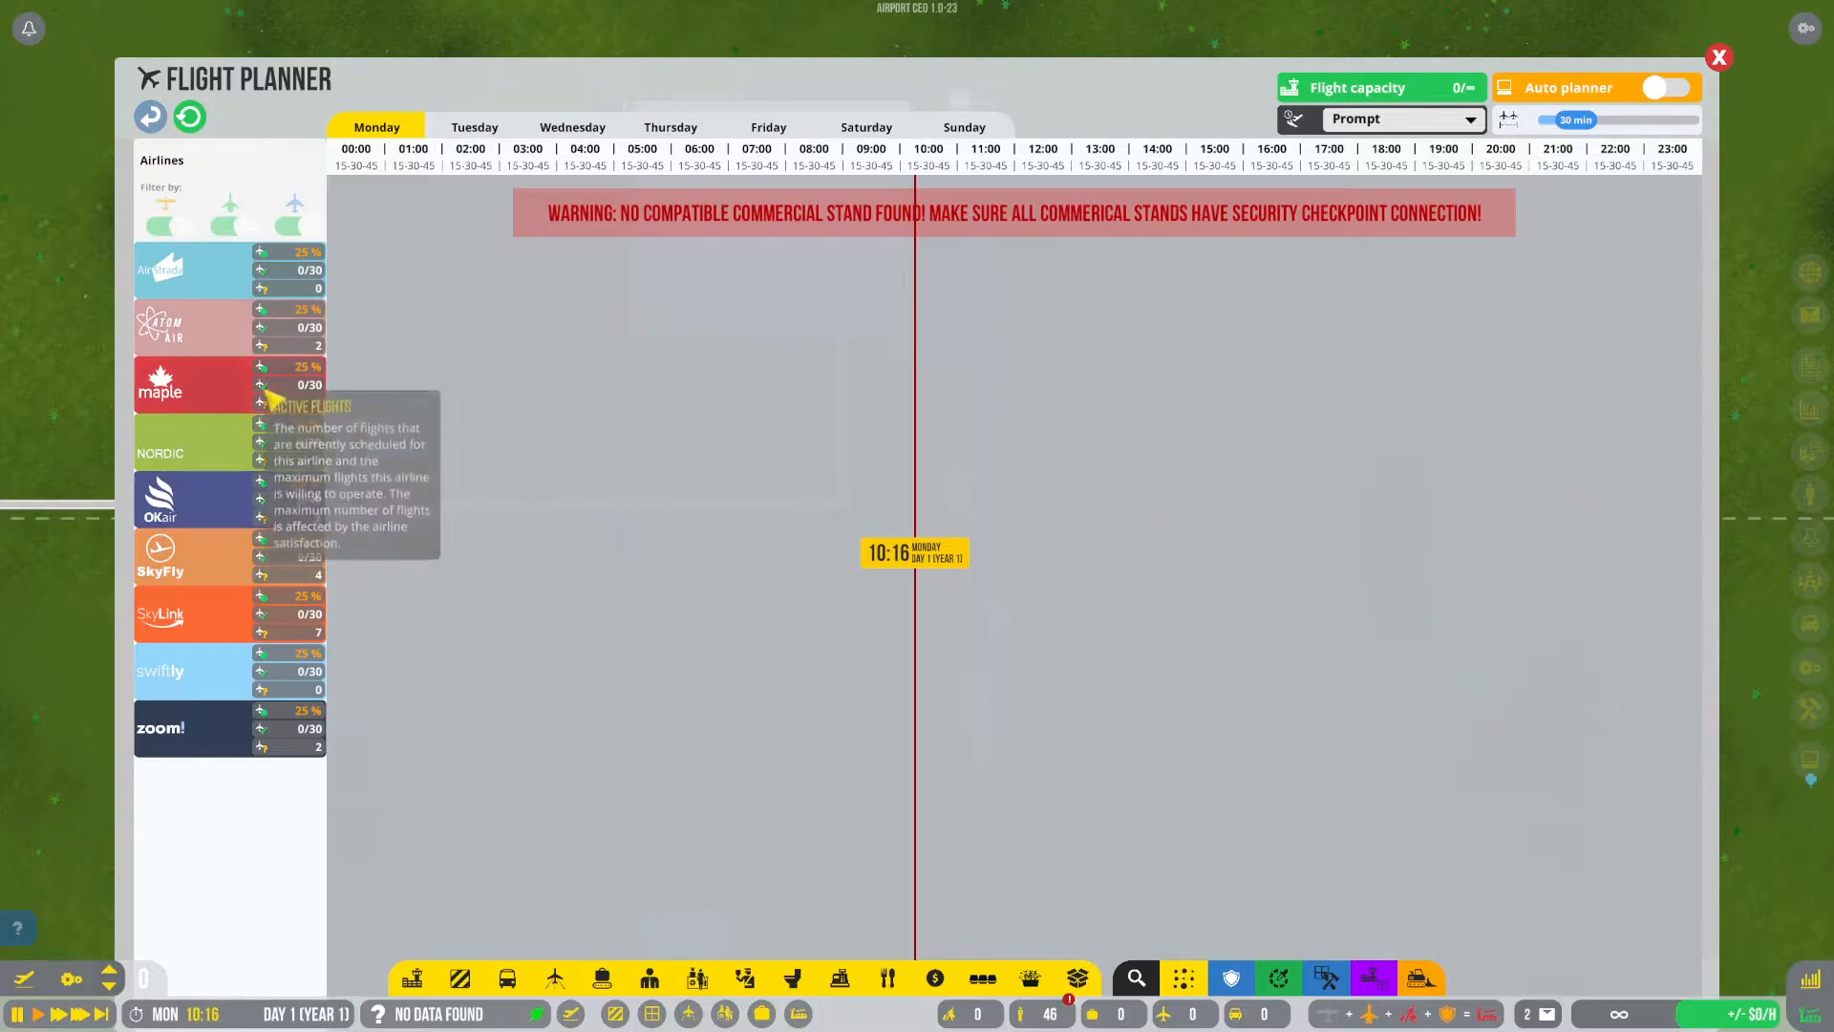
click(188, 328)
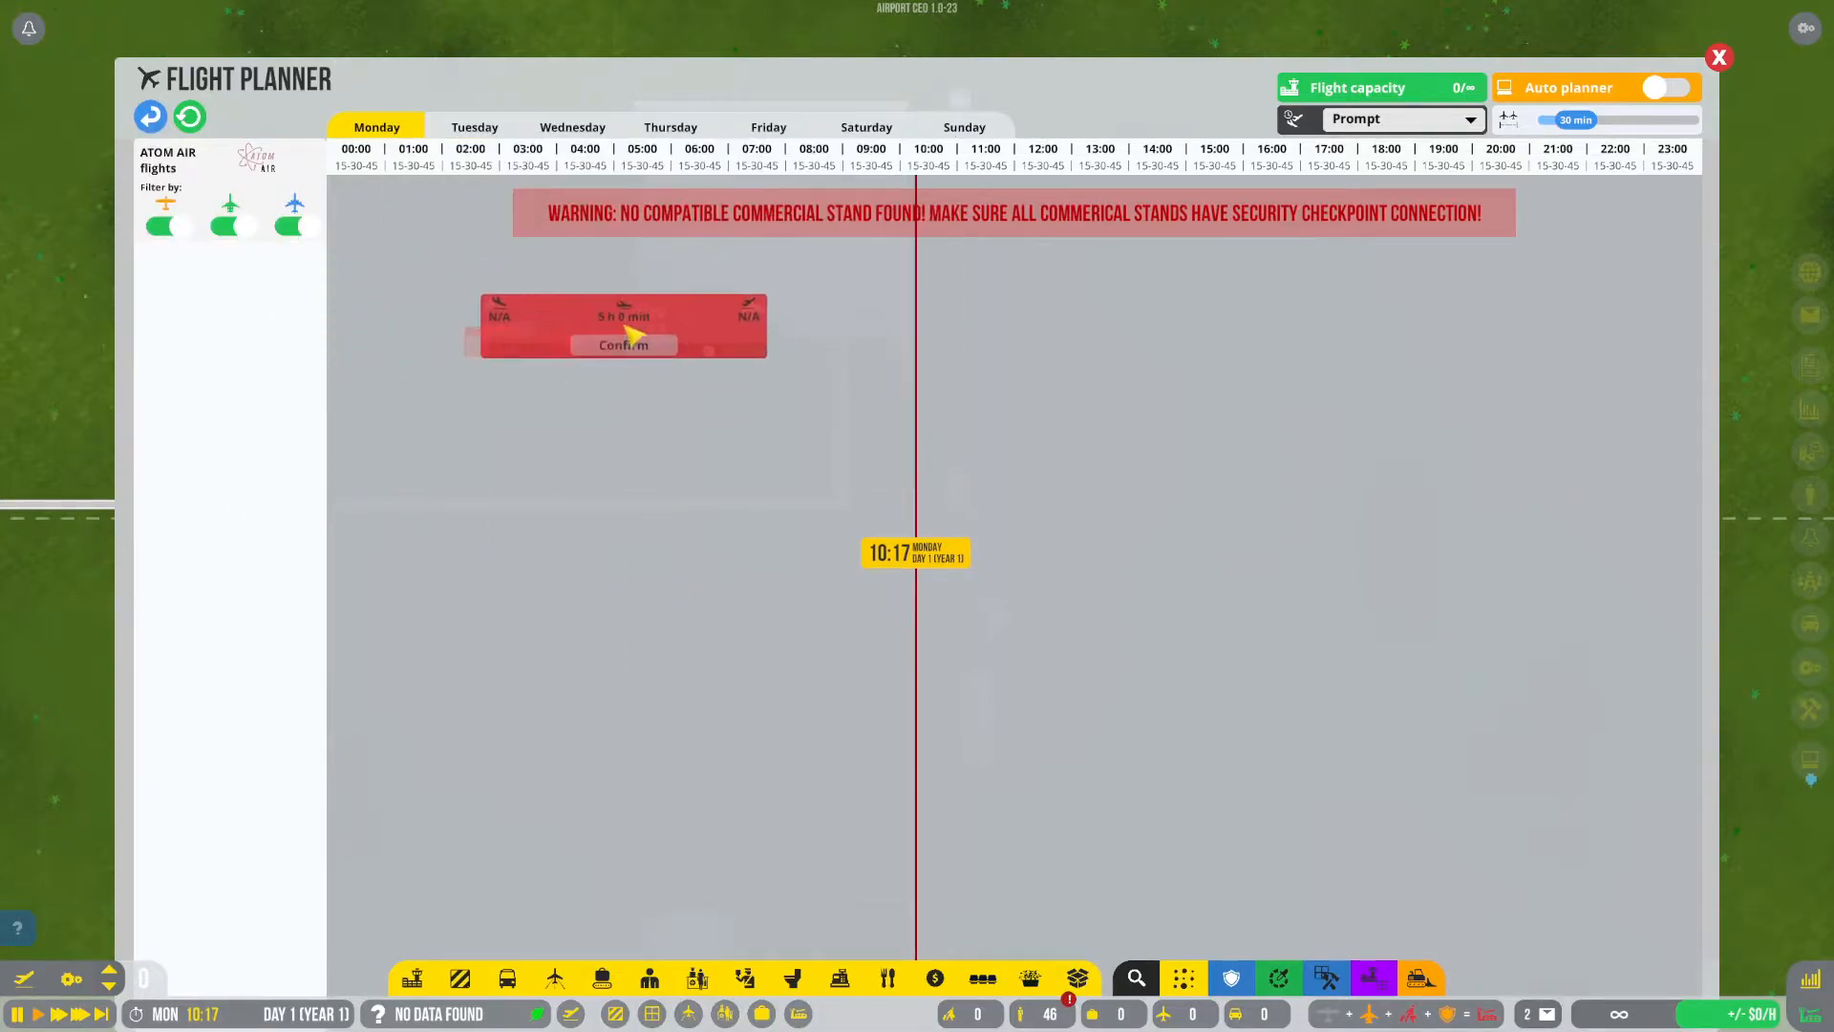
click(1718, 56)
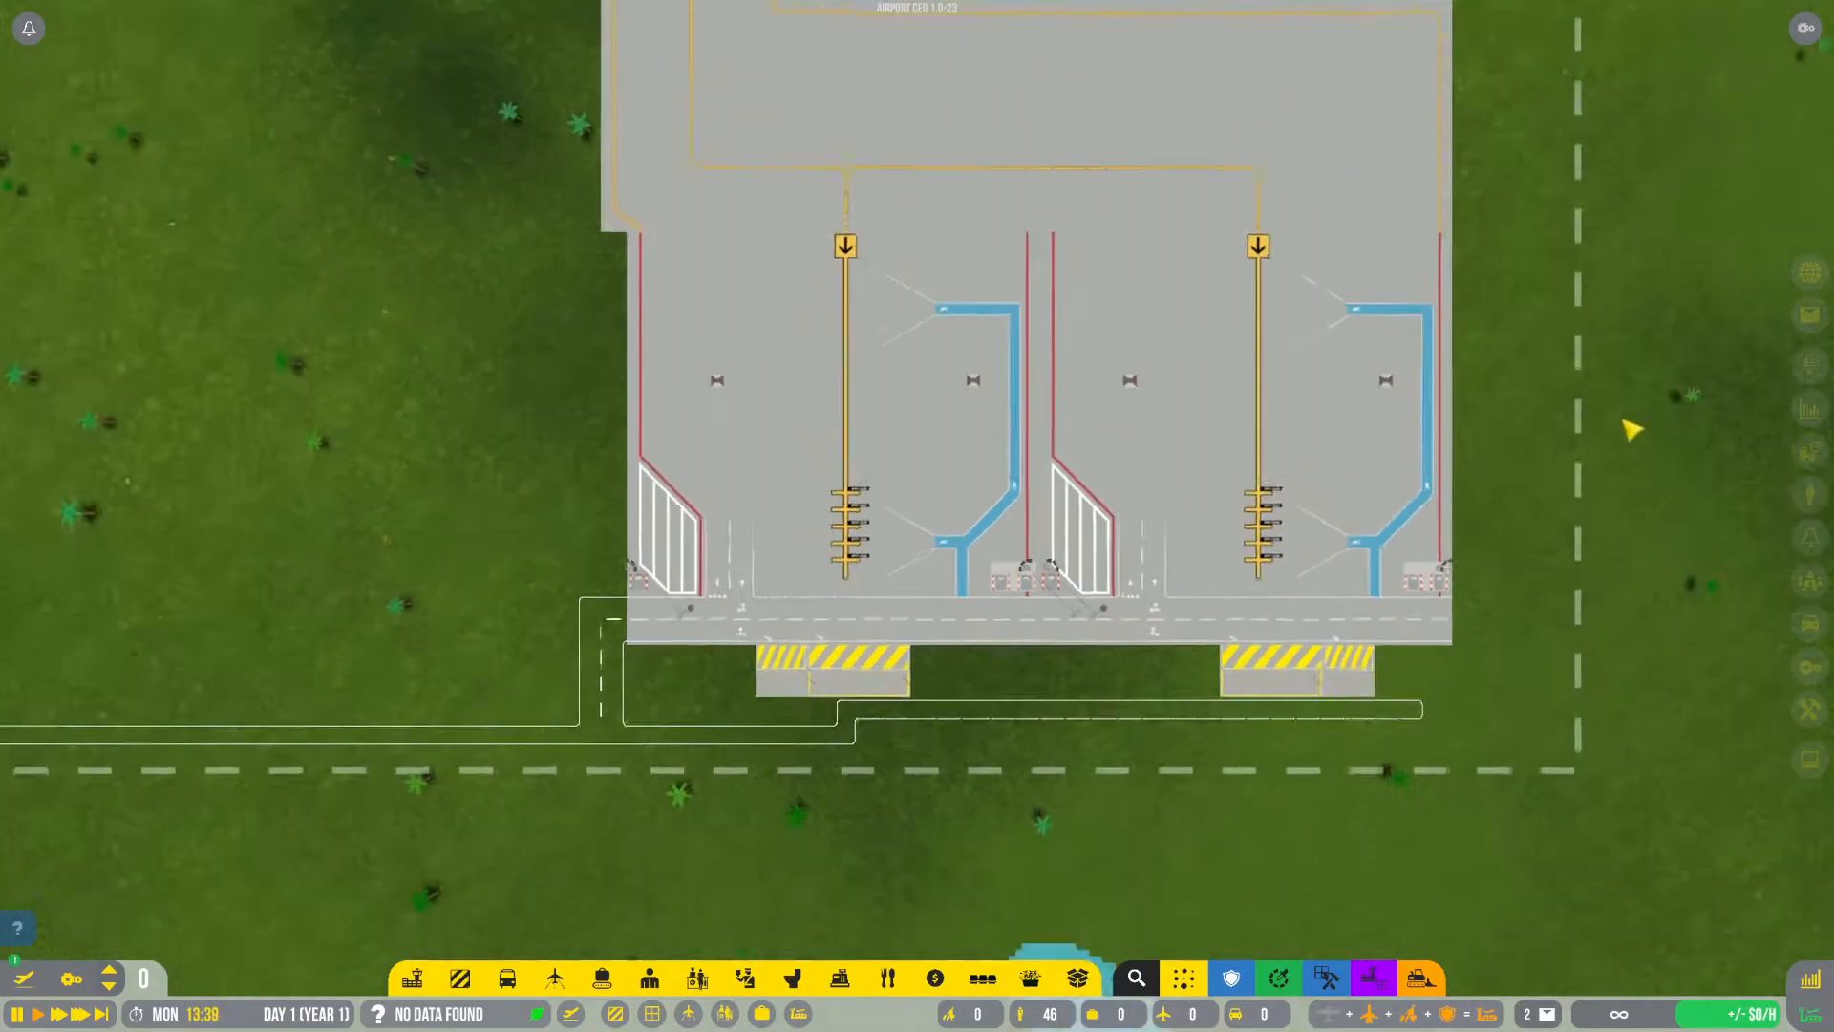
scroll(down, 3)
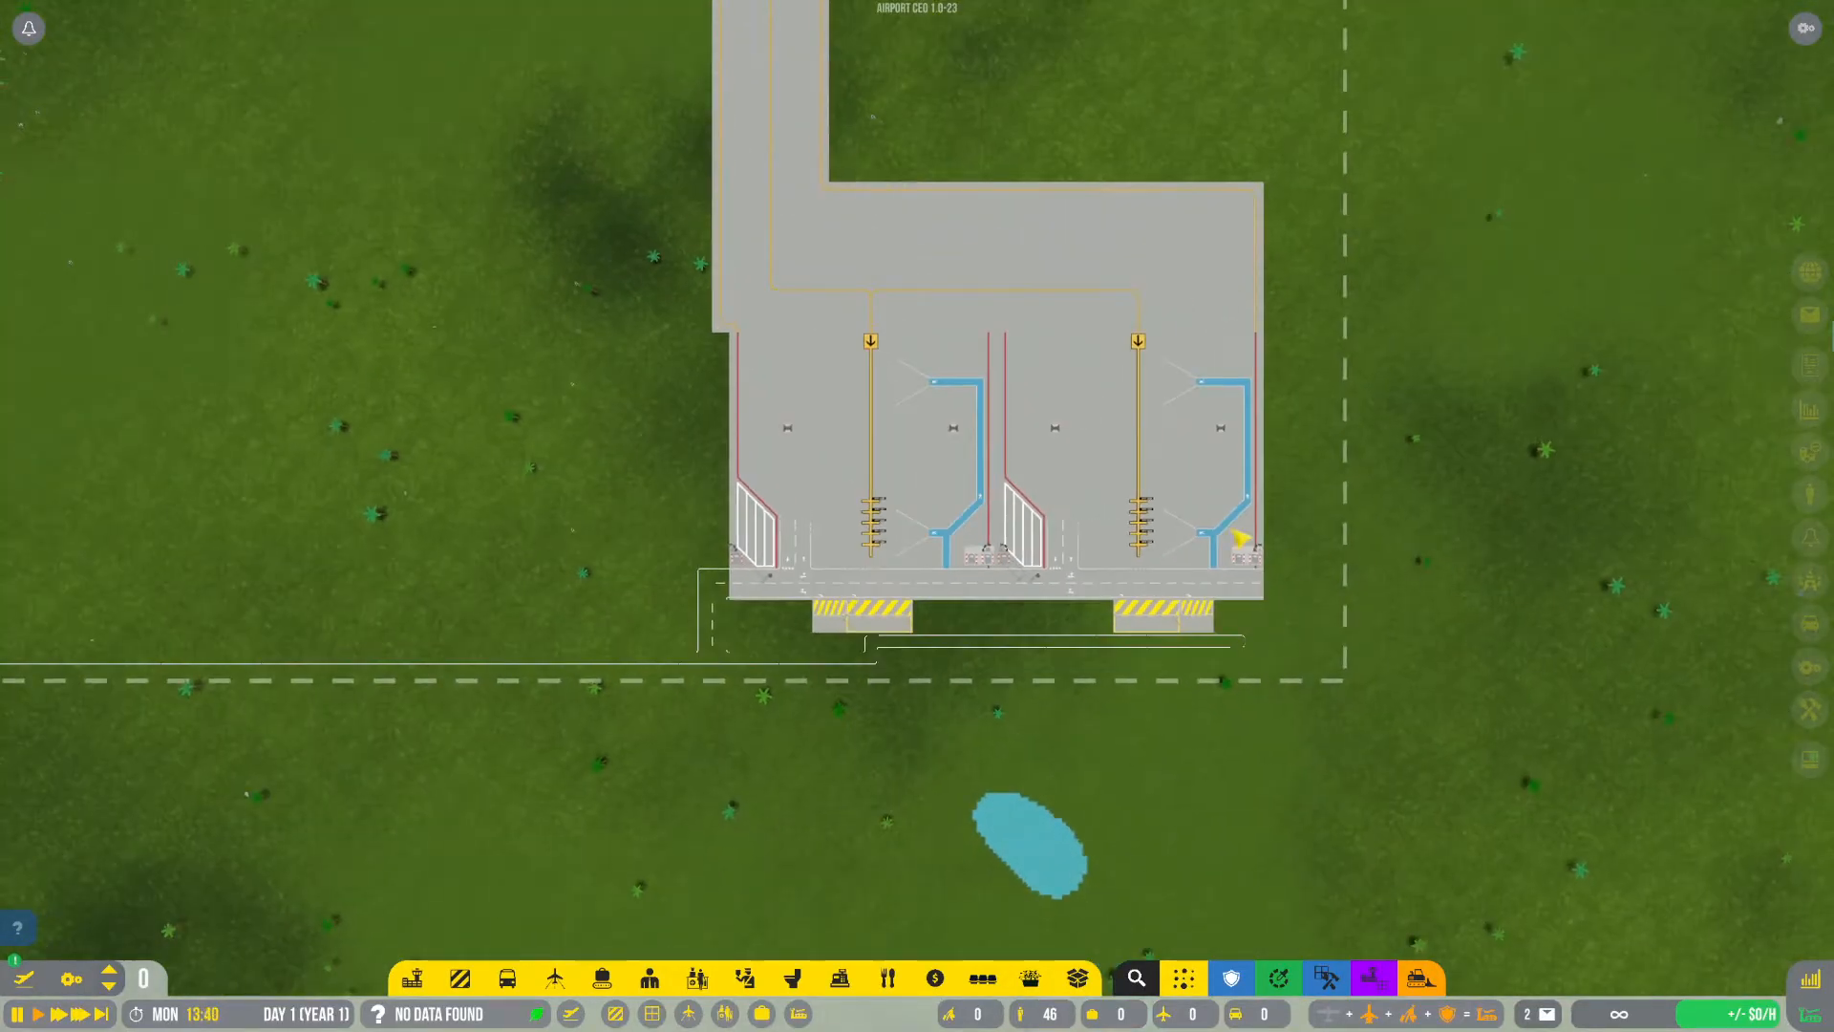
click(1135, 421)
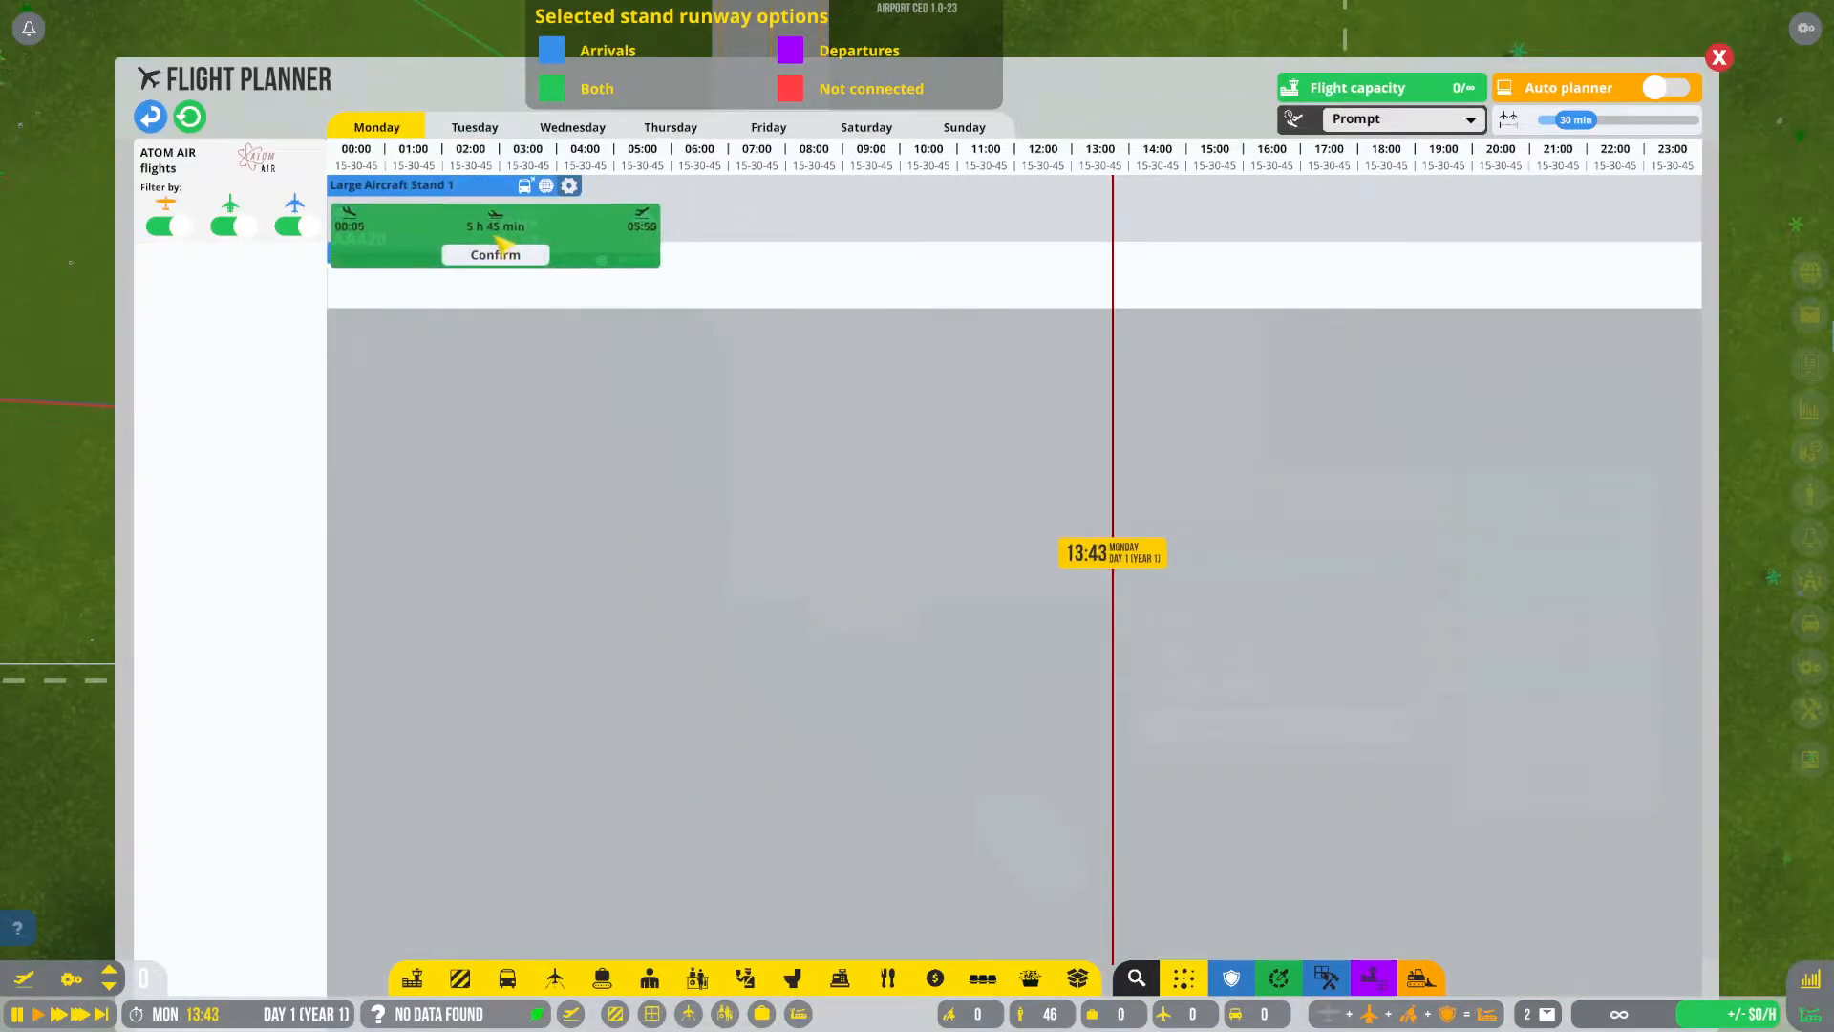
Confirm Atom Air flight AA420 on Stand 1 and the Maple flight on Stand 2.
click(494, 255)
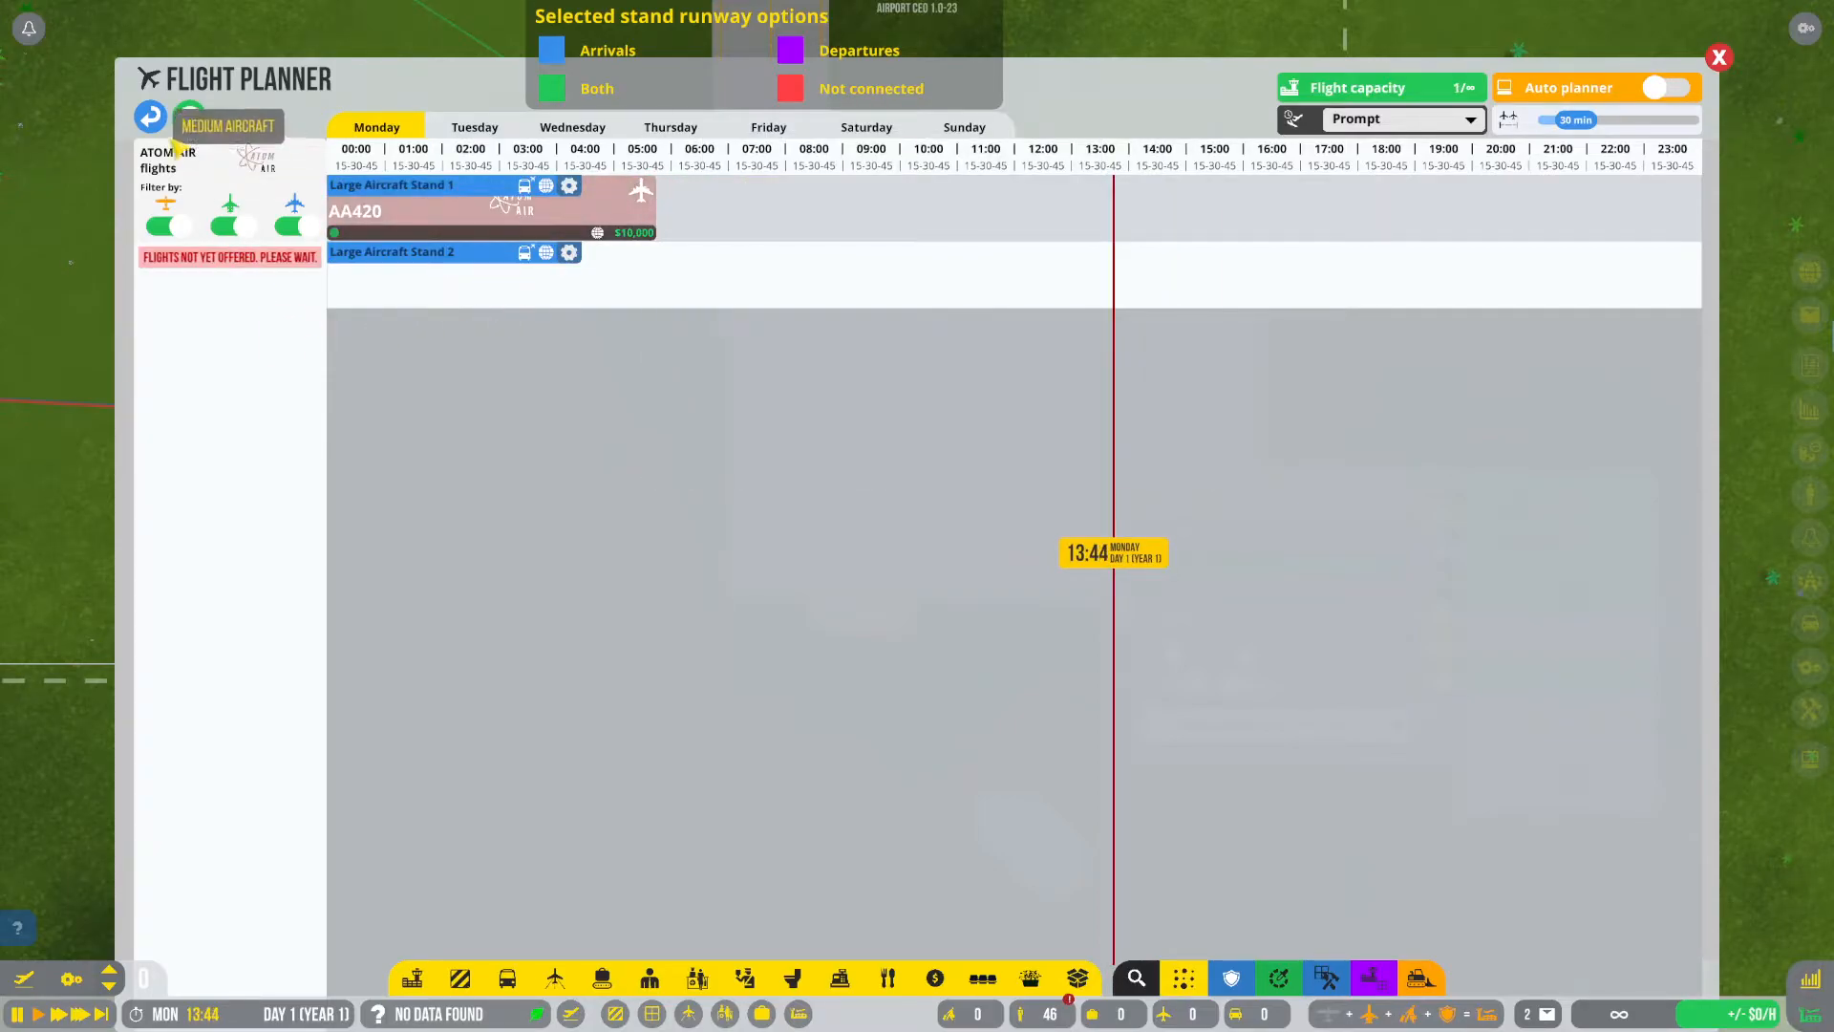
click(150, 115)
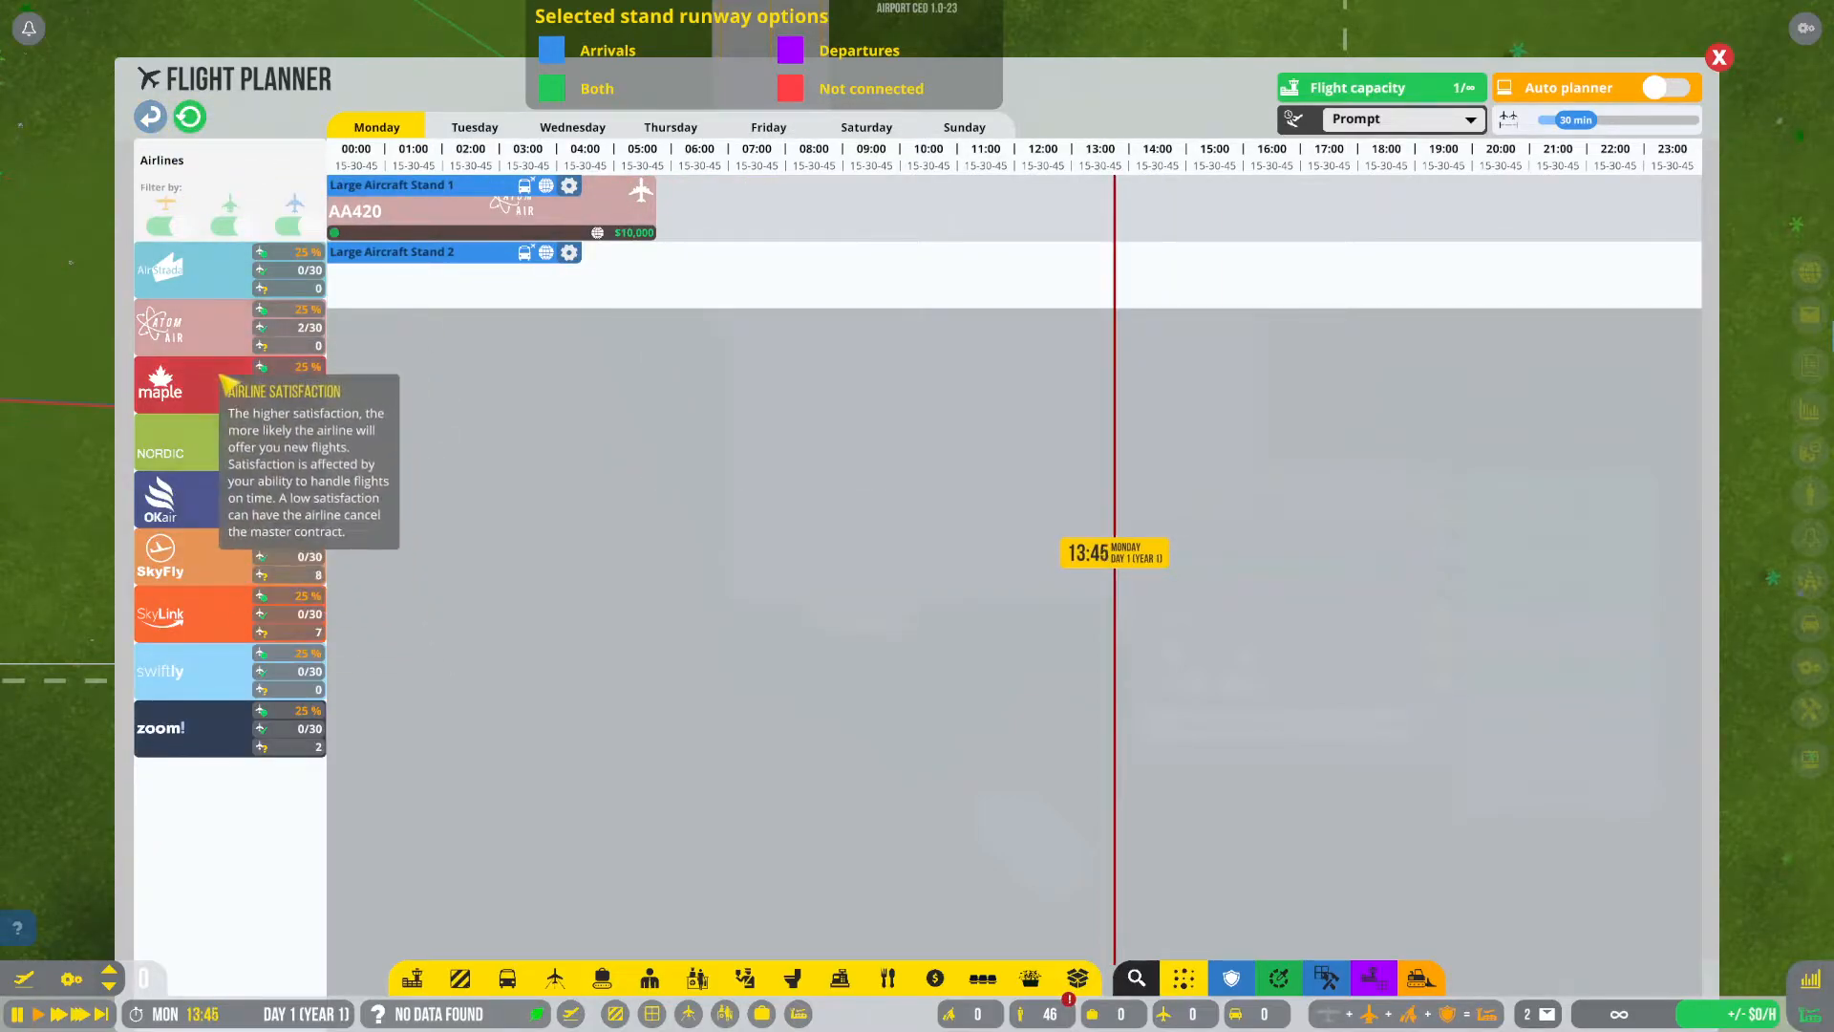
click(160, 385)
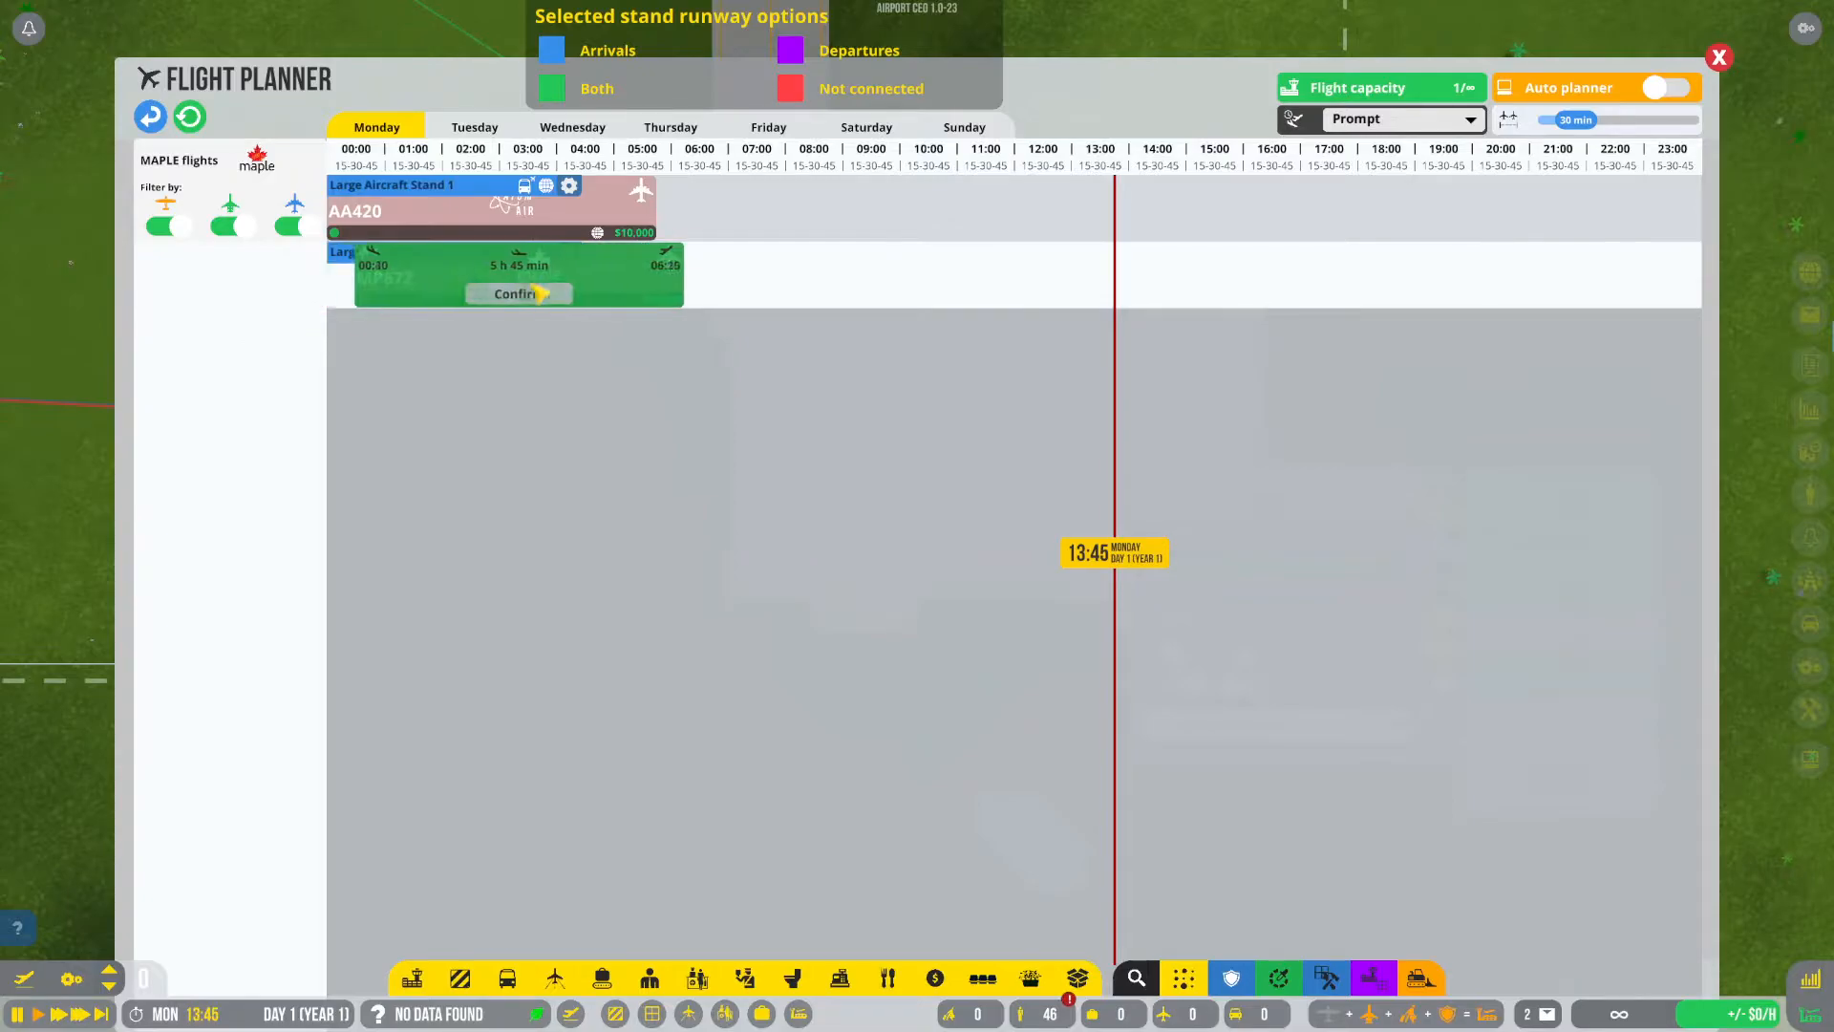
click(514, 293)
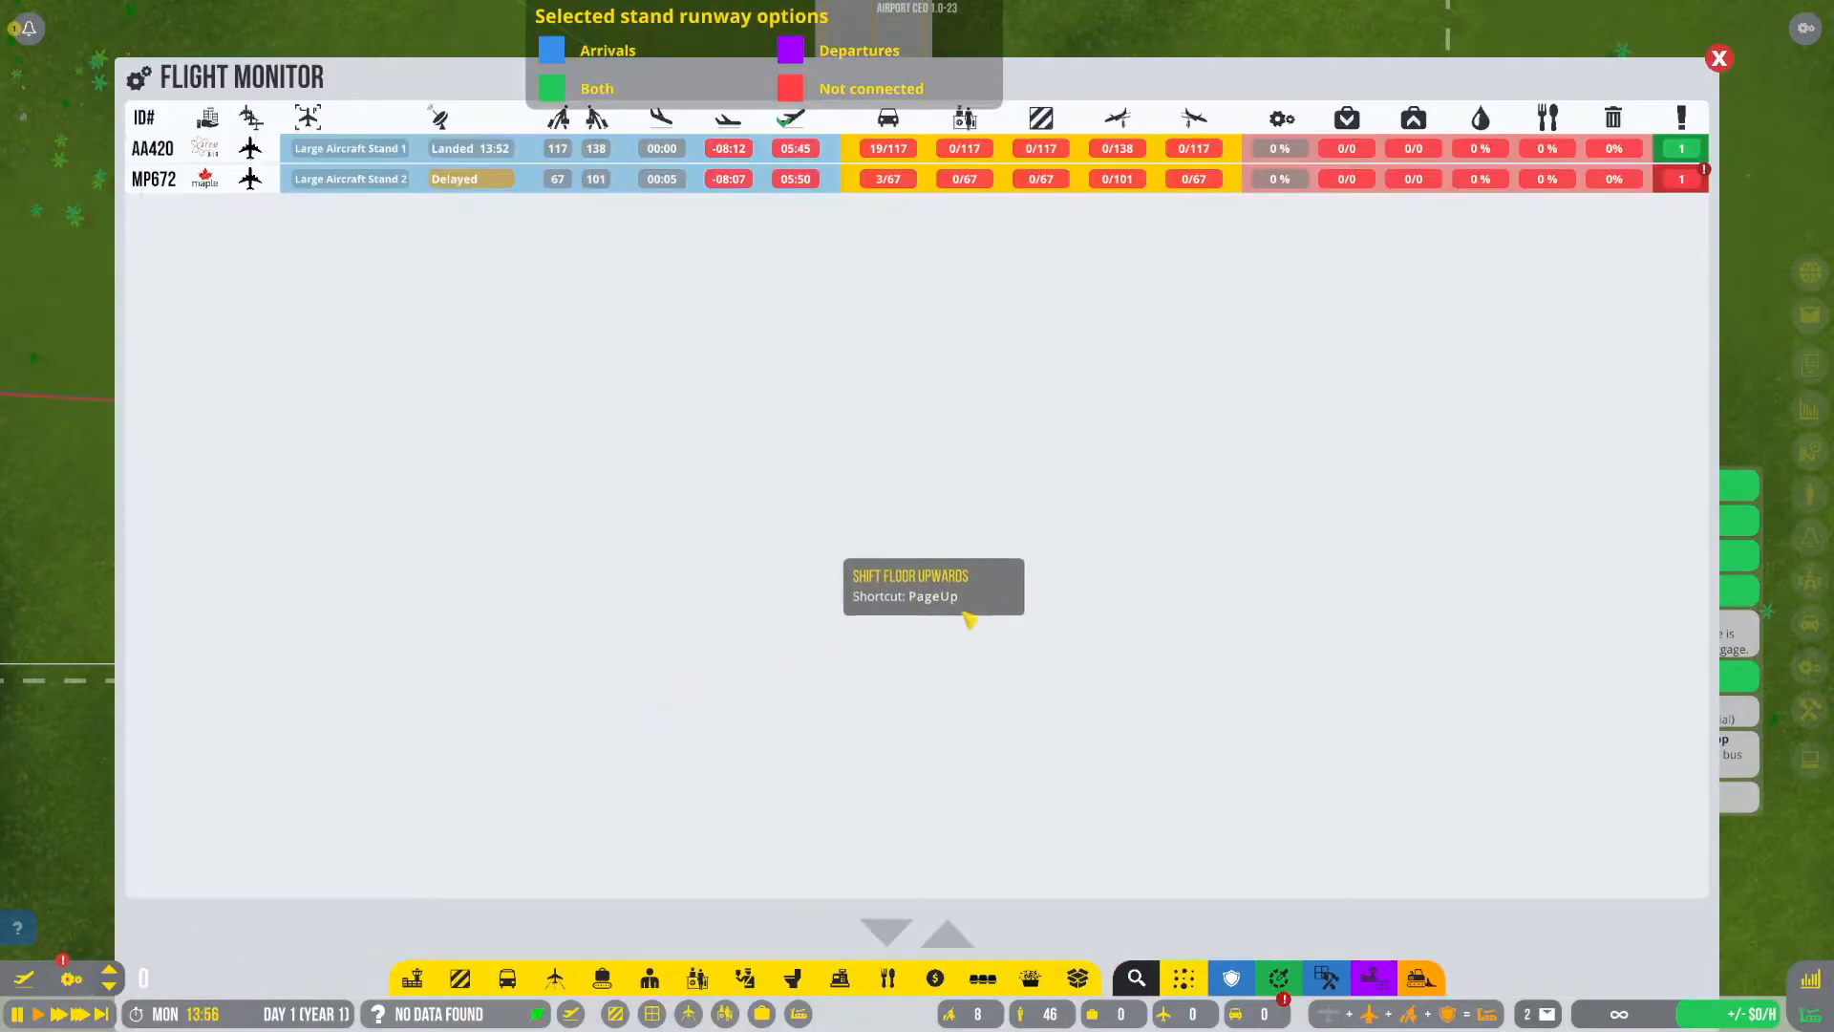
mouse_move(93, 945)
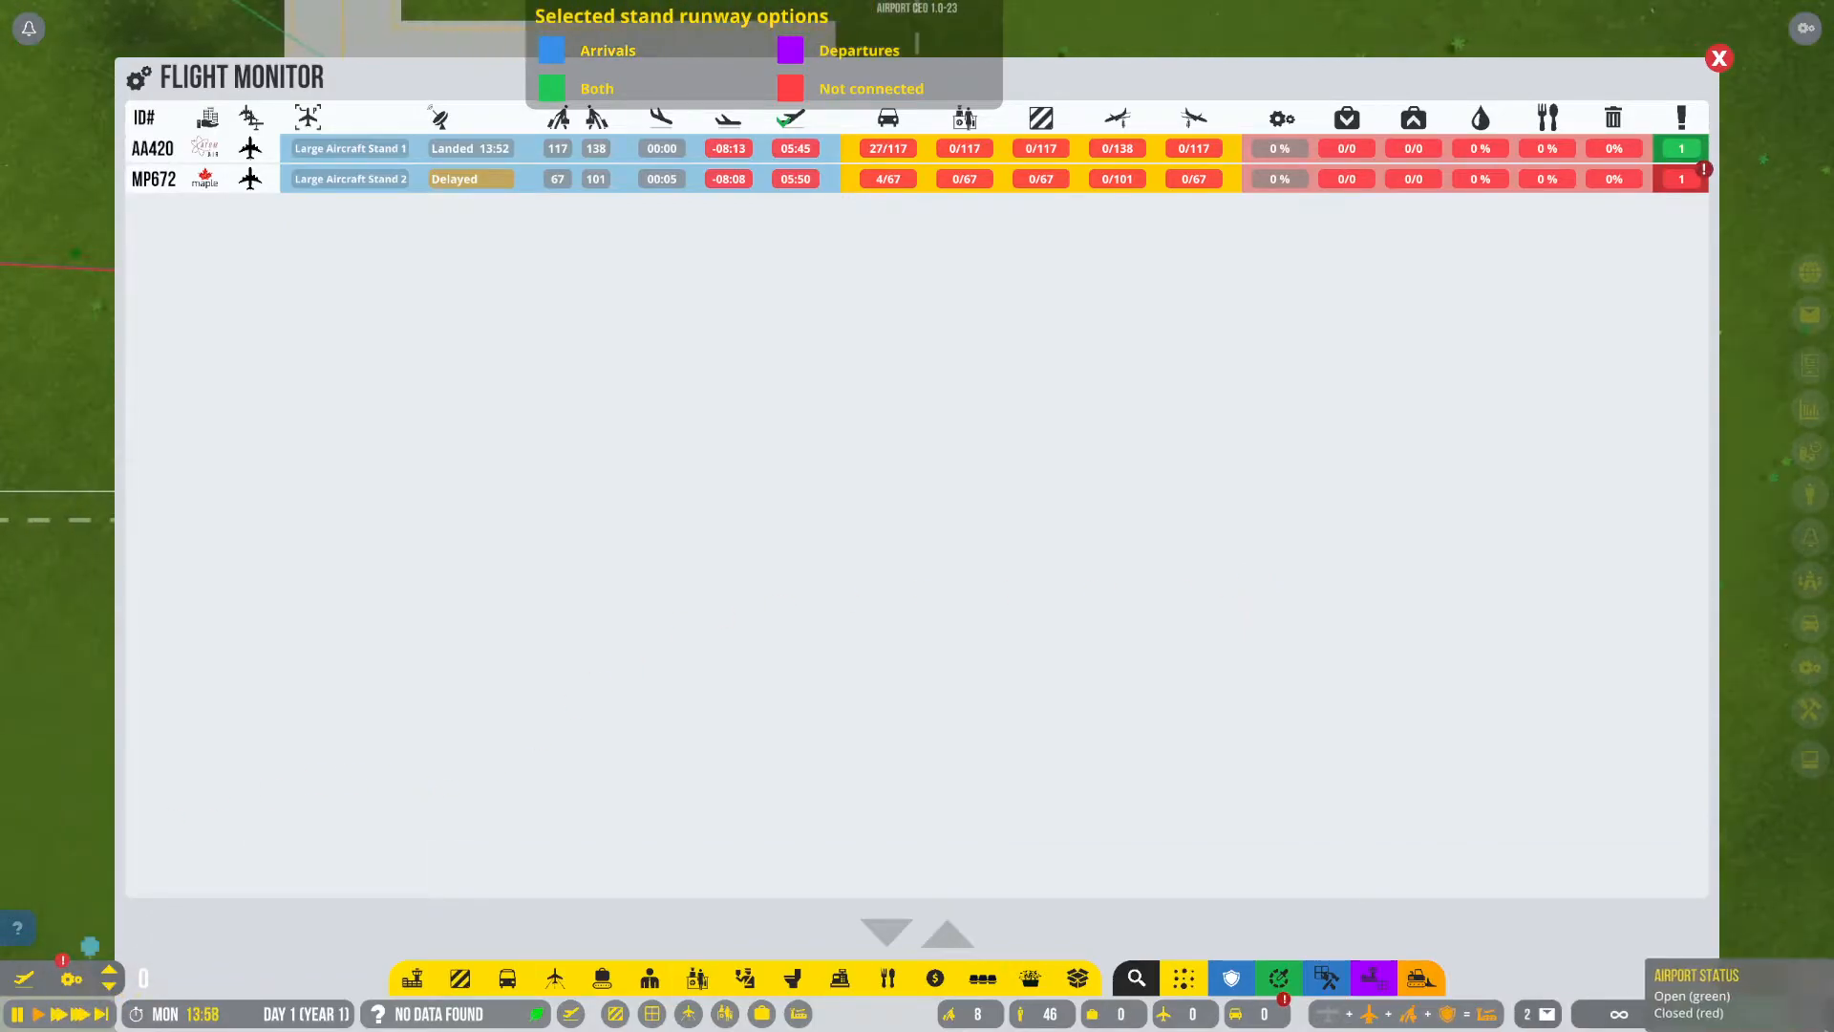
Switch back to the operations overview after reviewing flights AA420 and MP672.
click(886, 85)
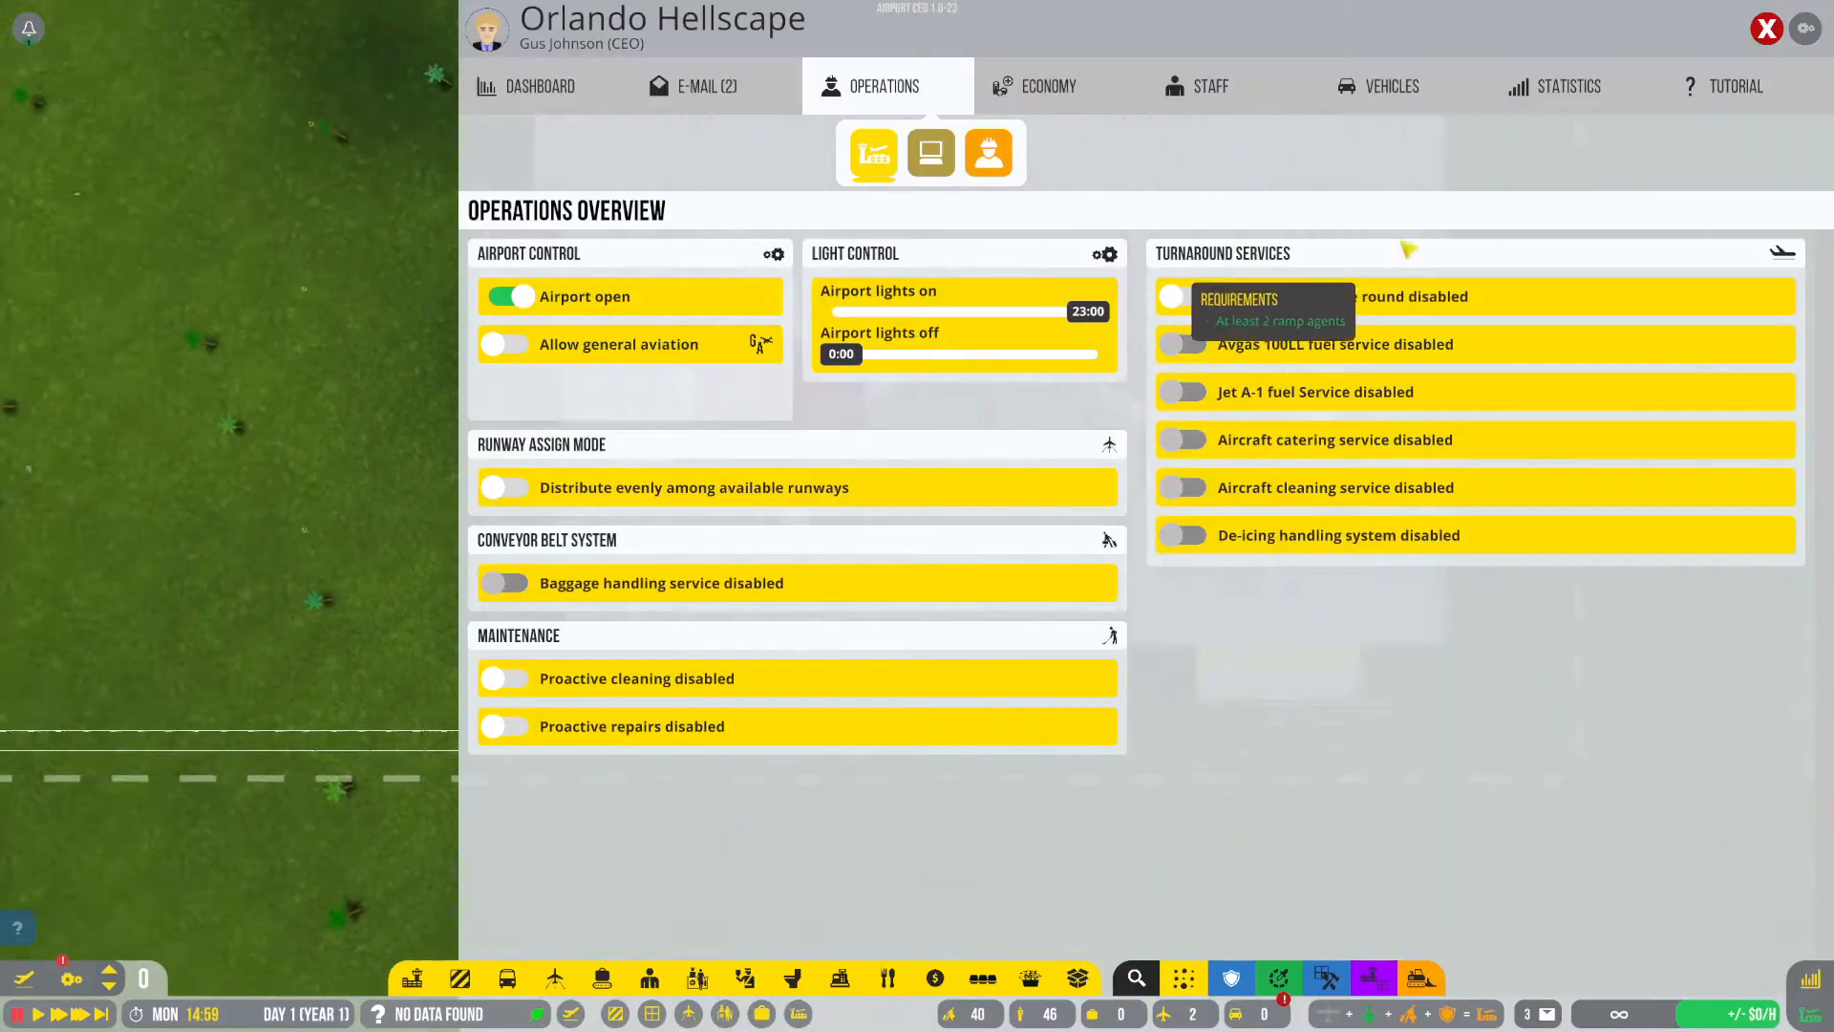
Order an Airside Shuttle Bus and a Service Car from the Vehicles procurement list.
click(1391, 85)
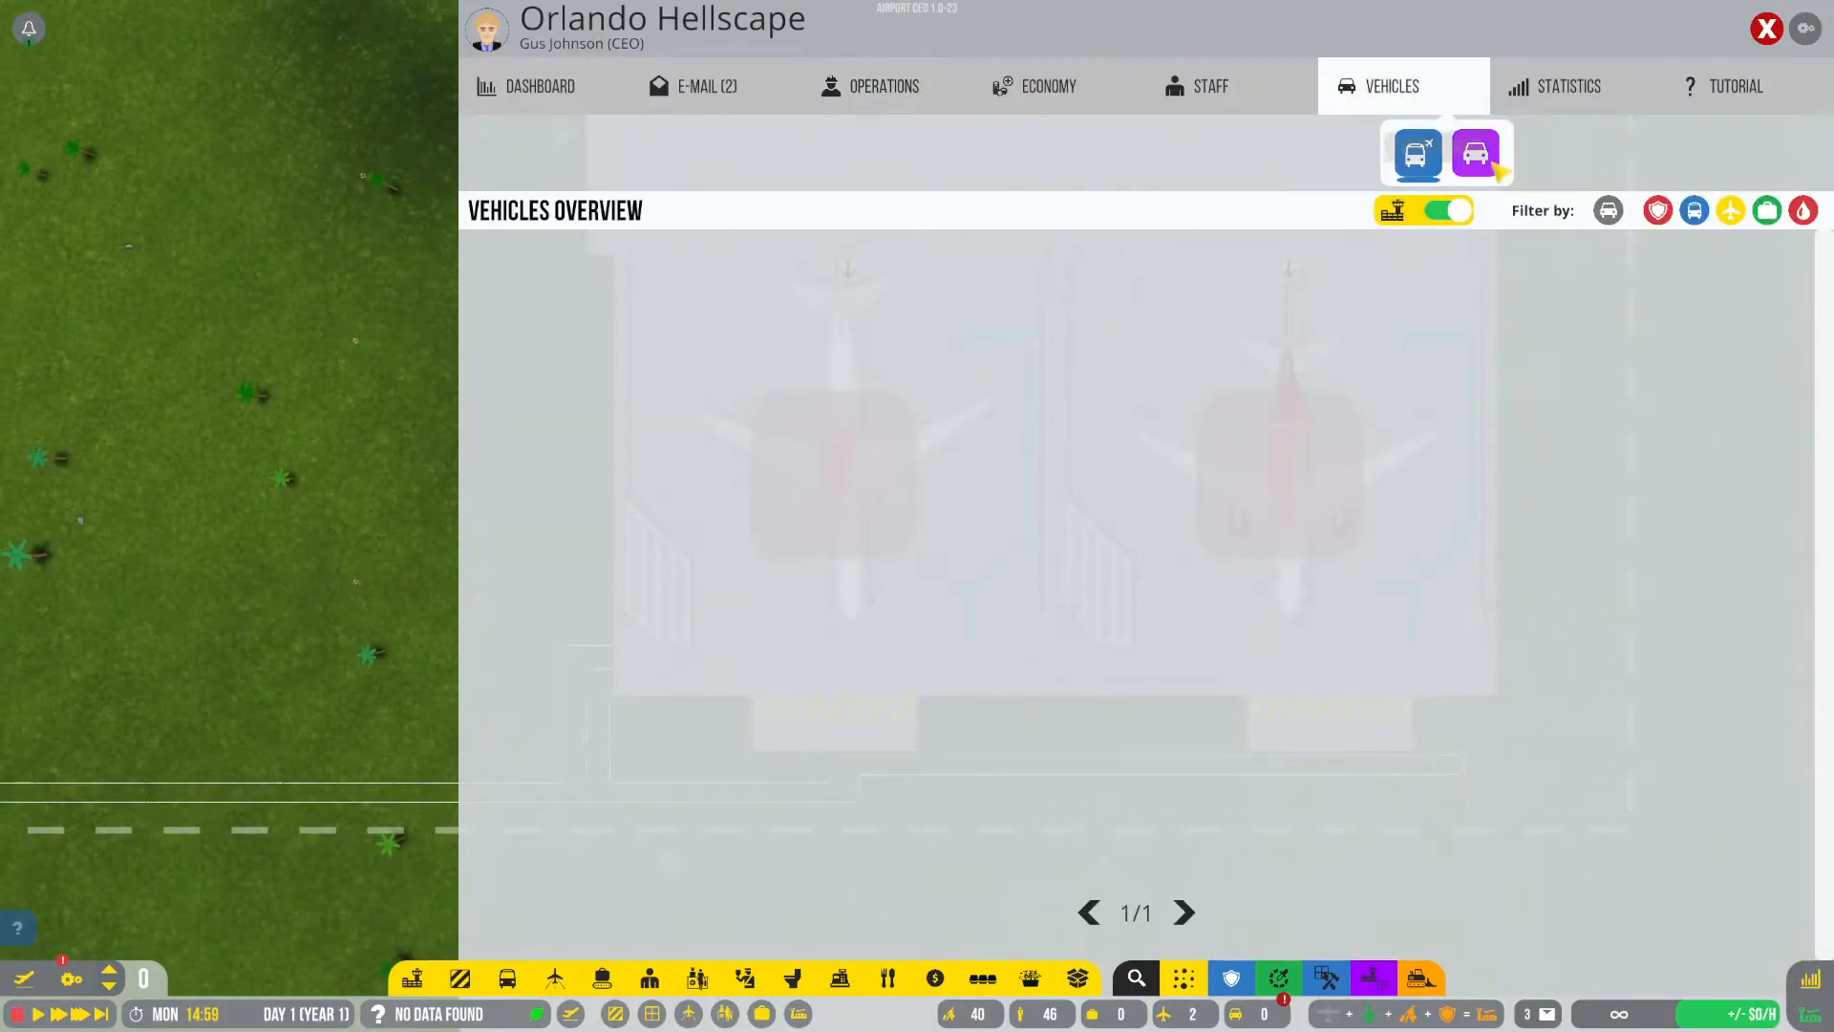
click(1474, 153)
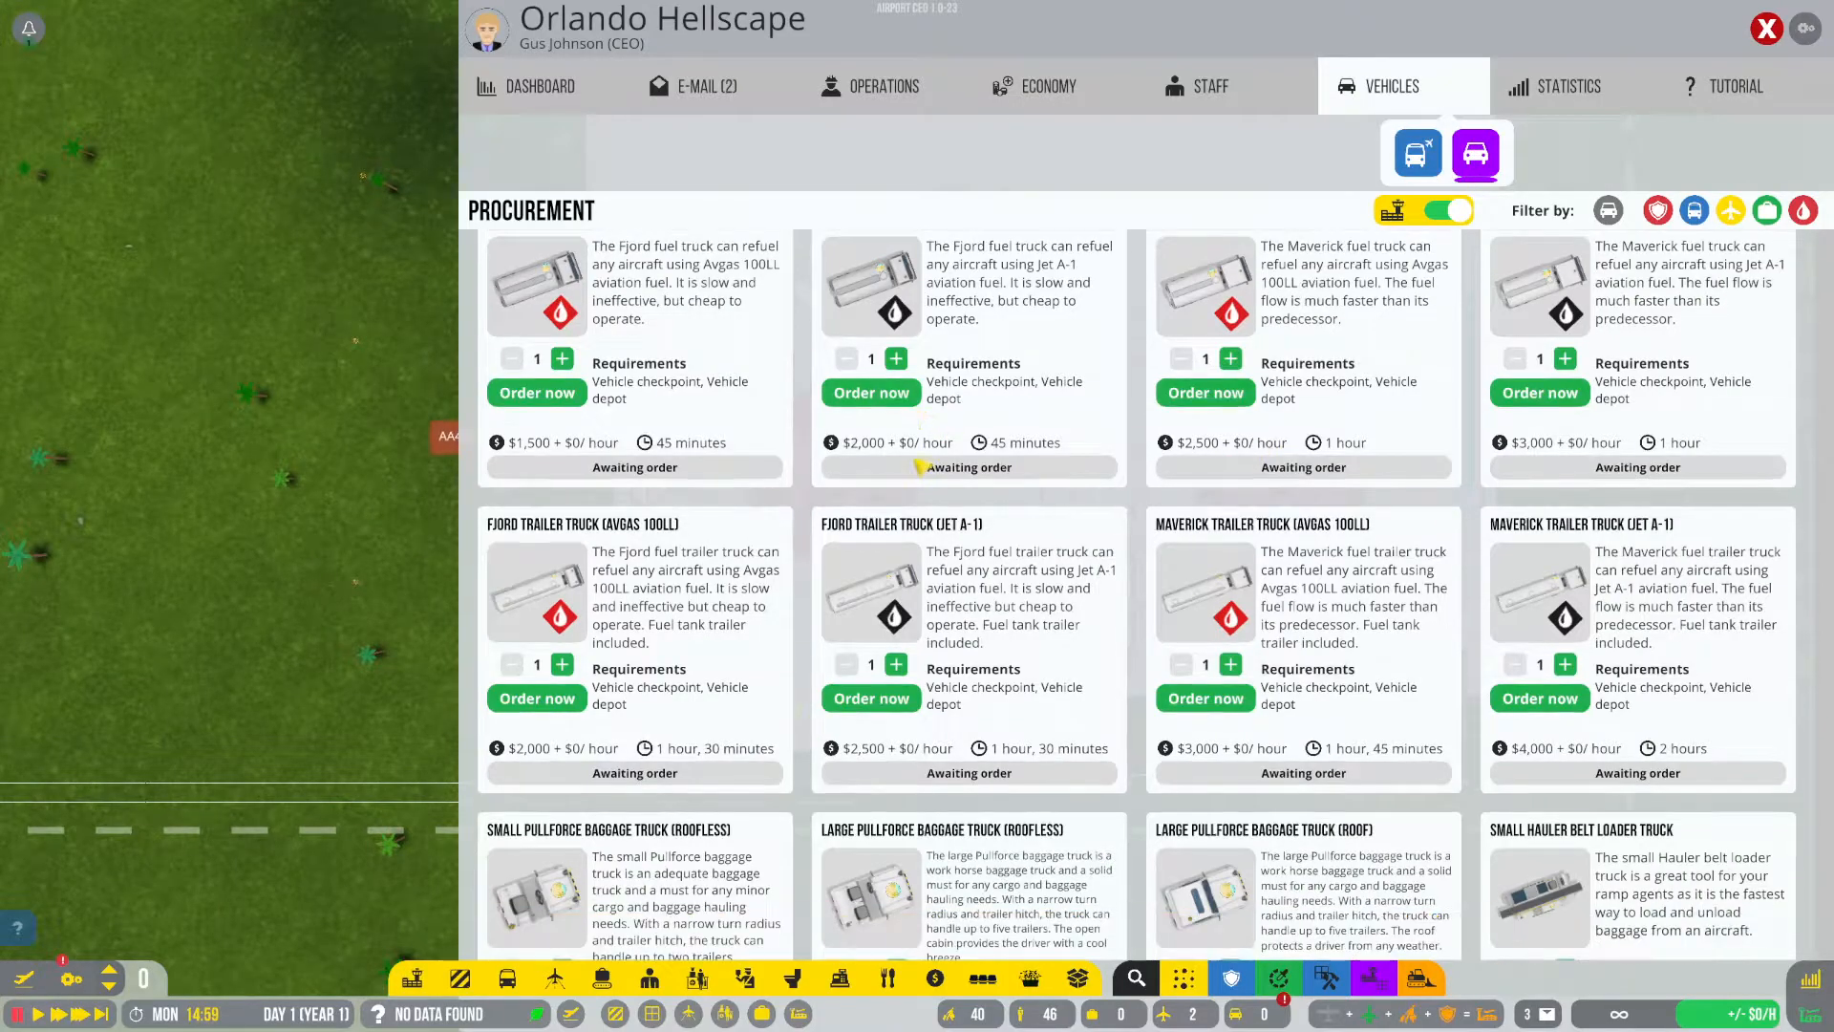
scroll(down, 3)
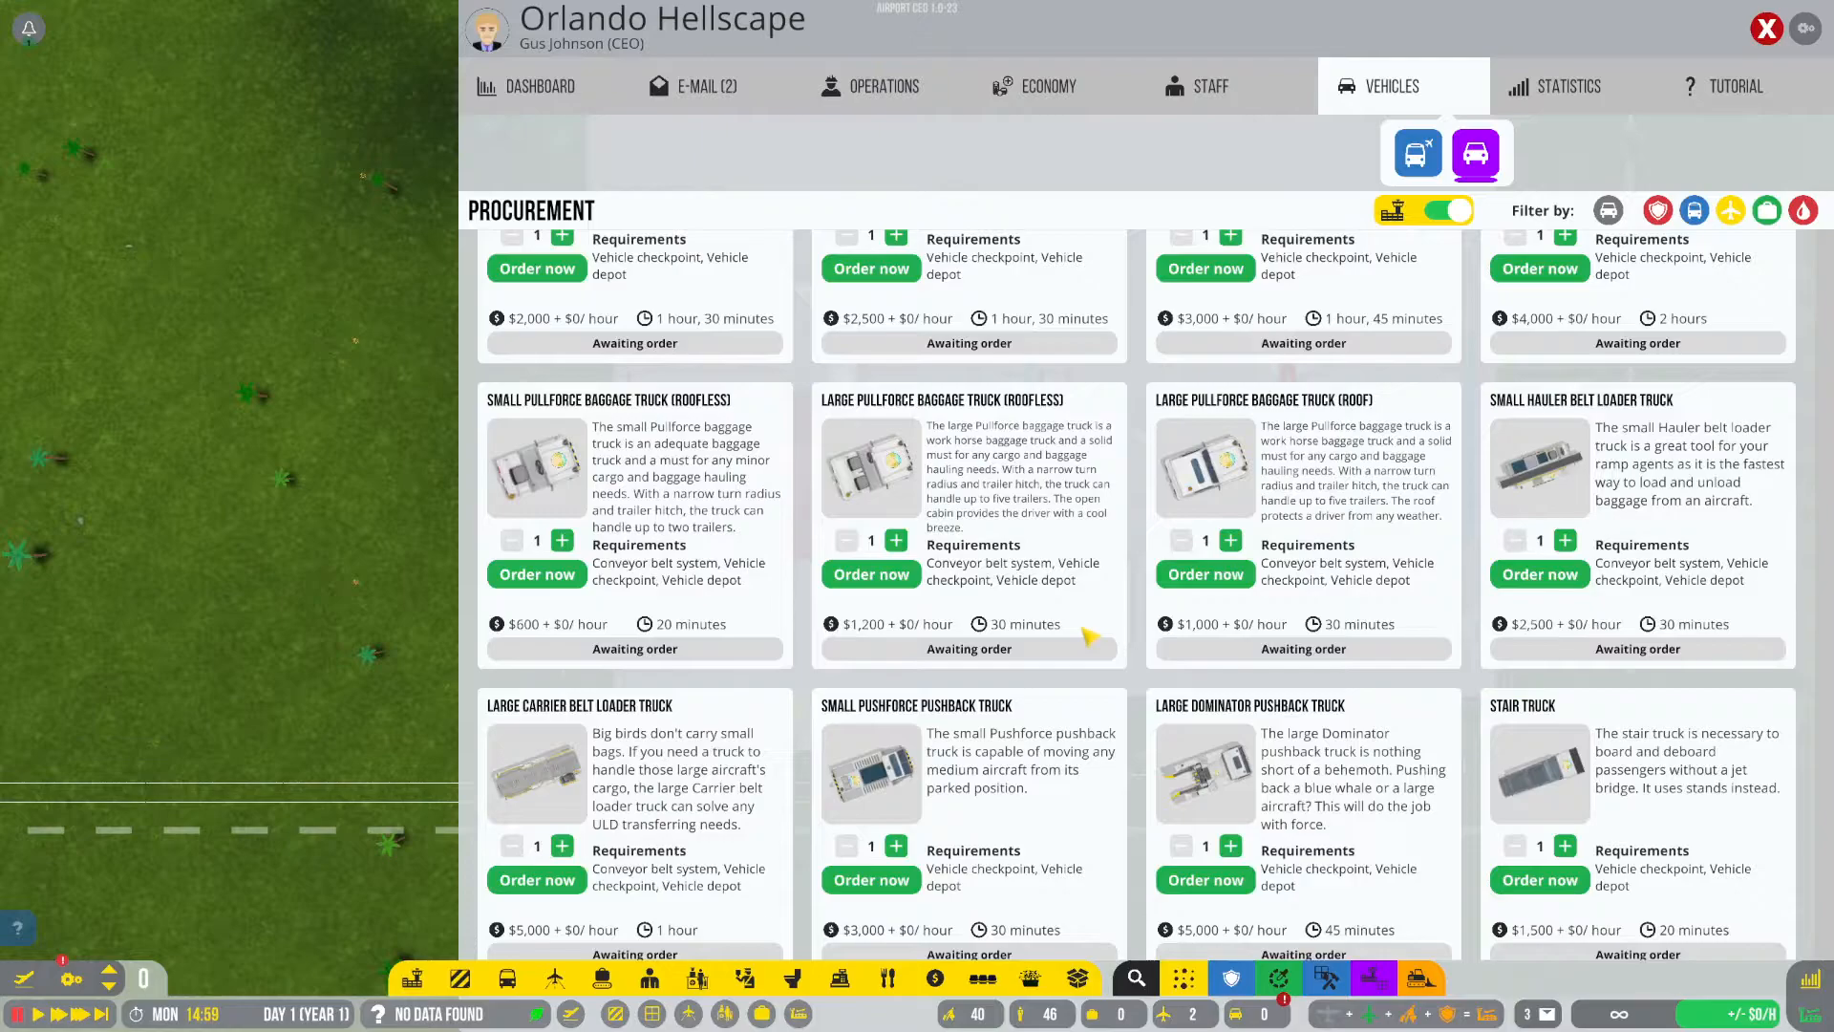
scroll(down, 3)
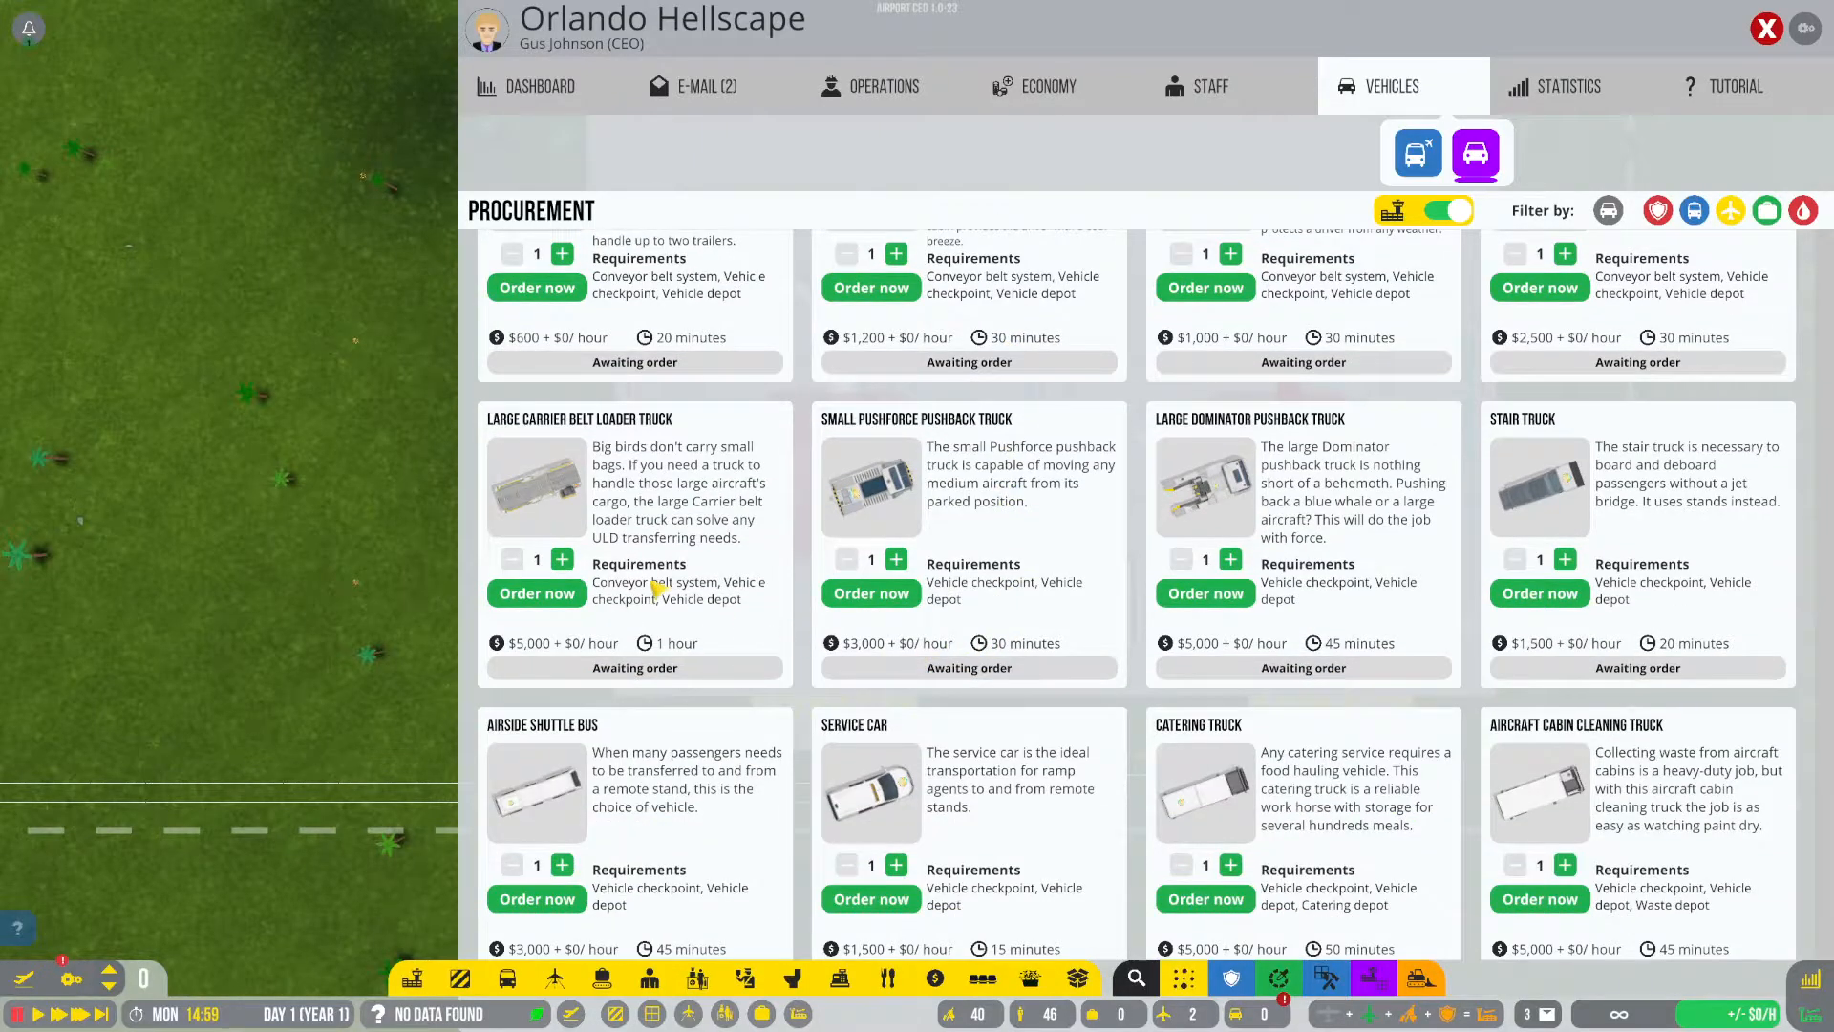
scroll(down, 3)
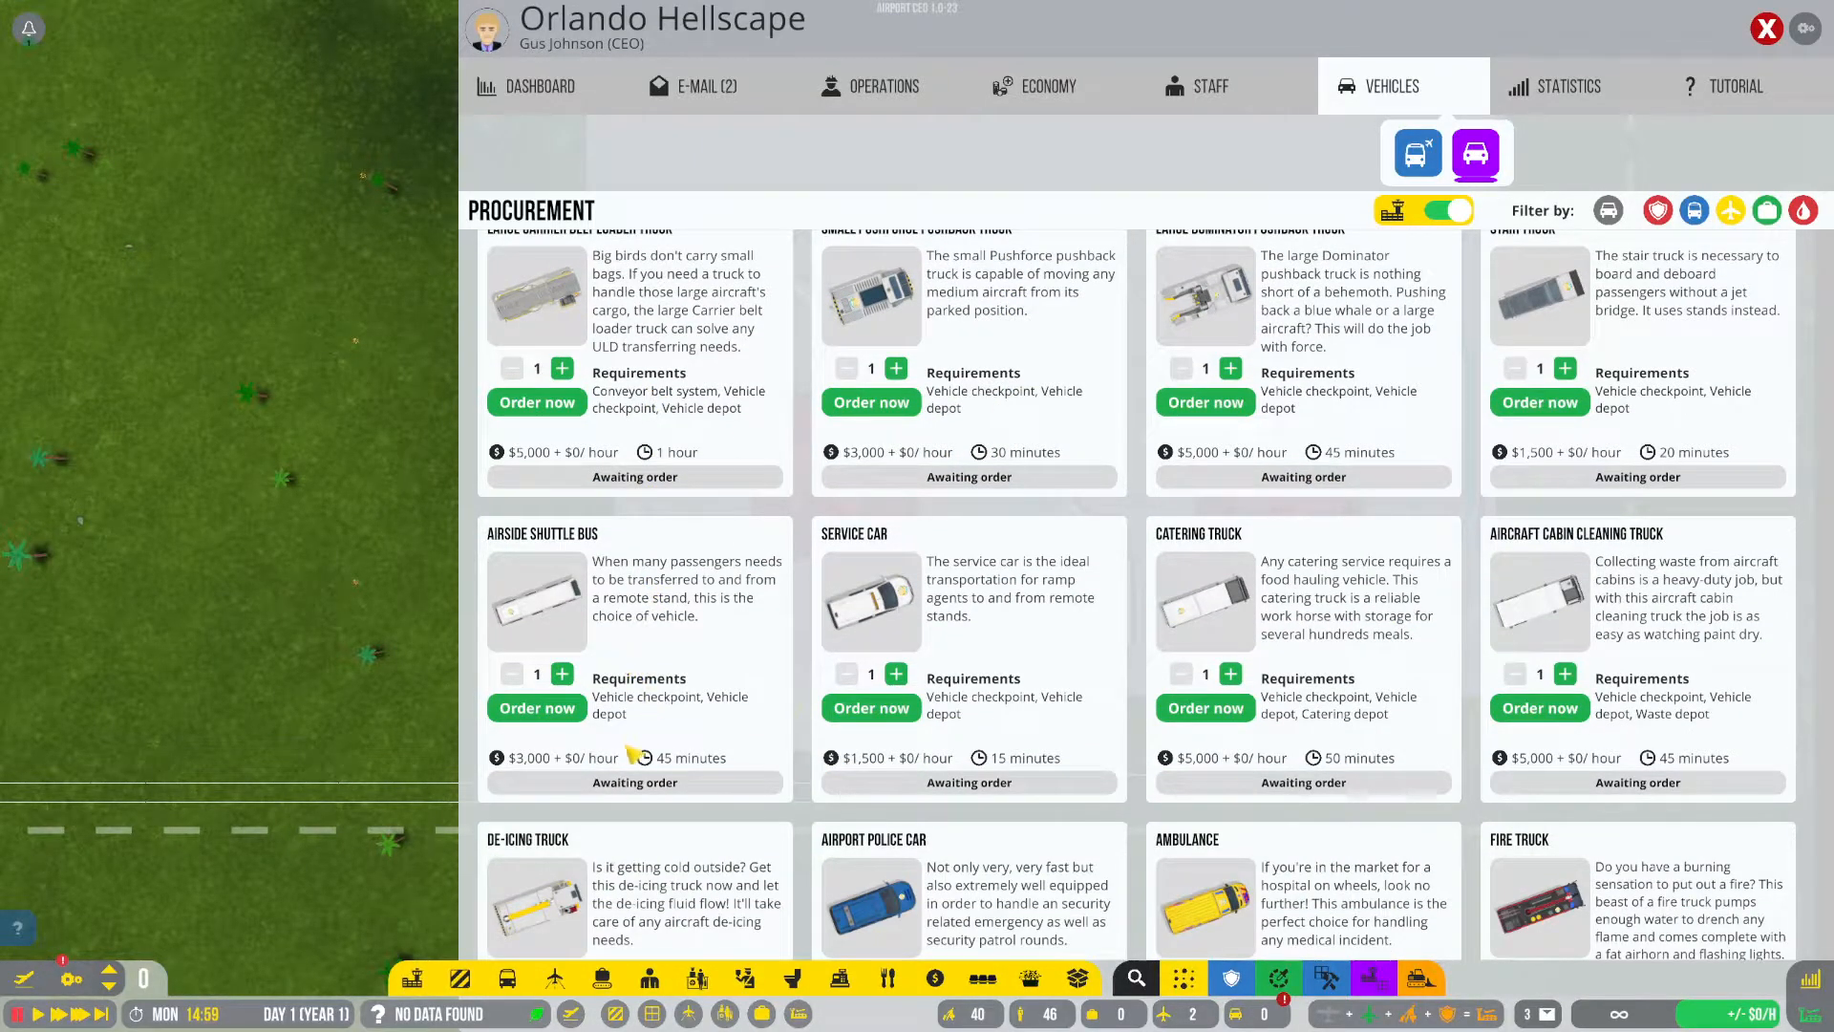
click(537, 707)
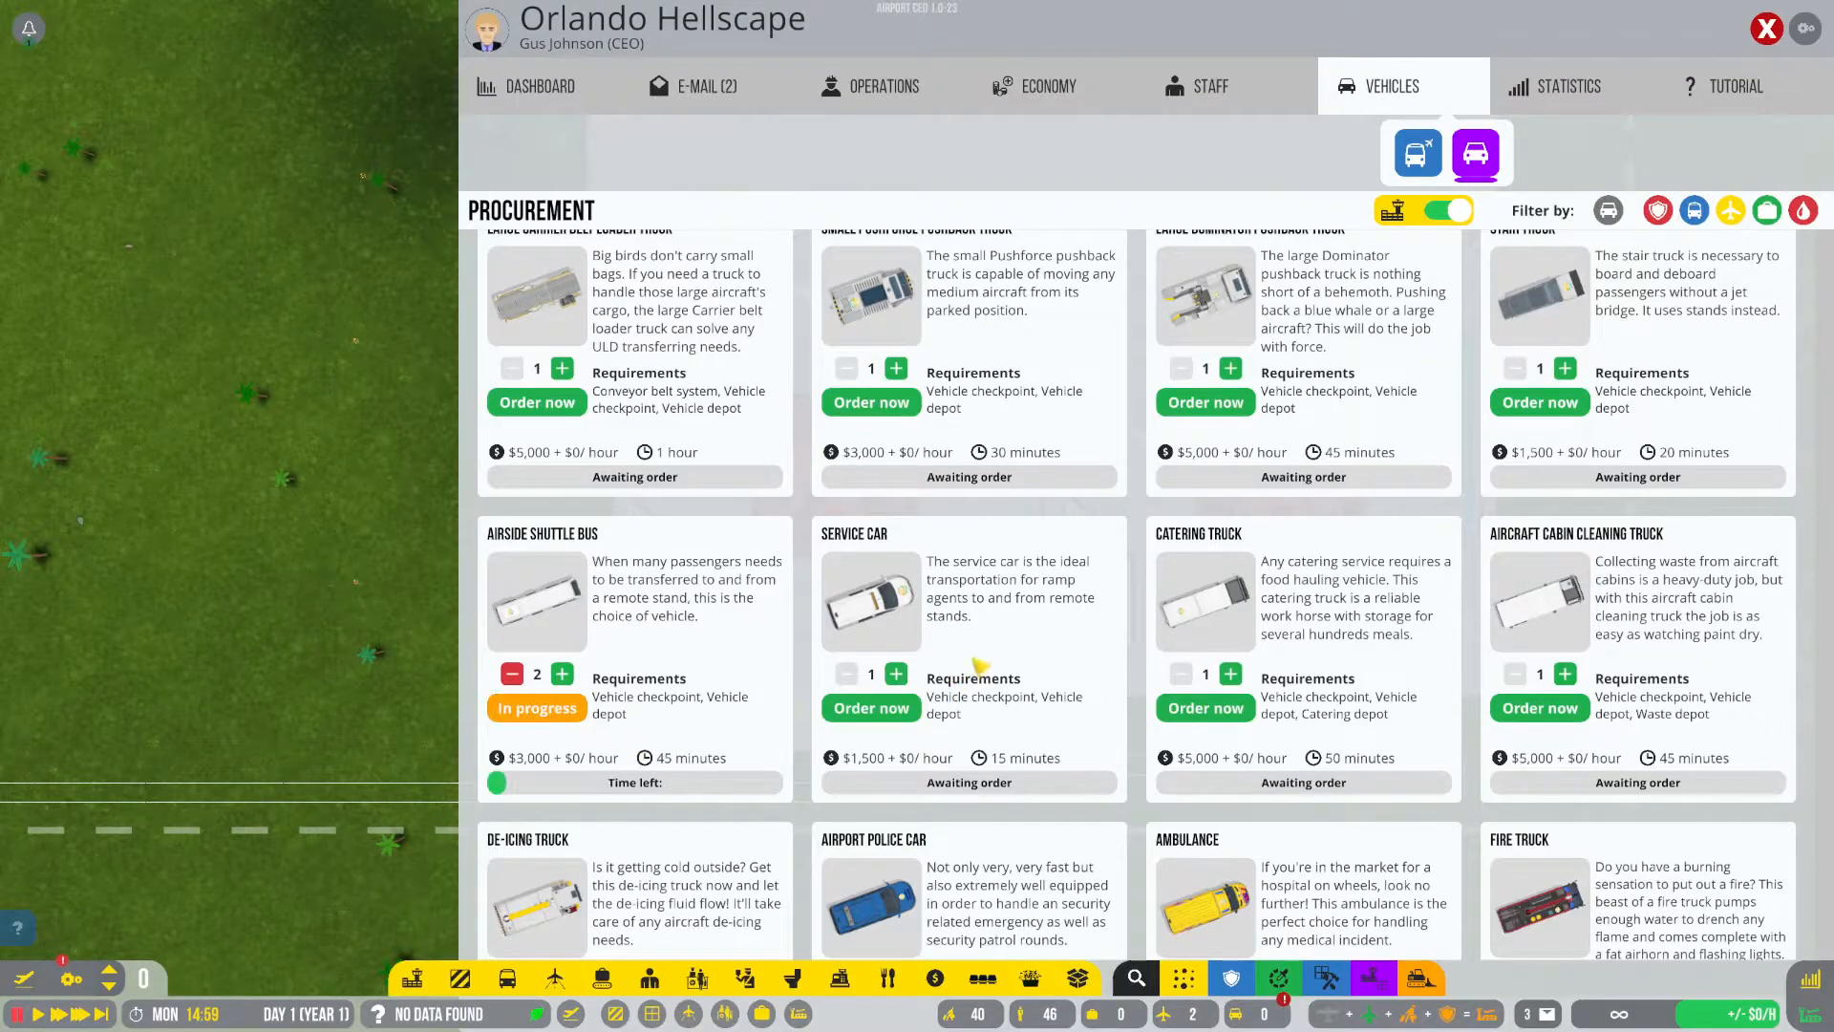
click(871, 707)
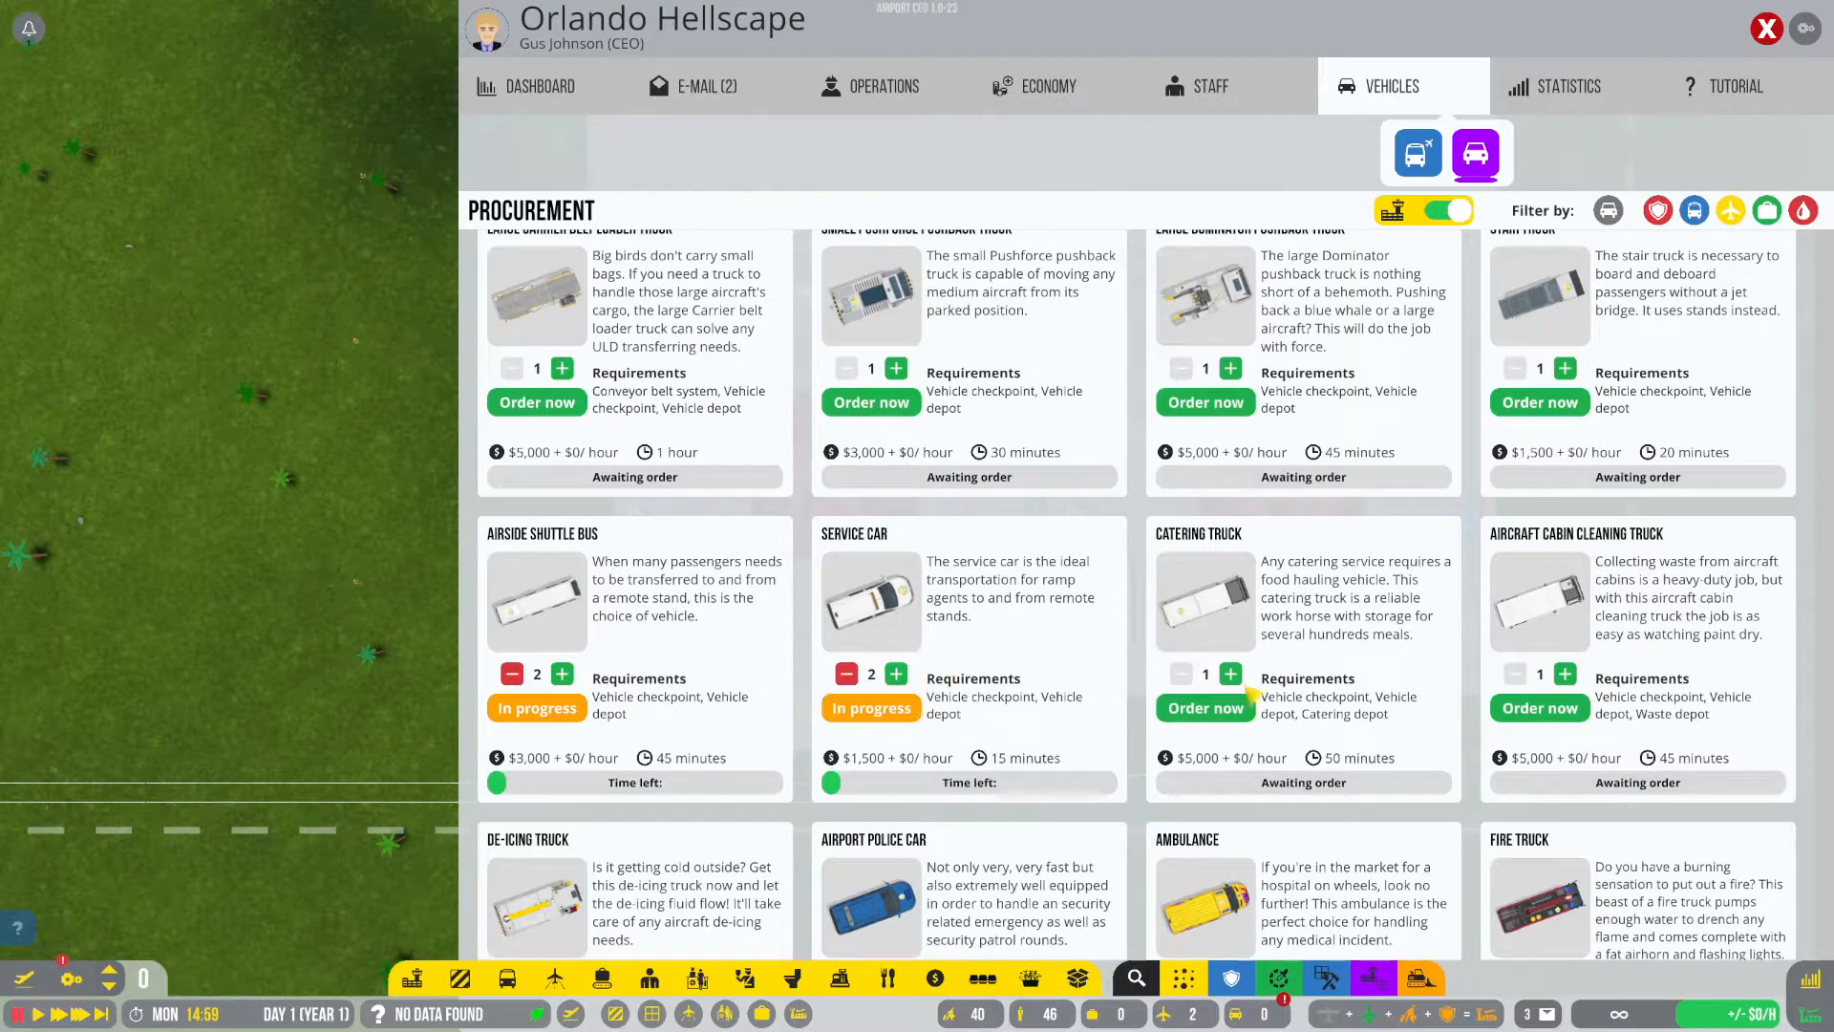
scroll(up, 3)
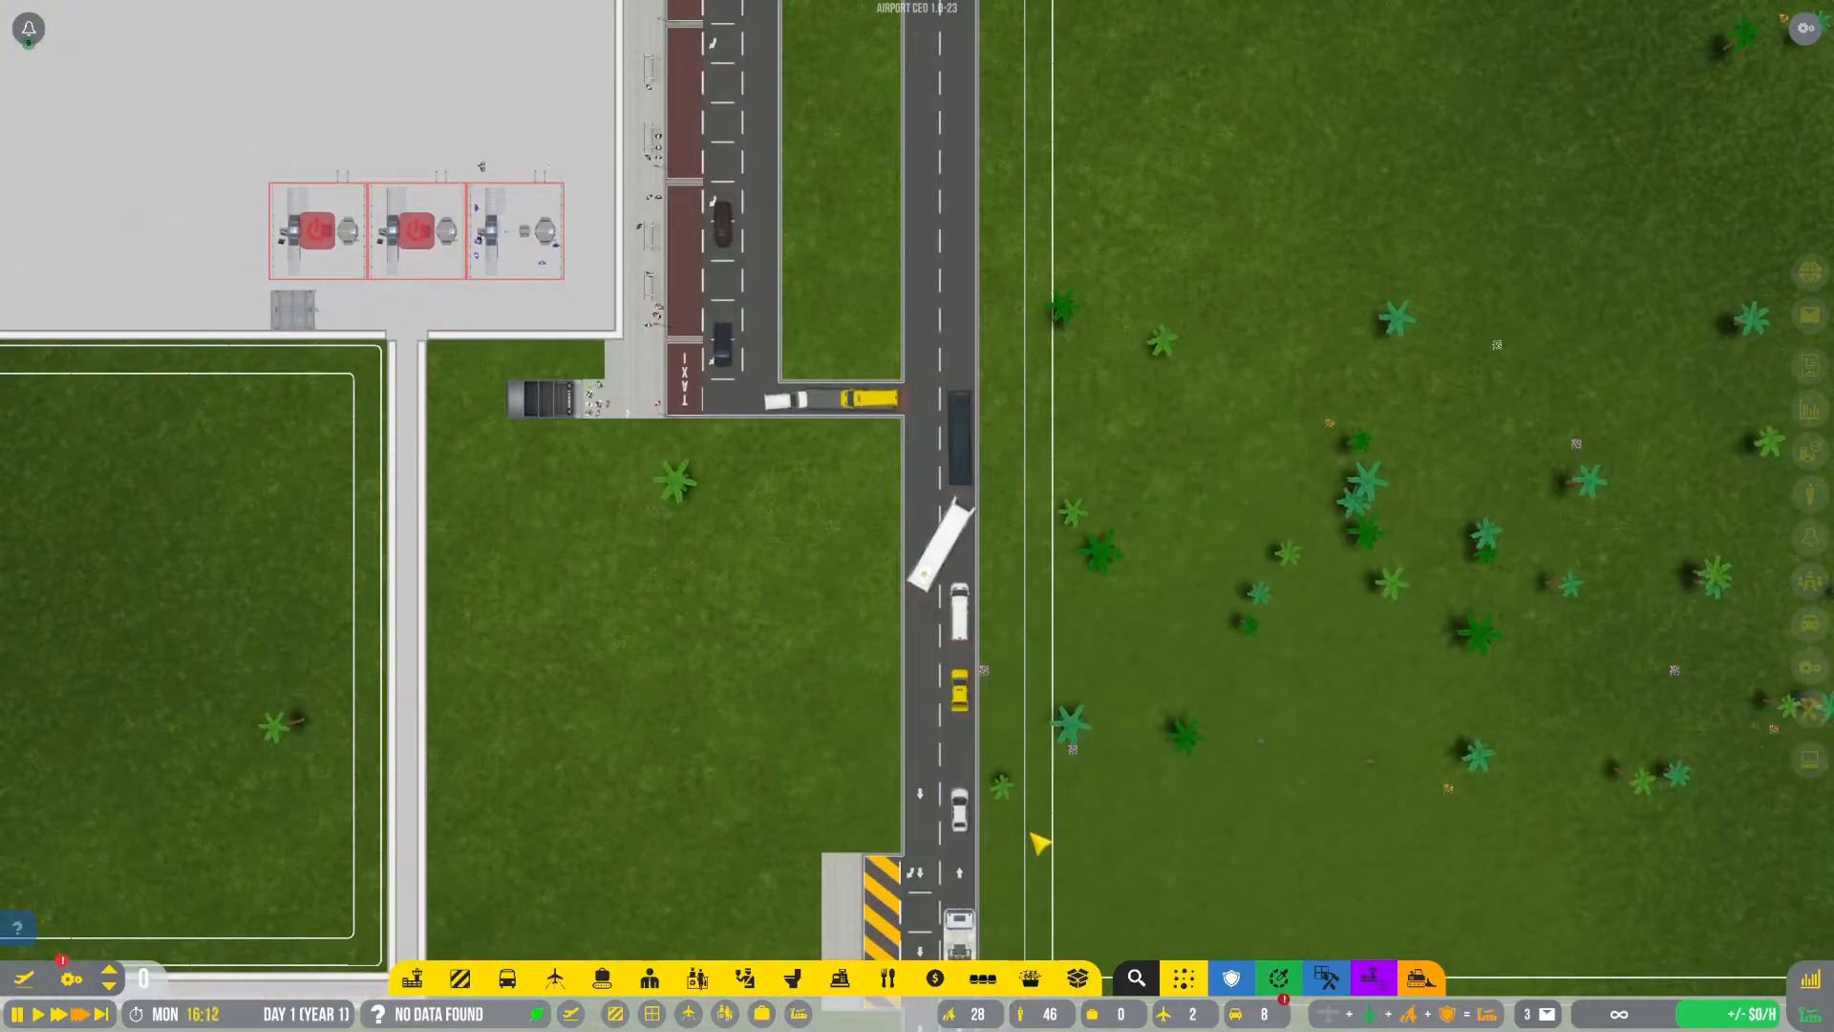
Scroll the map to watch vehicles arriving on the landside terminal road.
scroll(down, 3)
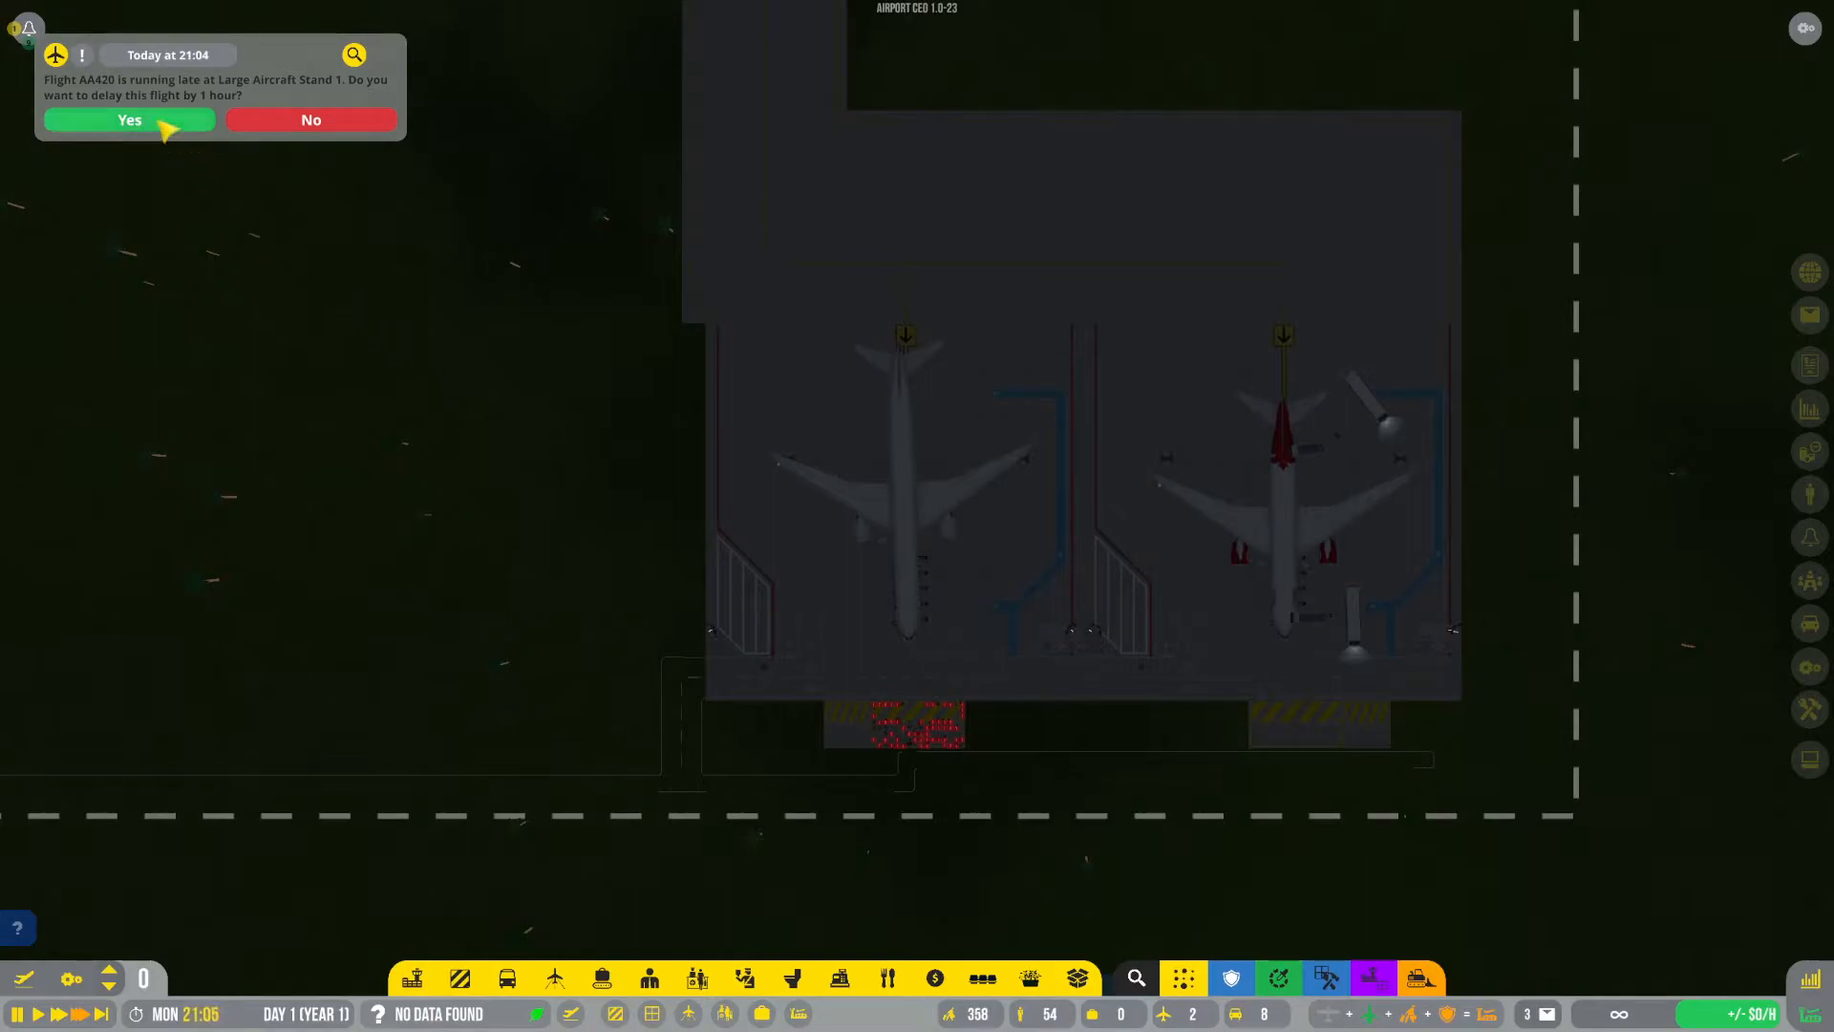
Accept the one-hour delay for AA420 and decline delaying MP672.
click(129, 119)
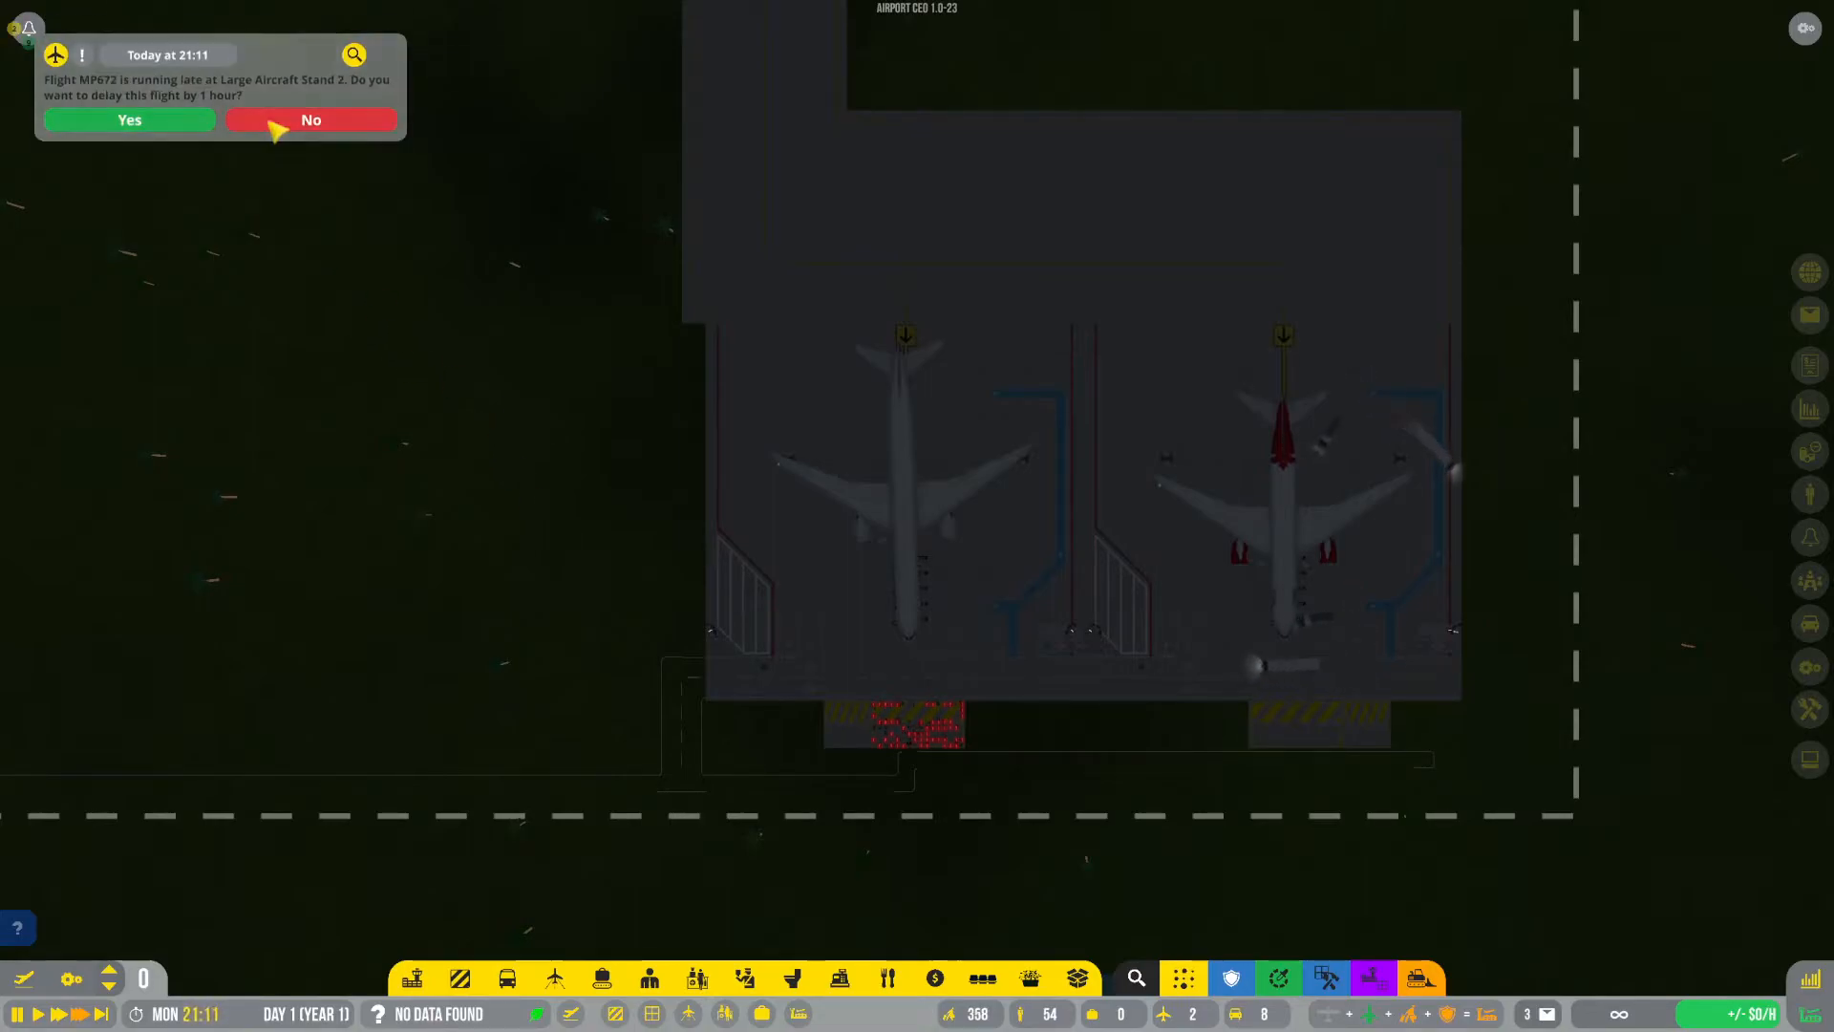
click(312, 119)
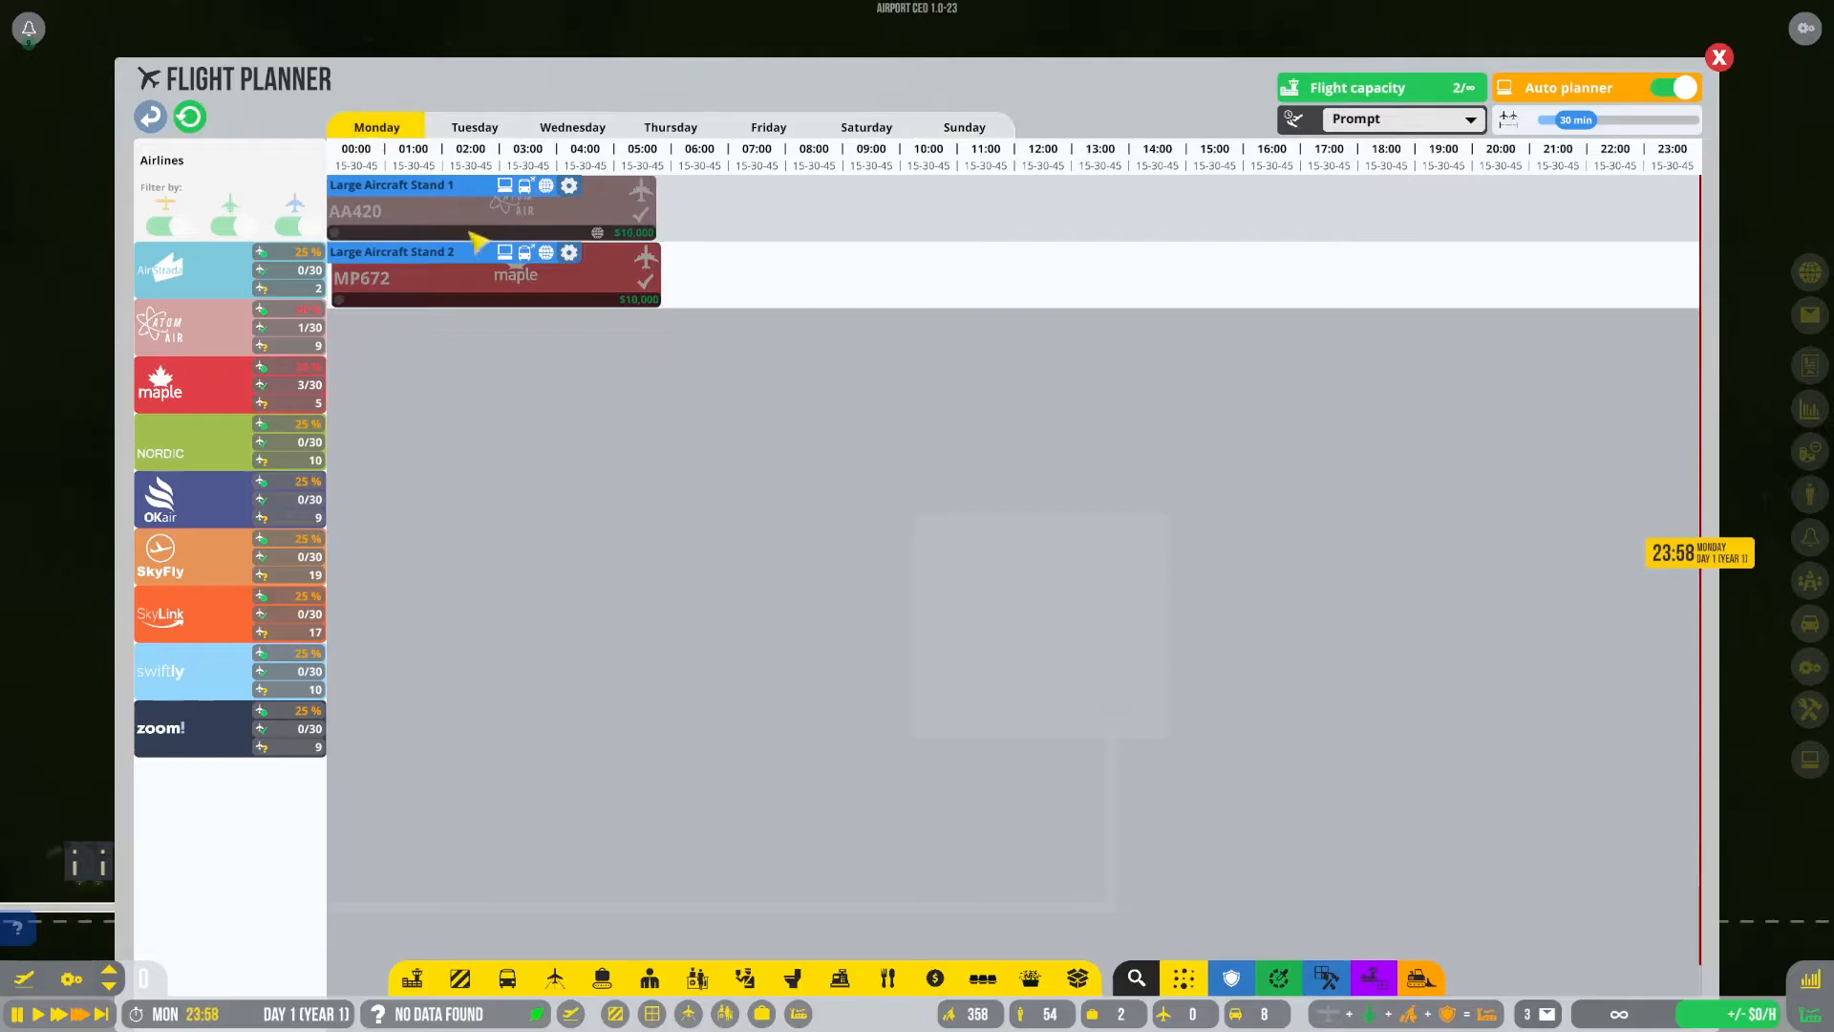
Schedule Atom Air flight AA987 on Tuesday at Large Aircraft Stand 1.
click(229, 325)
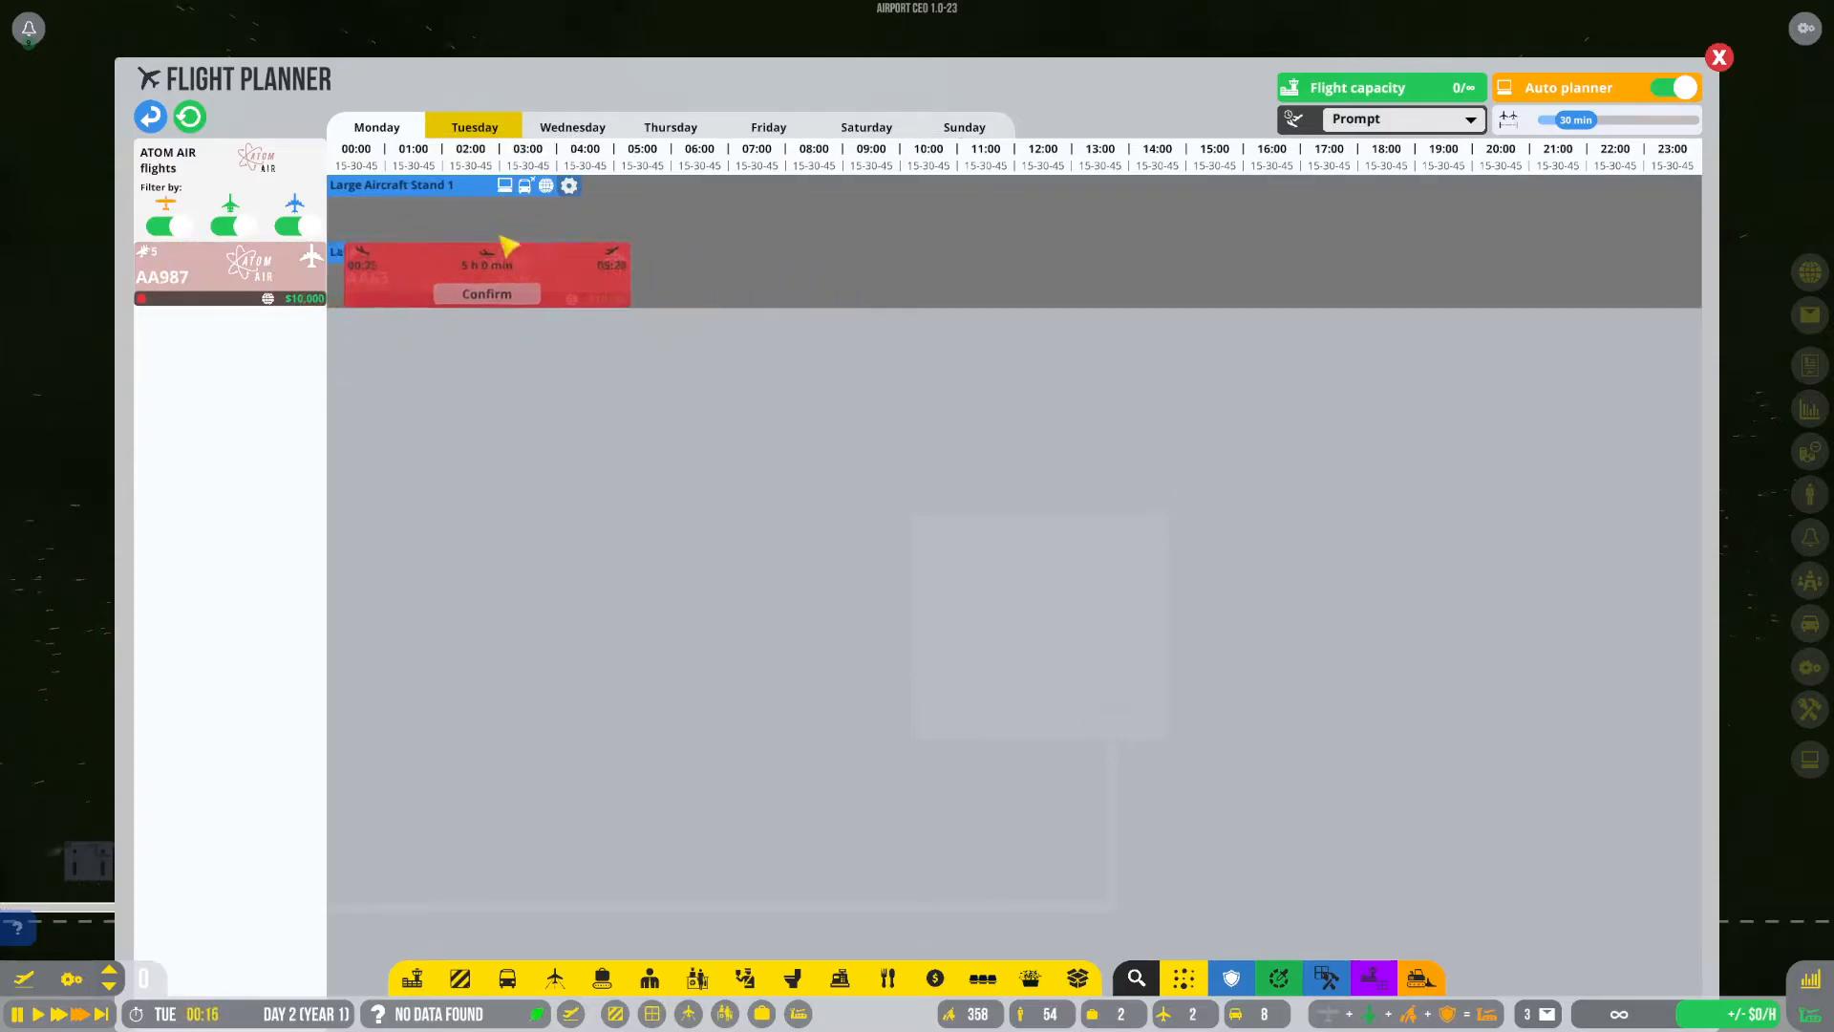
click(486, 293)
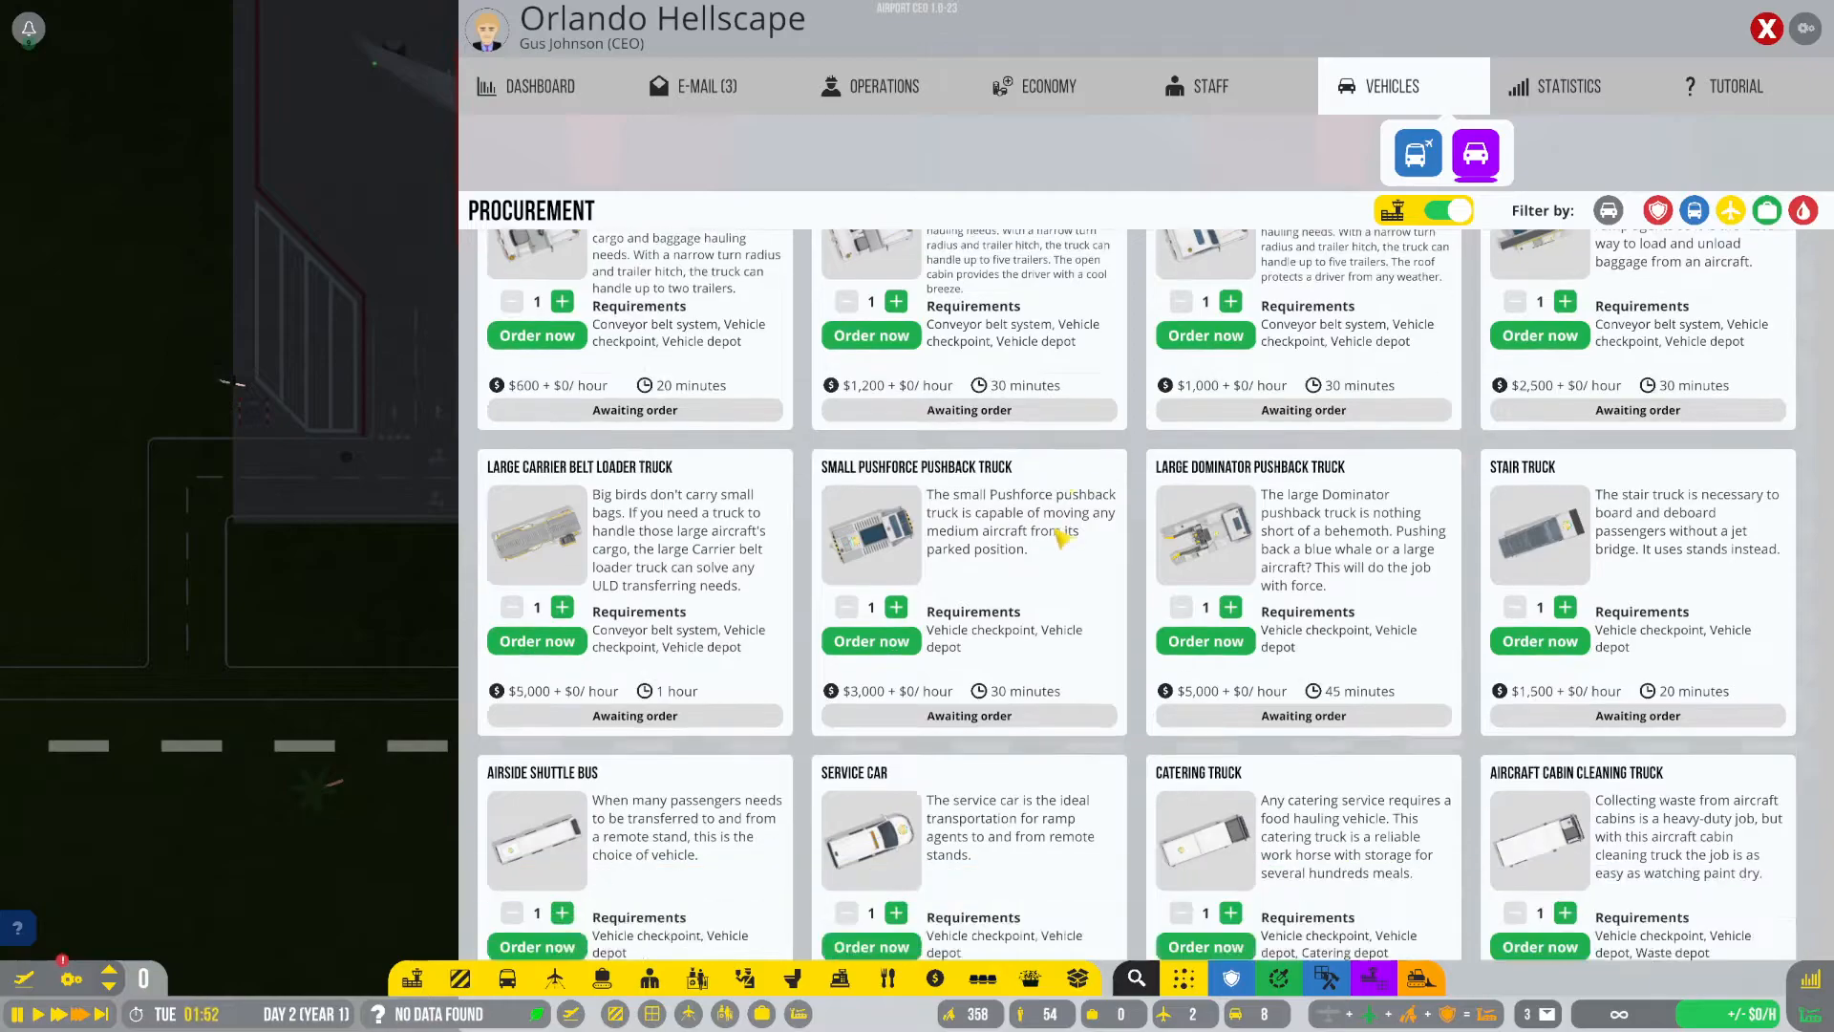
Order a batch of 10 stair trucks from the procurement list.
scroll(down, 3)
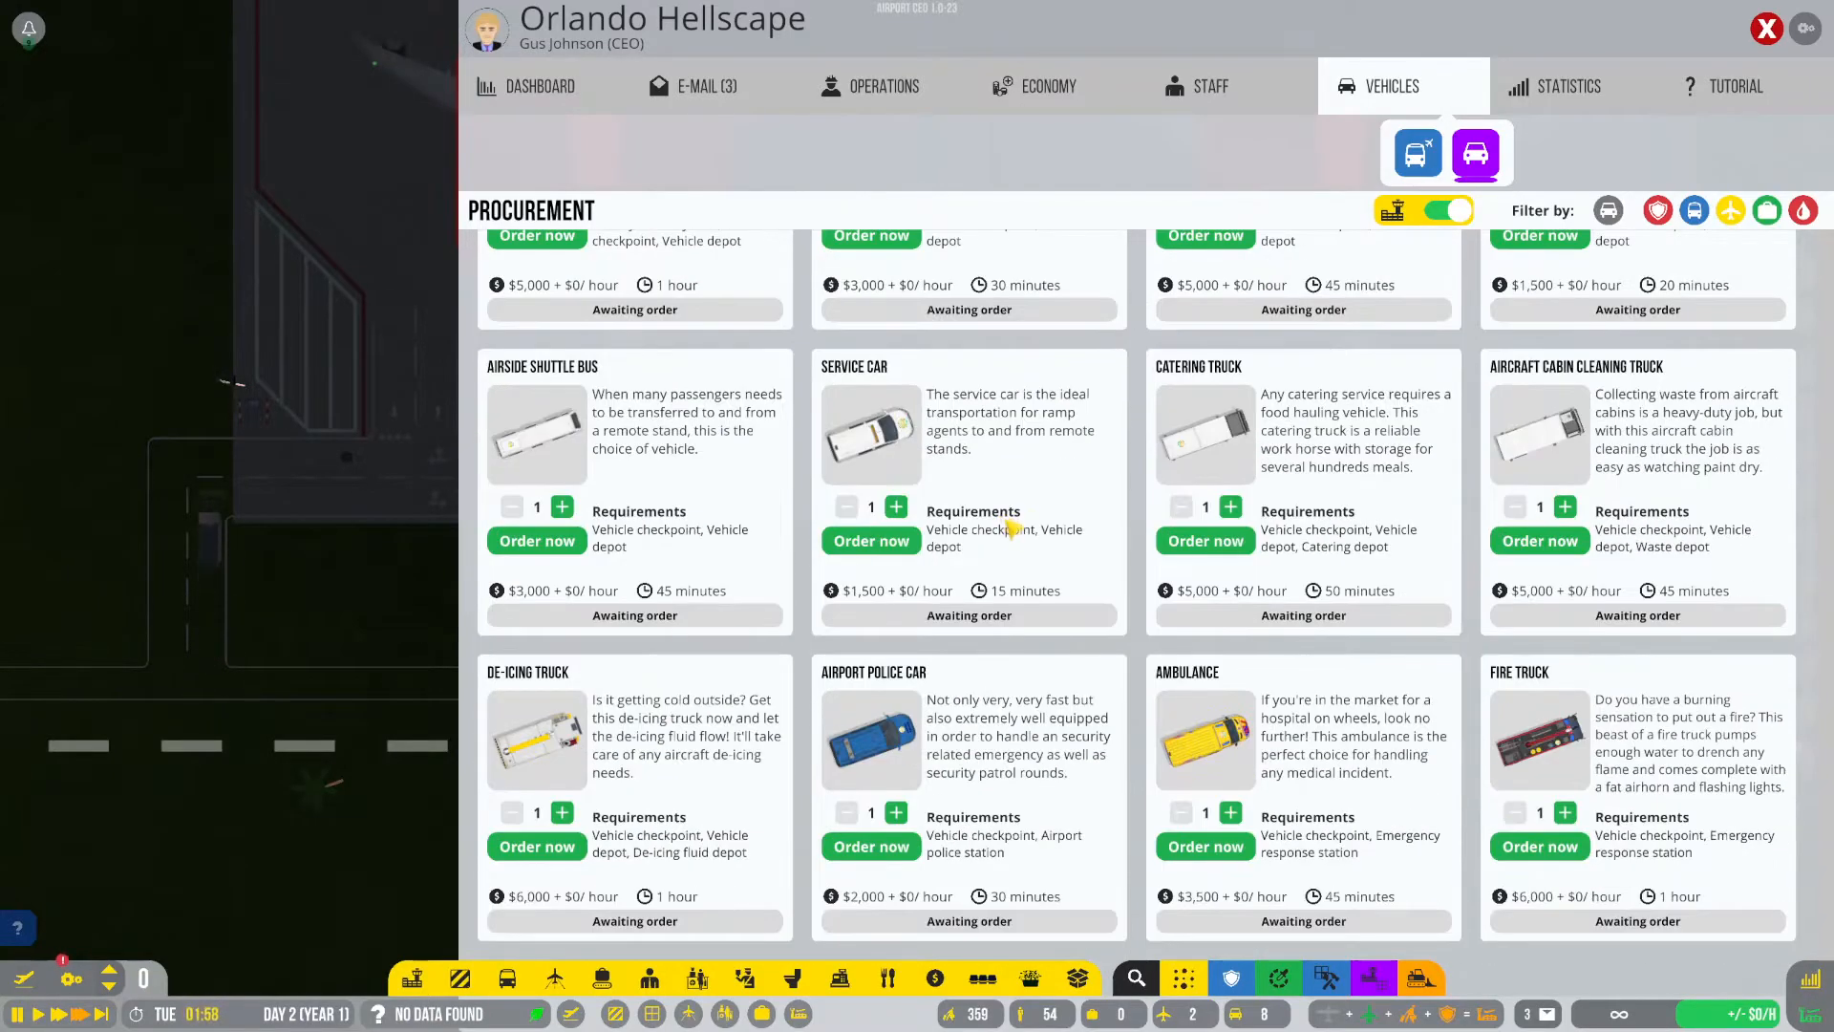
scroll(up, 3)
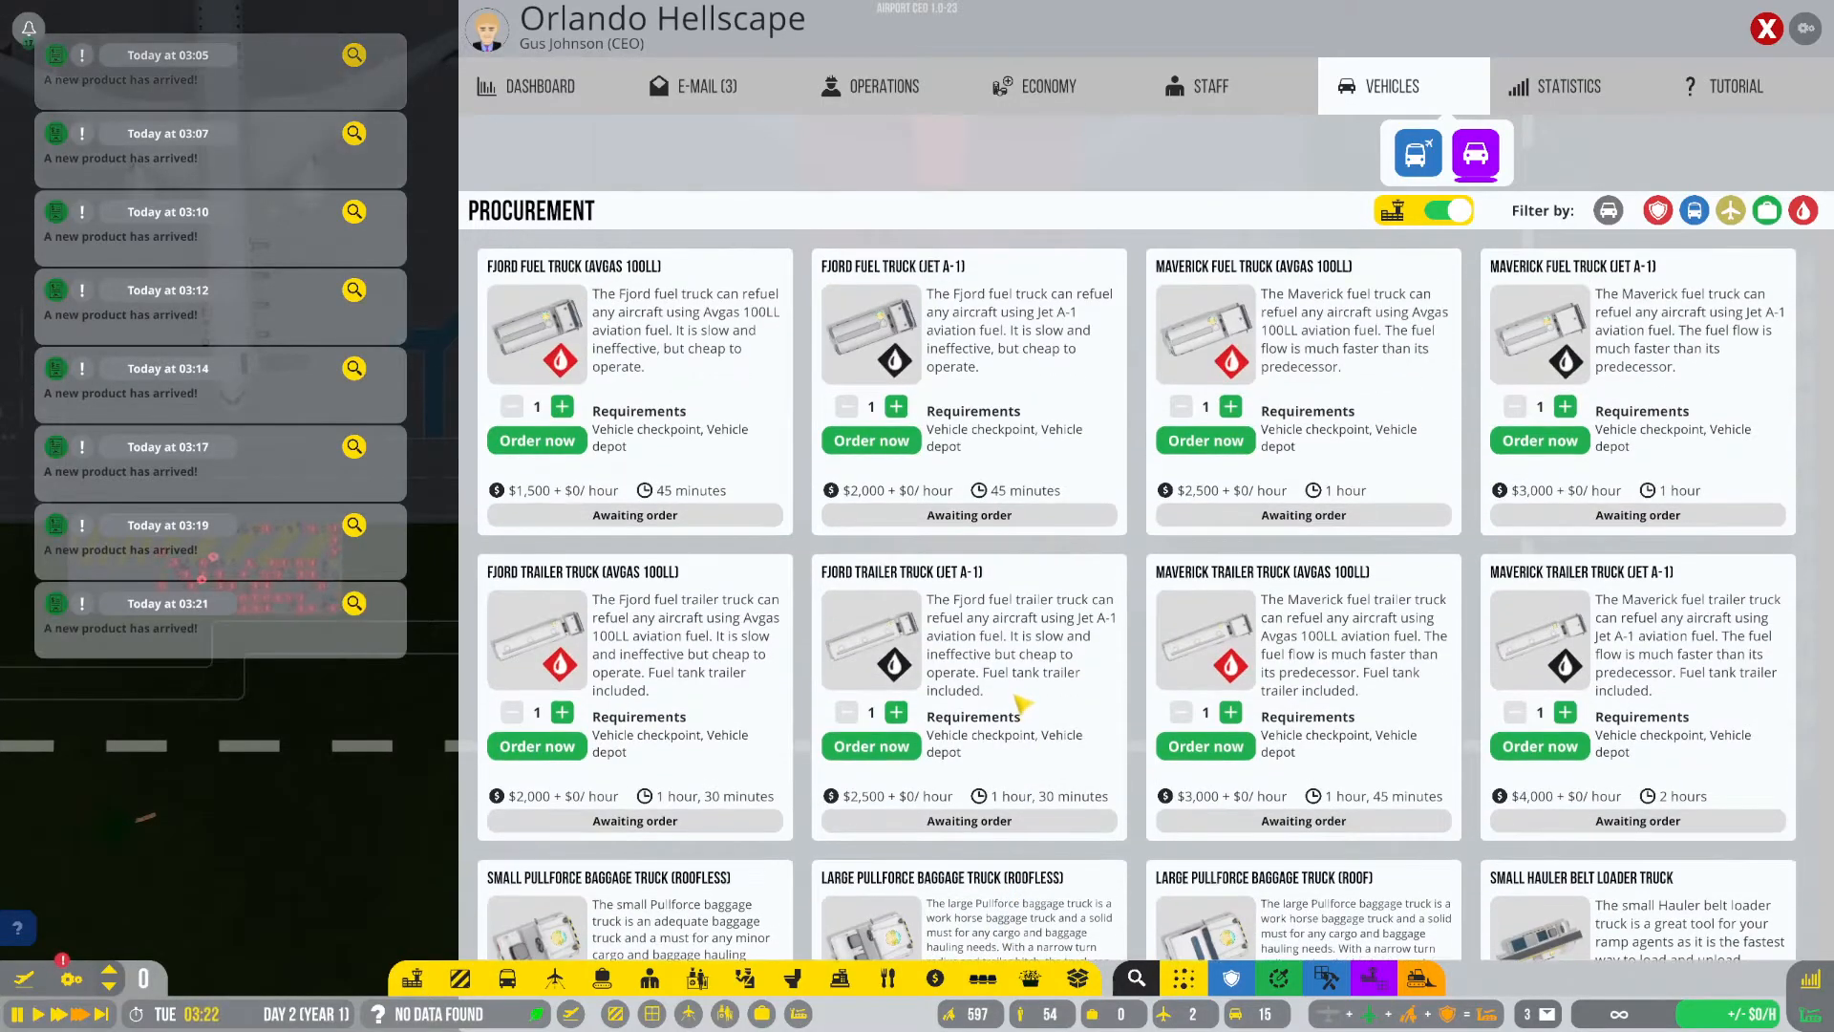
scroll(down, 3)
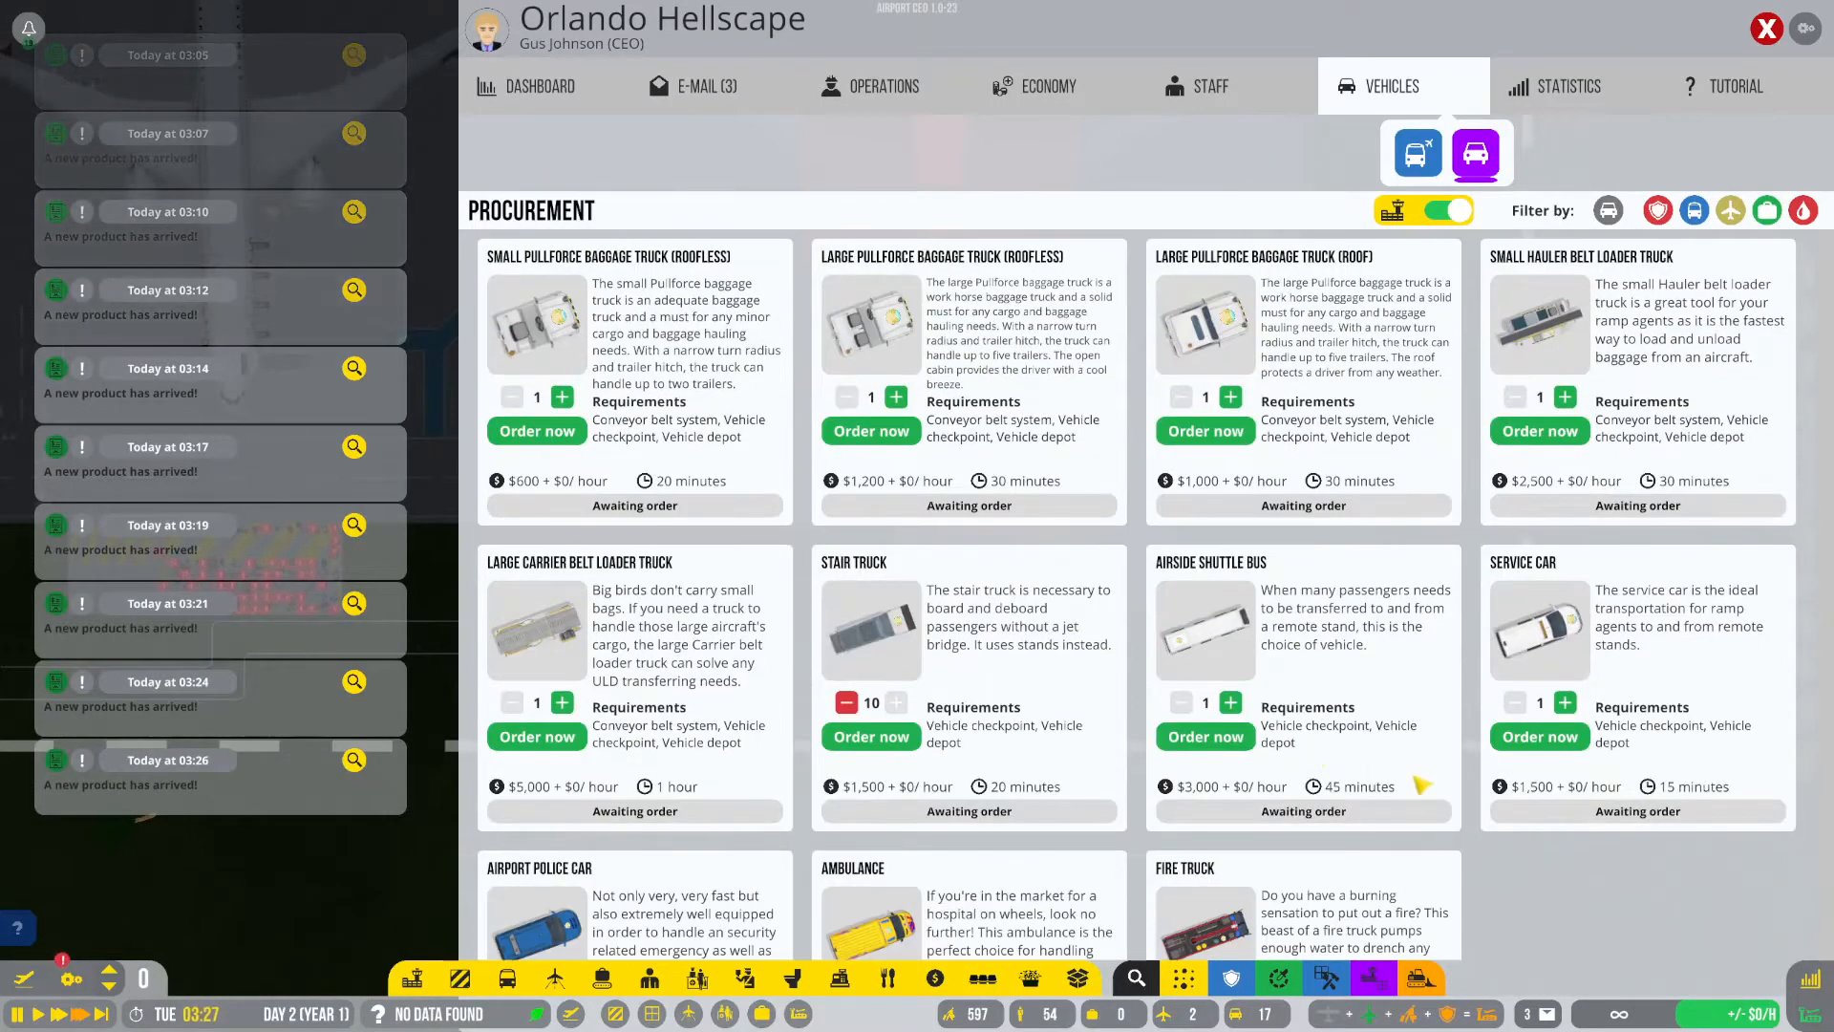
click(1204, 736)
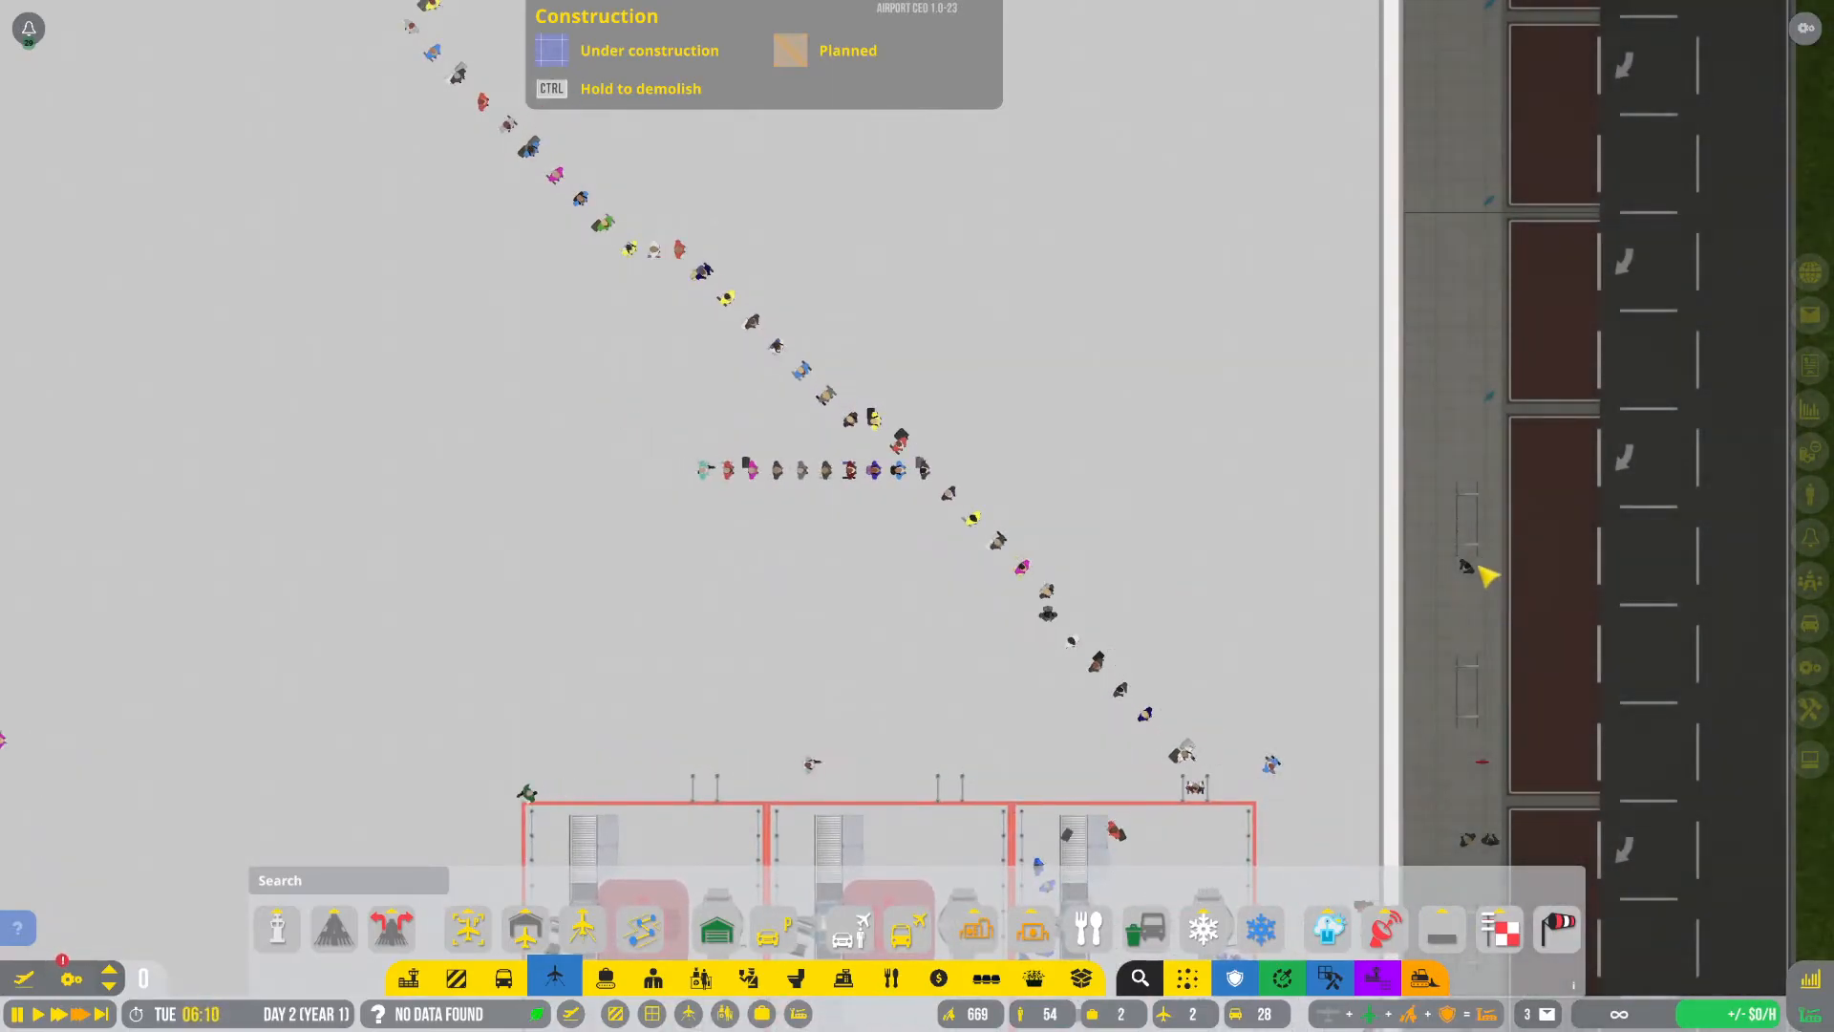
Scroll across the terminal to view crowded security checkpoints and the subway entrance.
scroll(down, 3)
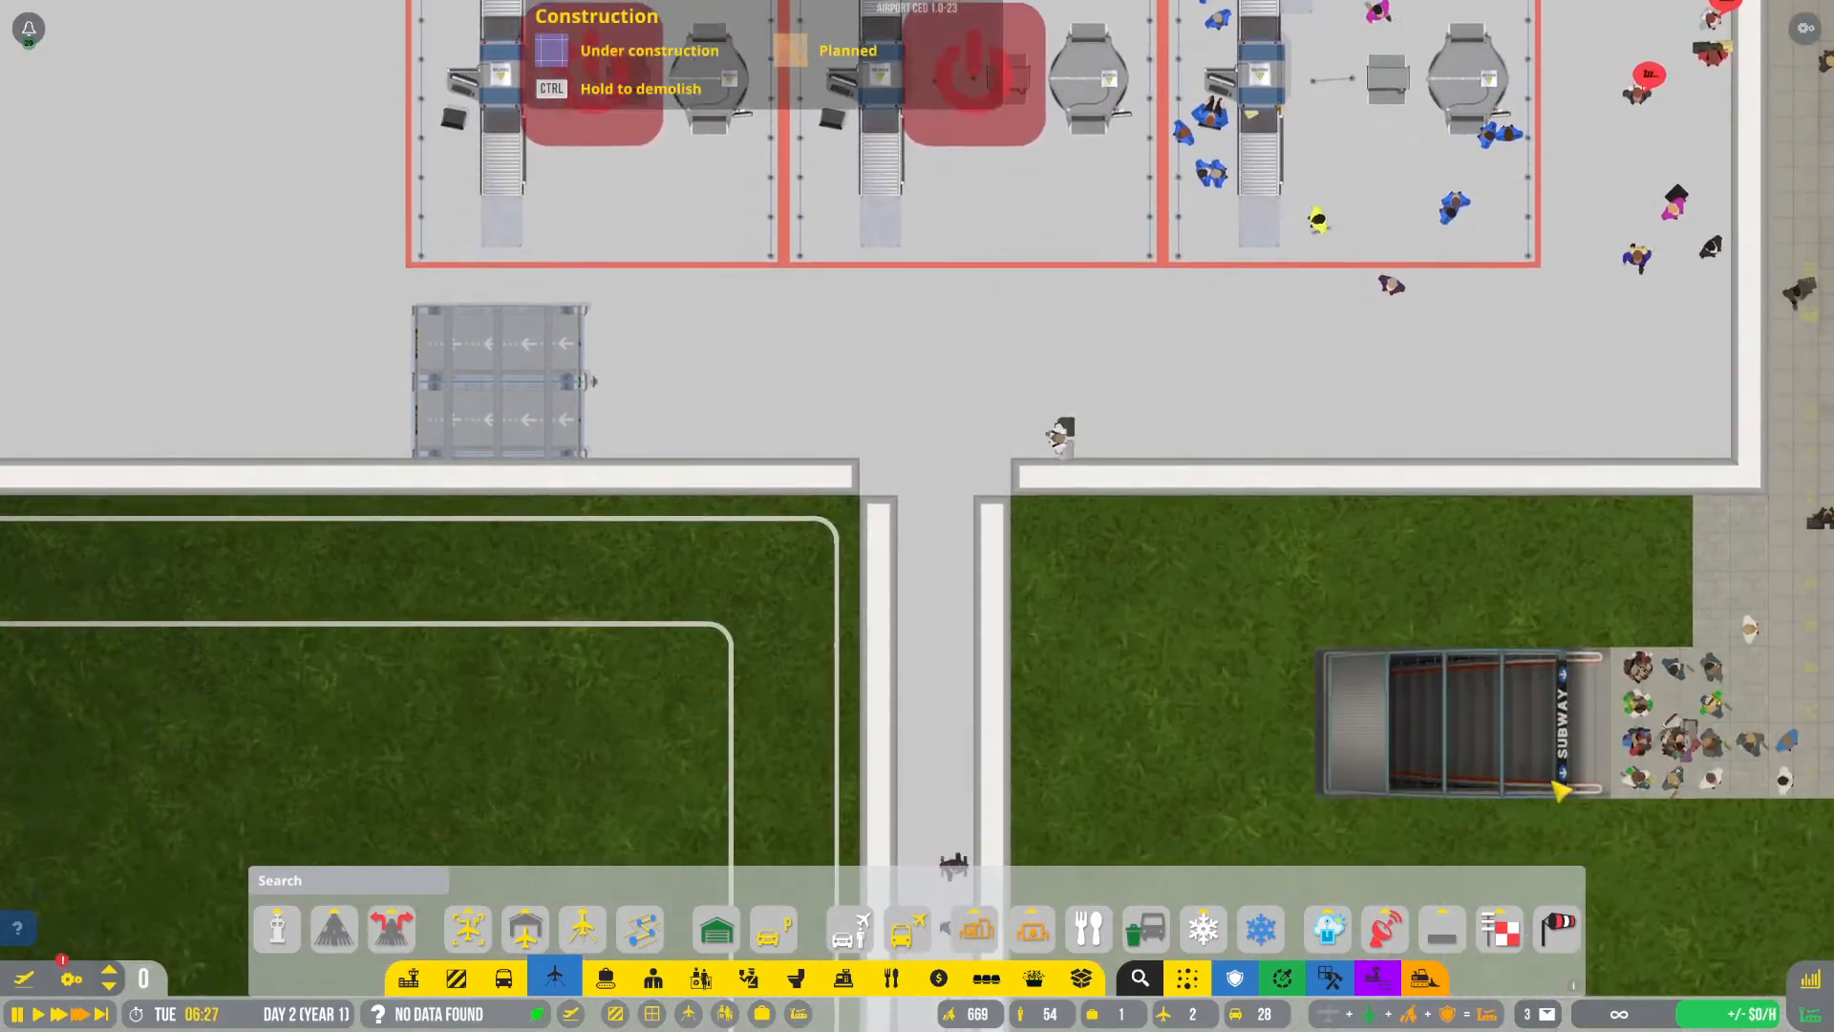
scroll(down, 3)
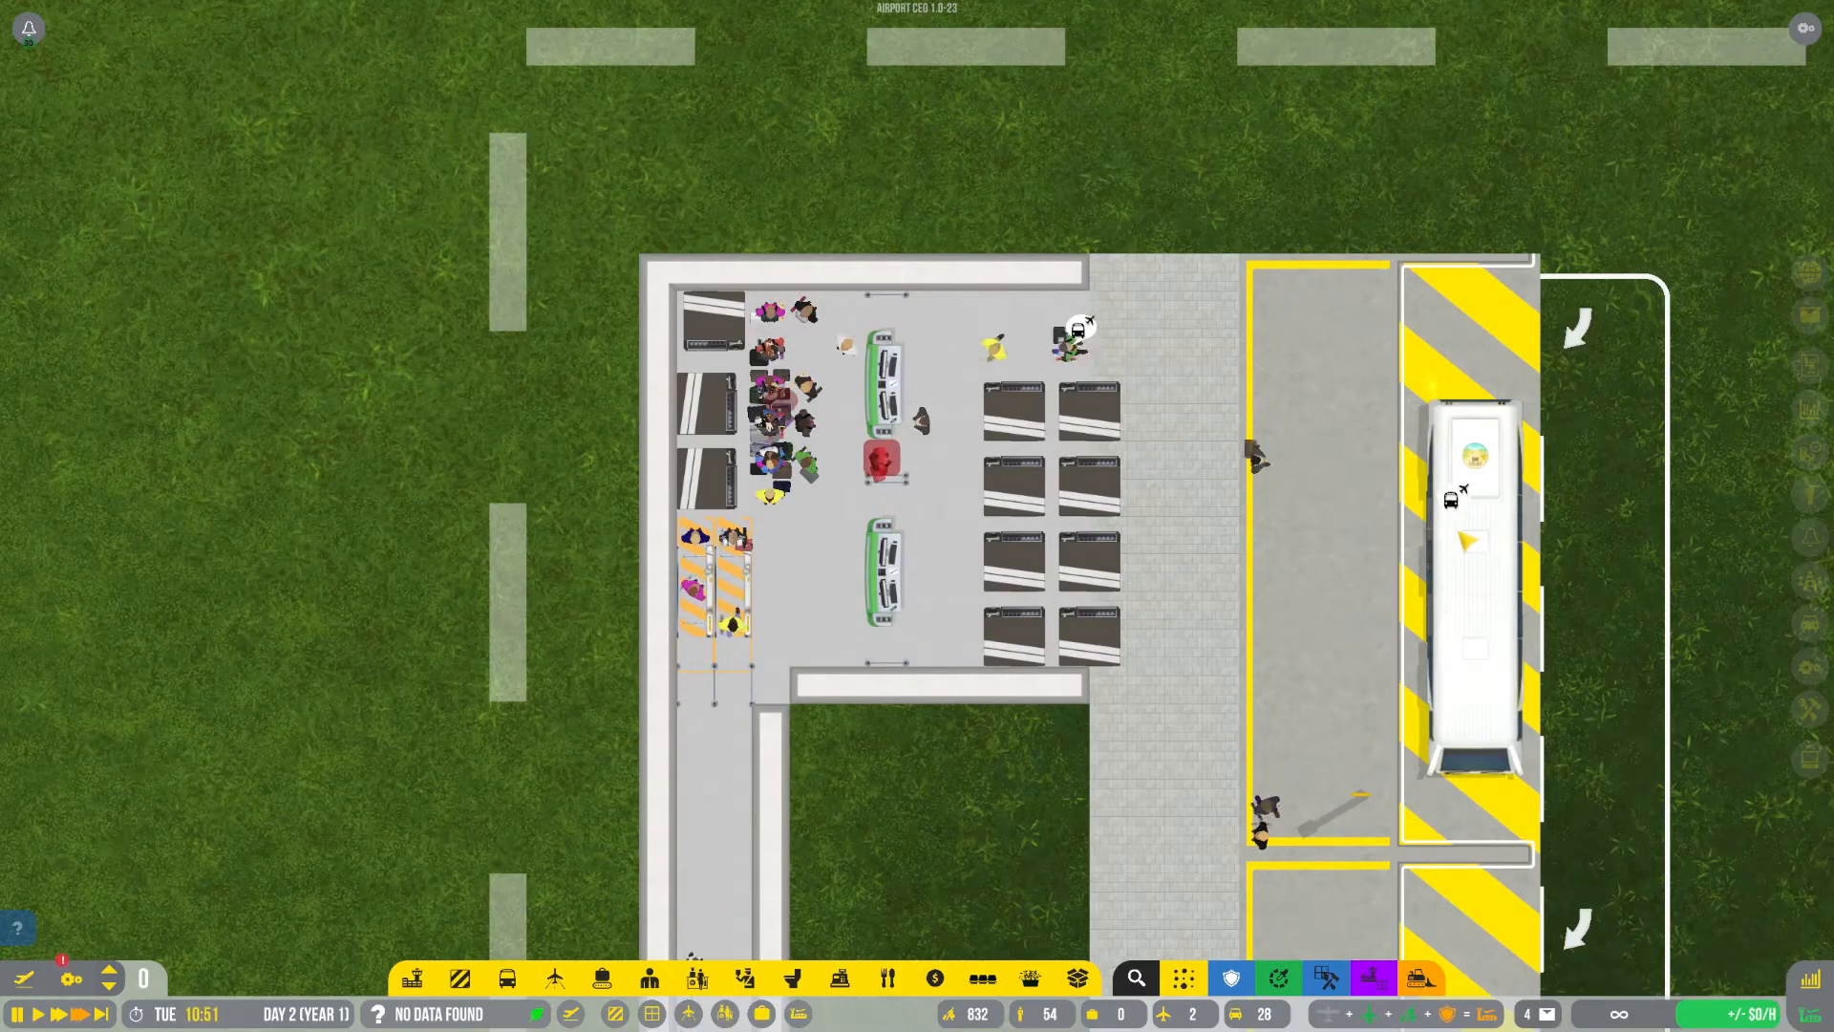
Scroll the map to inspect the remote stand, terminal queue and shuttle buses.
scroll(down, 3)
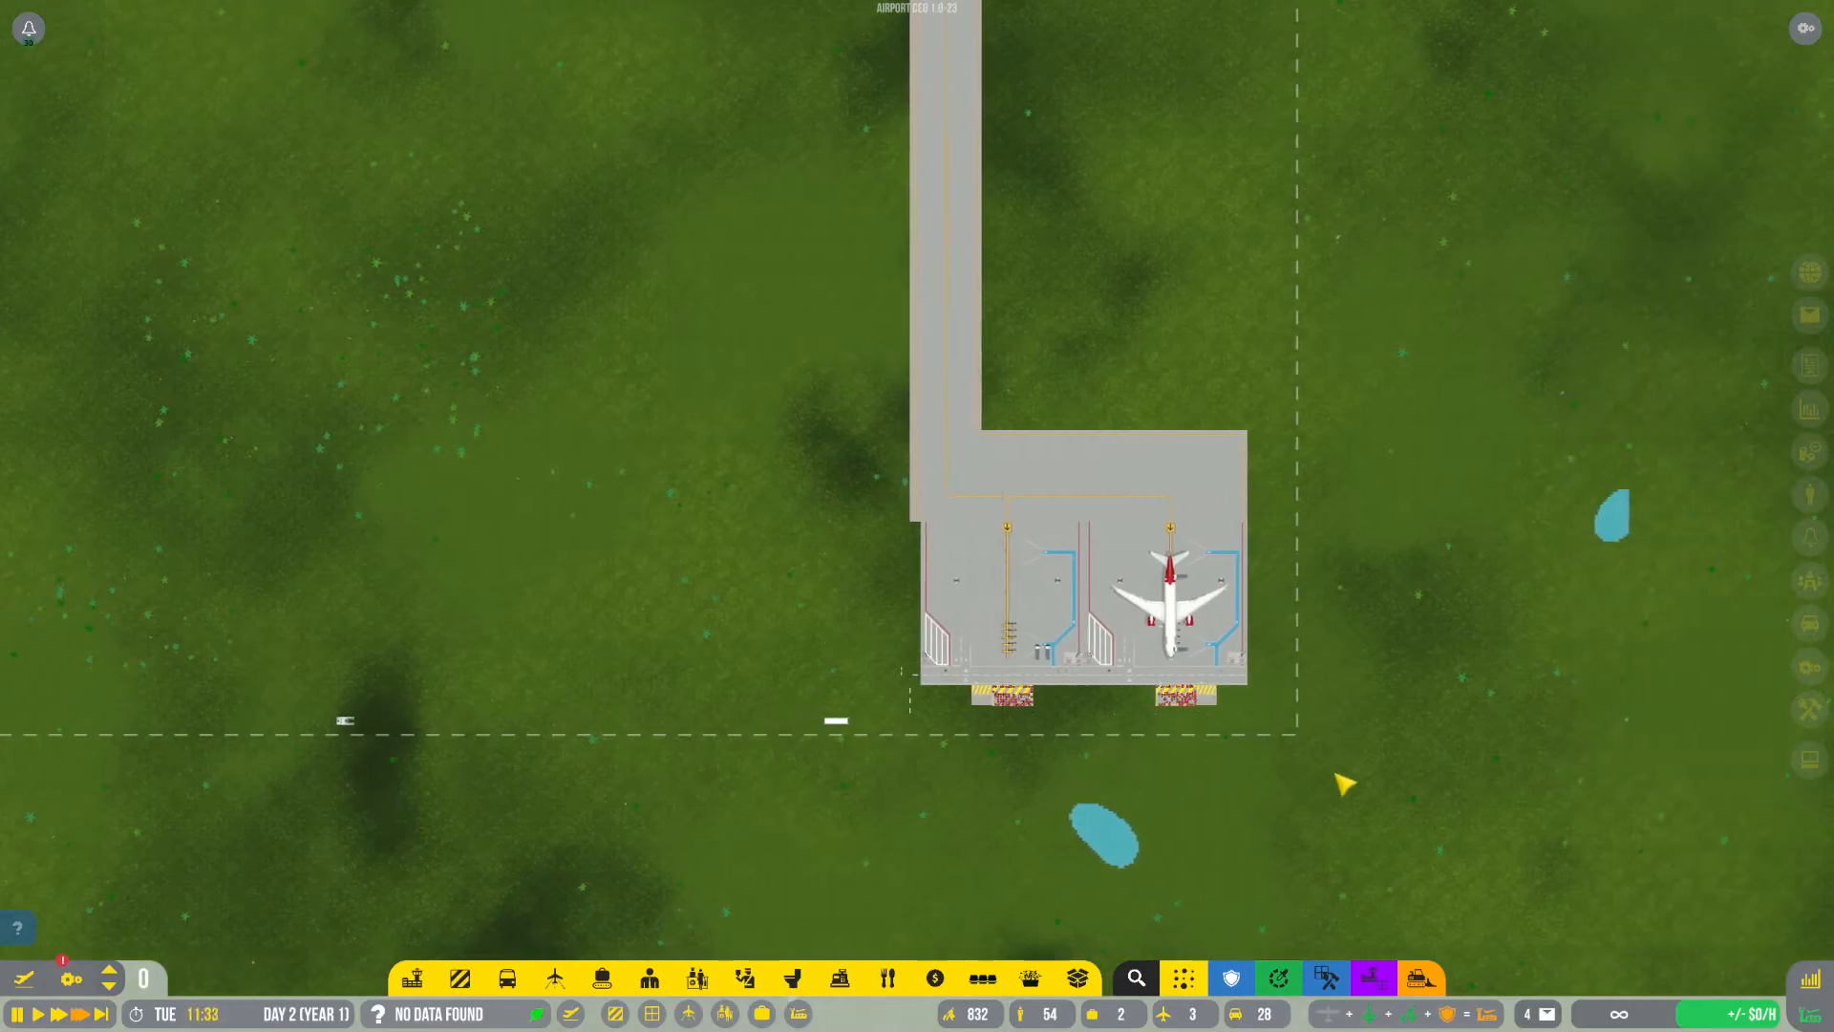
scroll(up, 3)
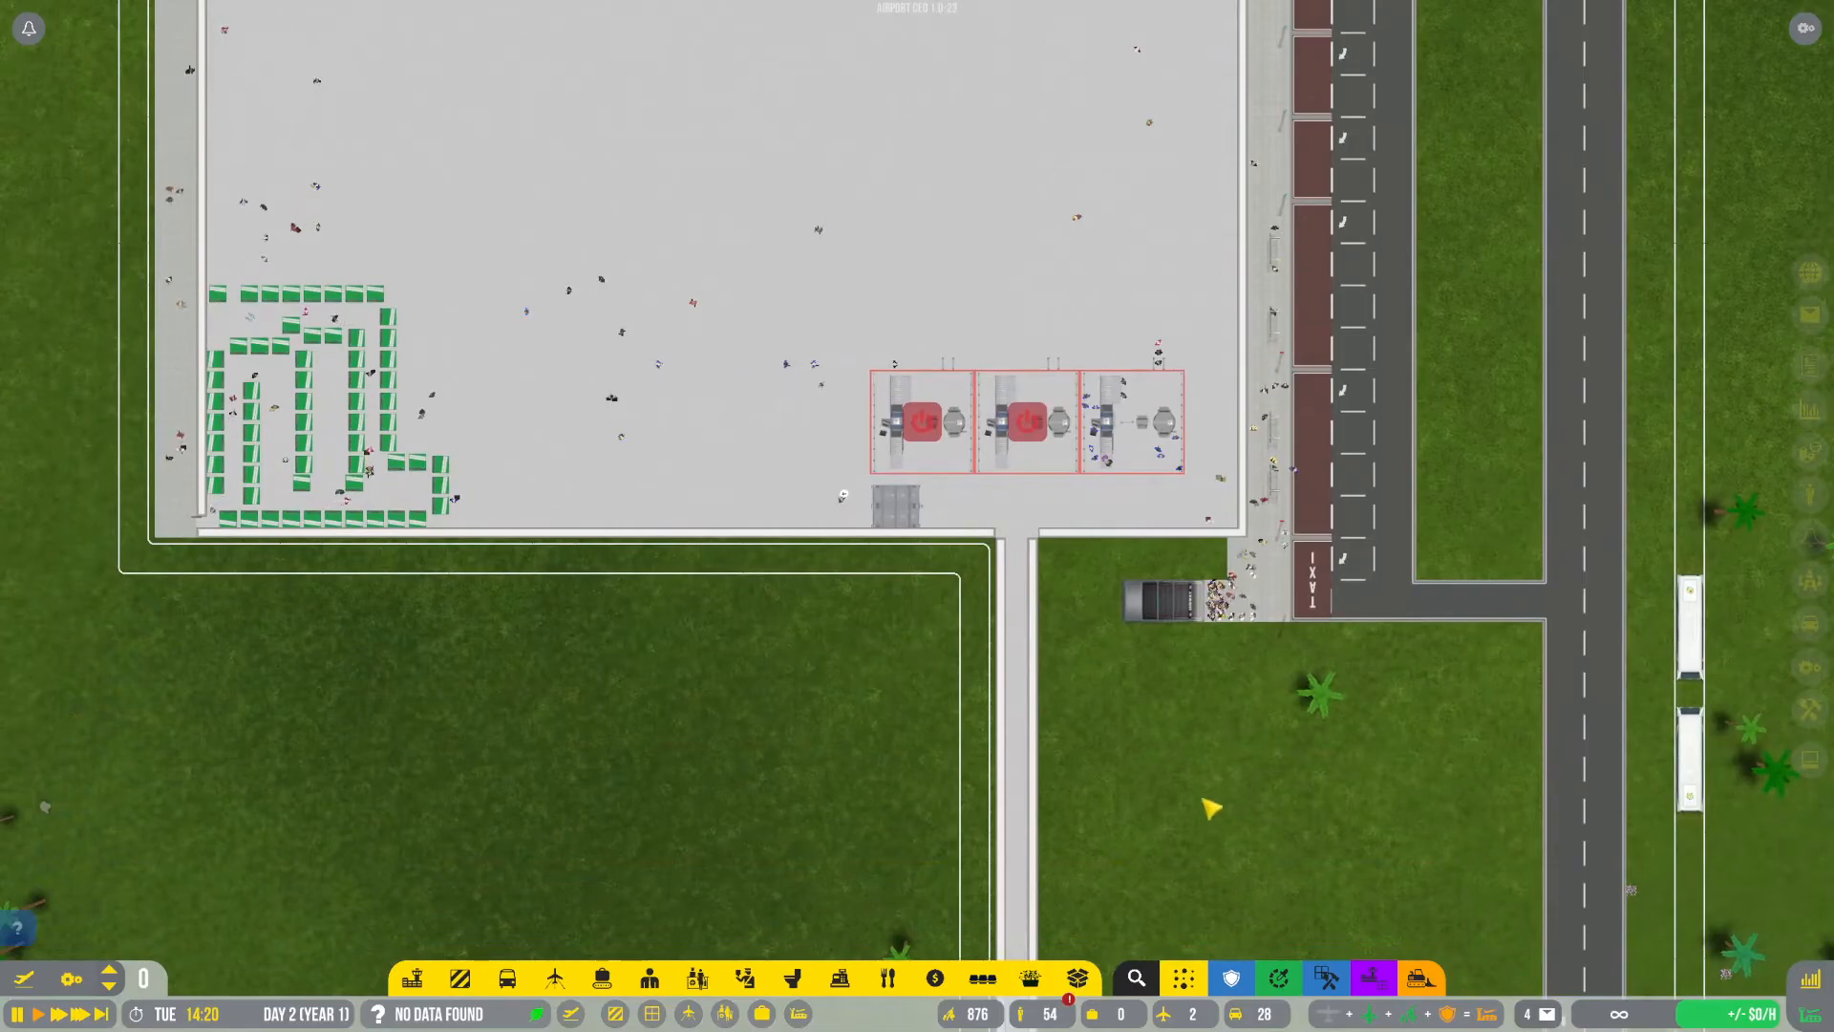
scroll(up, 3)
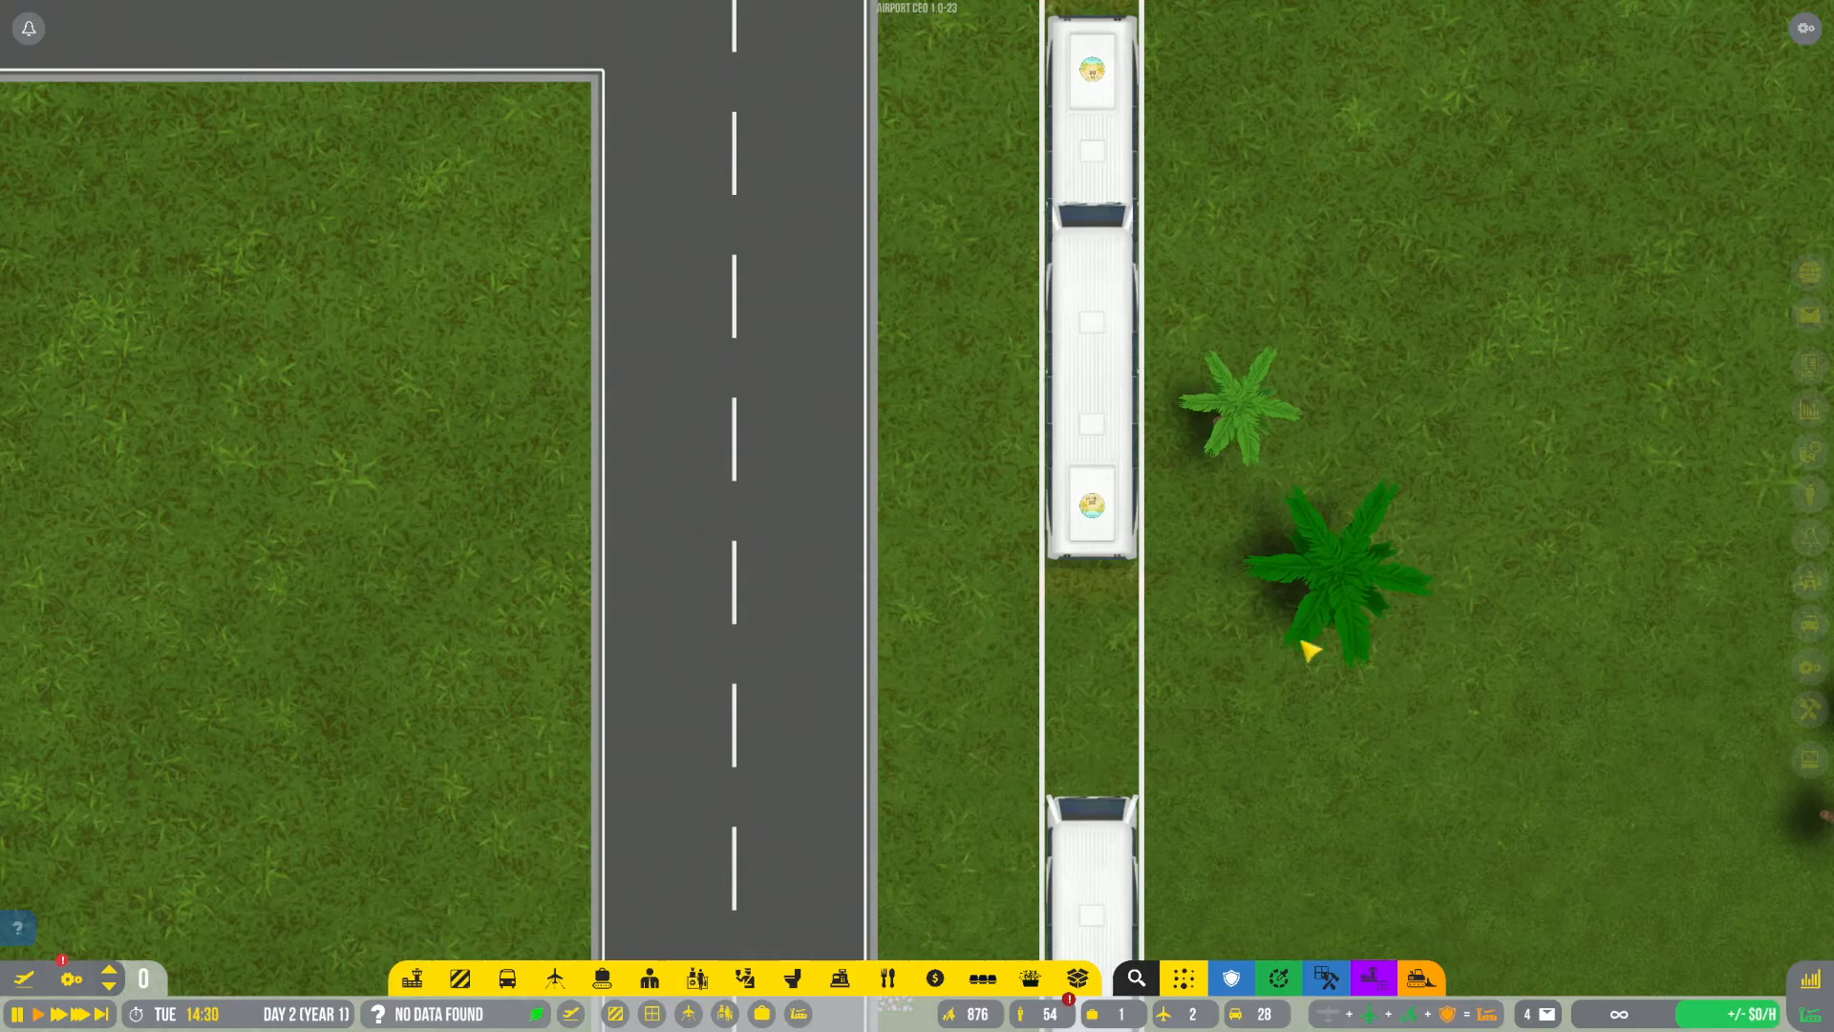
scroll(down, 3)
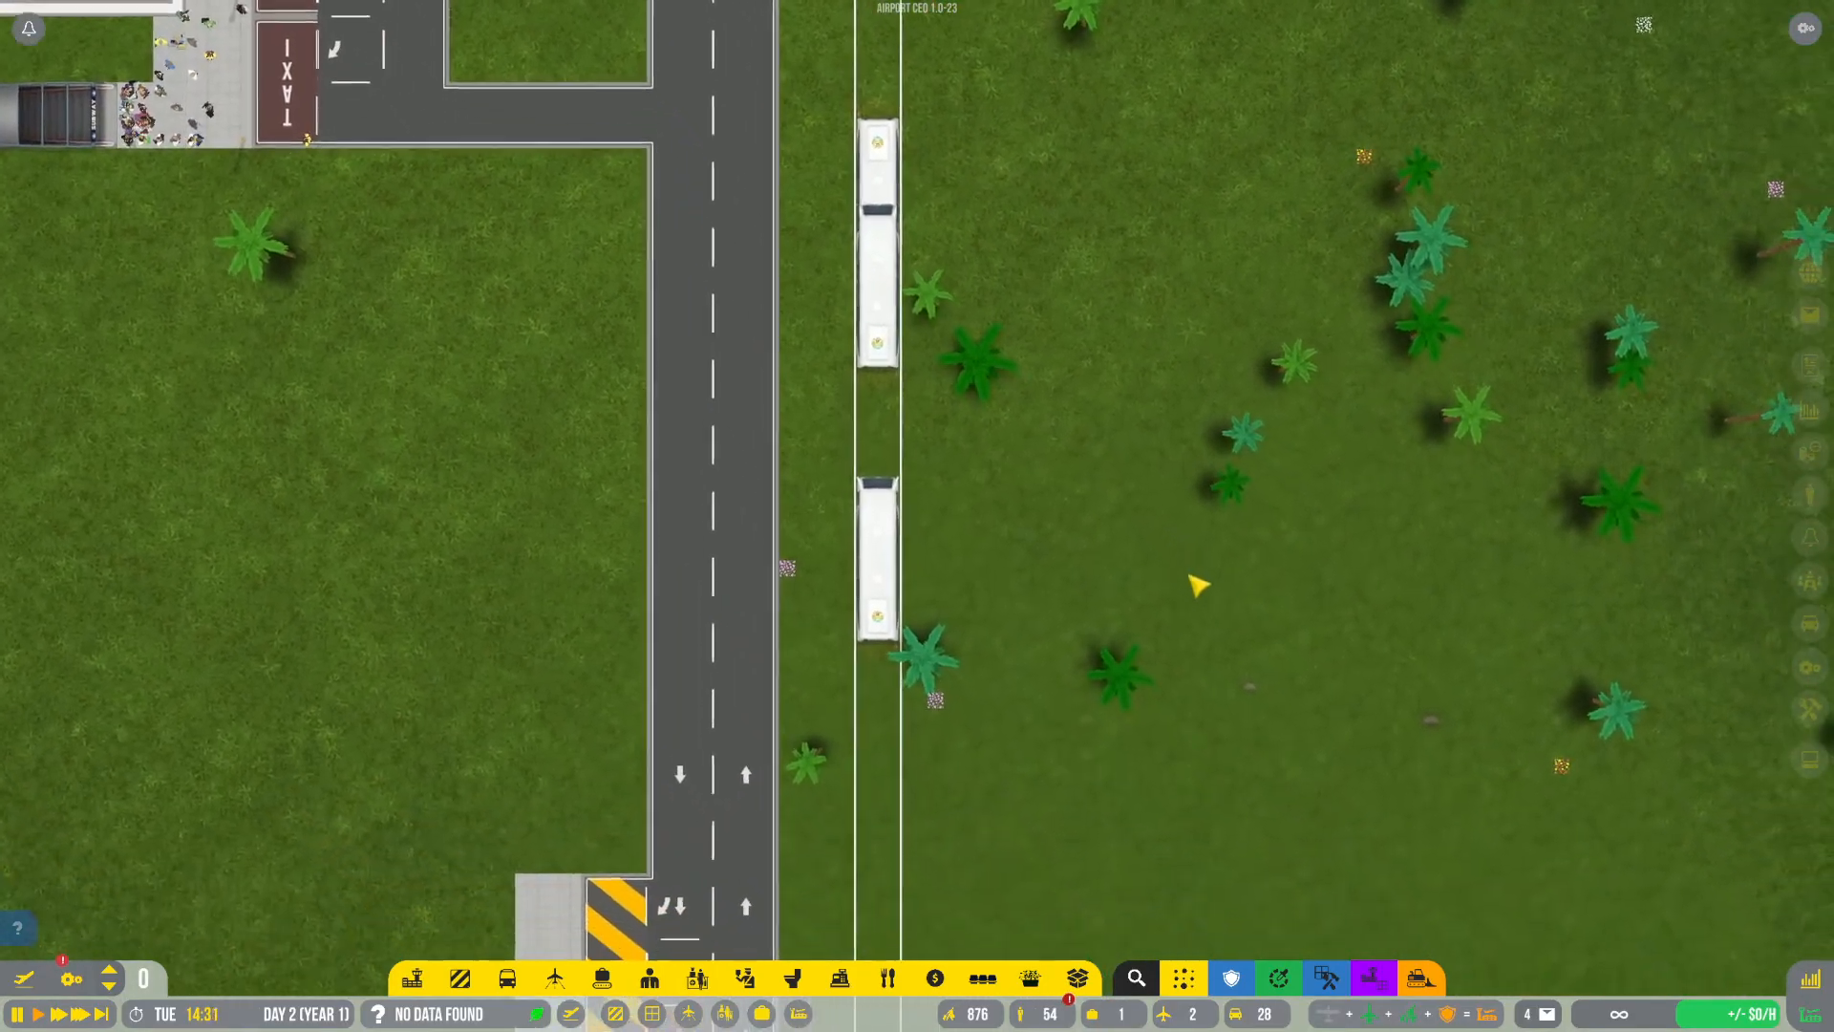